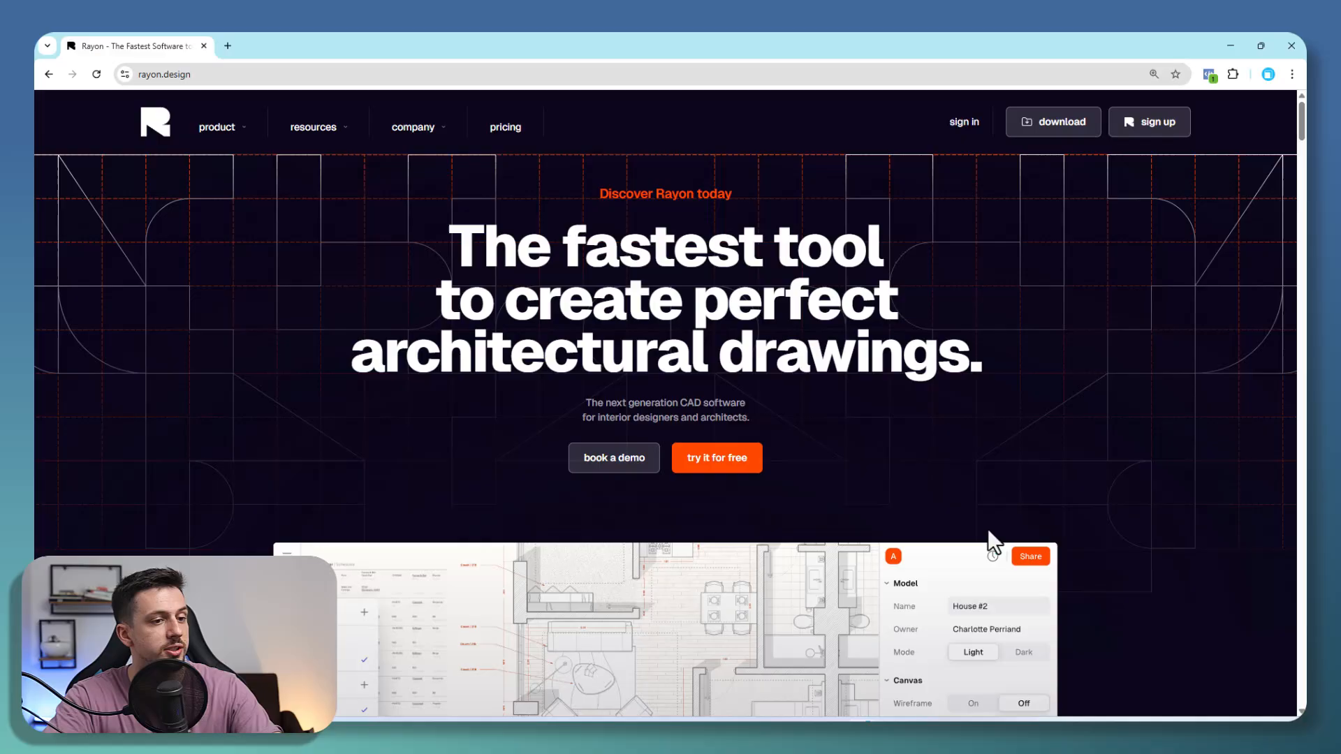
Go from the rayon.design home page to the download page, then sign up into the workspace
scroll(down, 3)
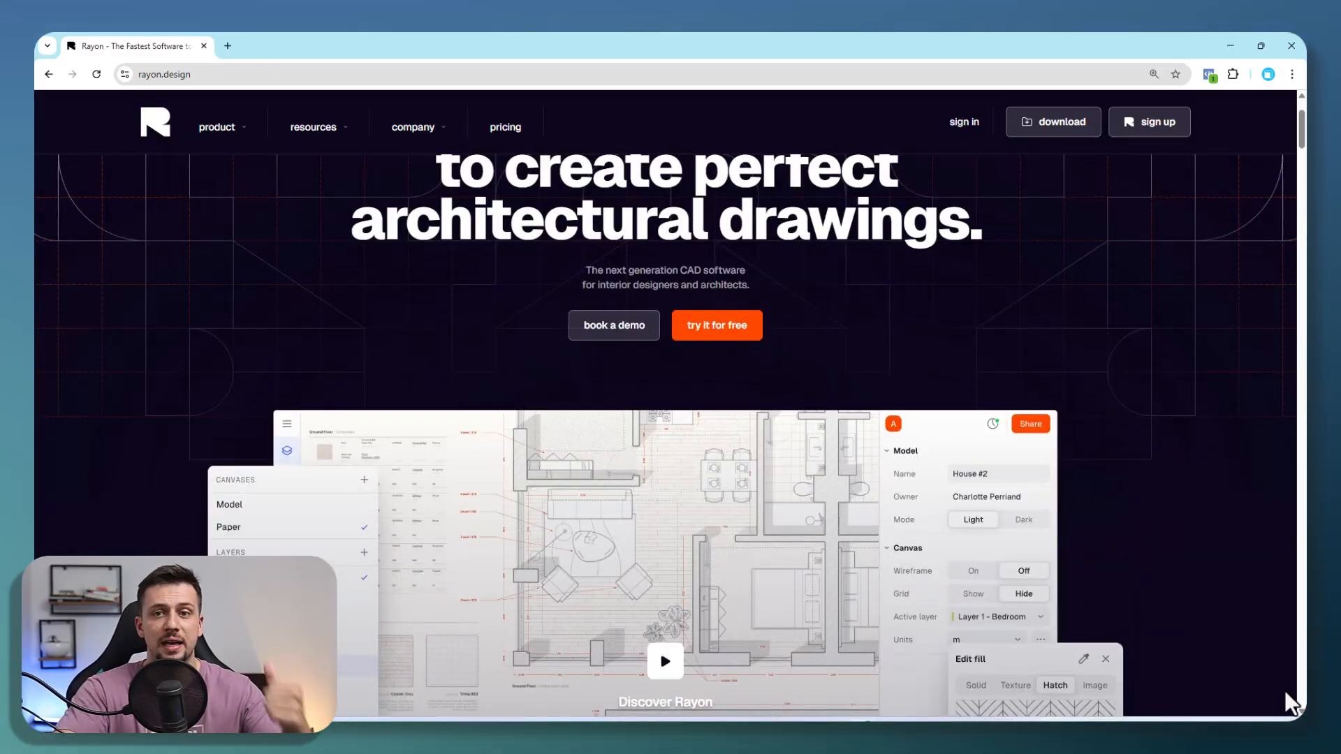
mouse_move(1131, 324)
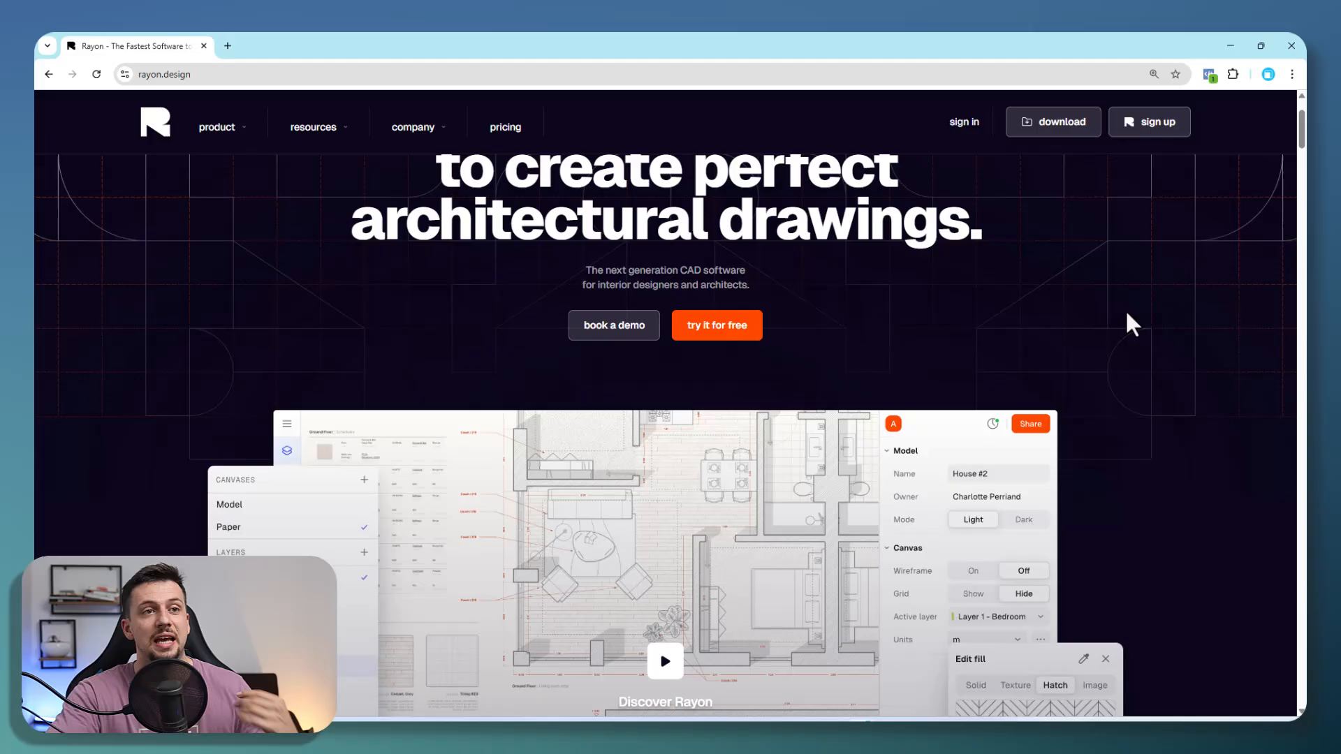
click(1052, 121)
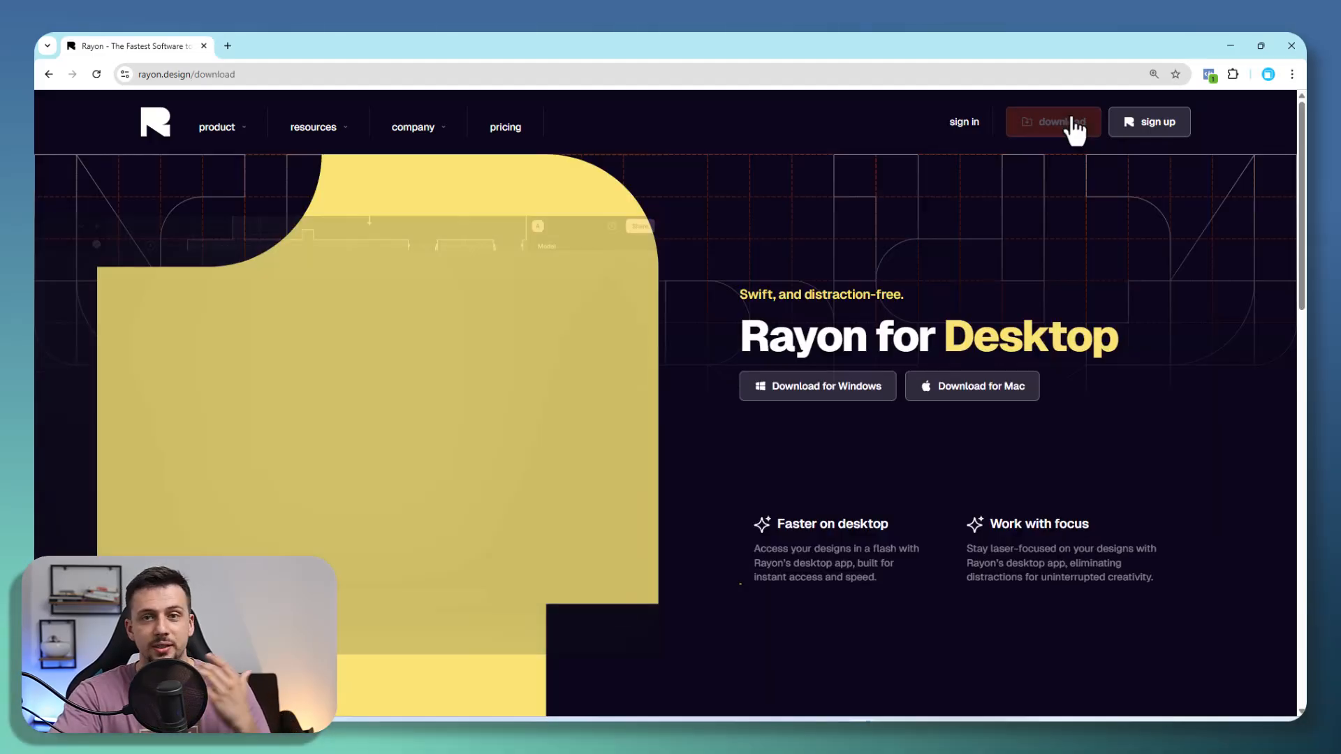
mouse_move(1165, 148)
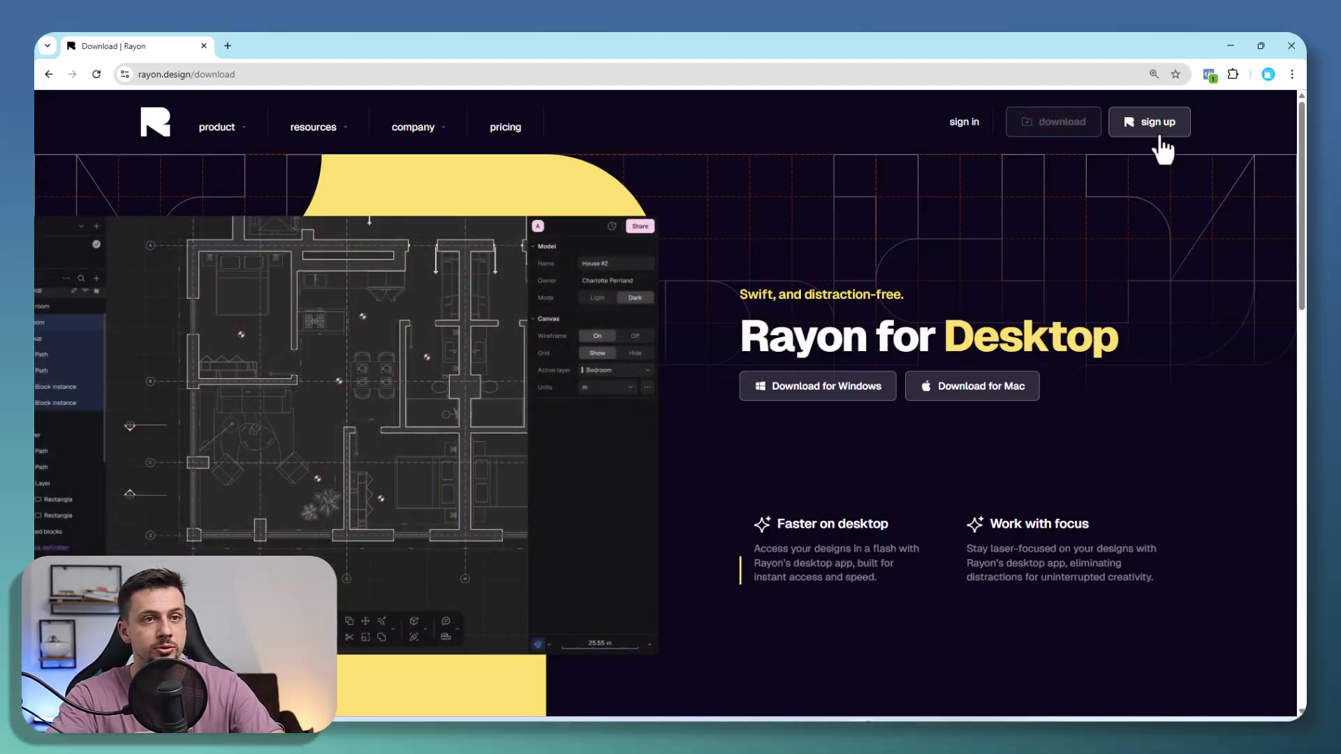
click(1148, 121)
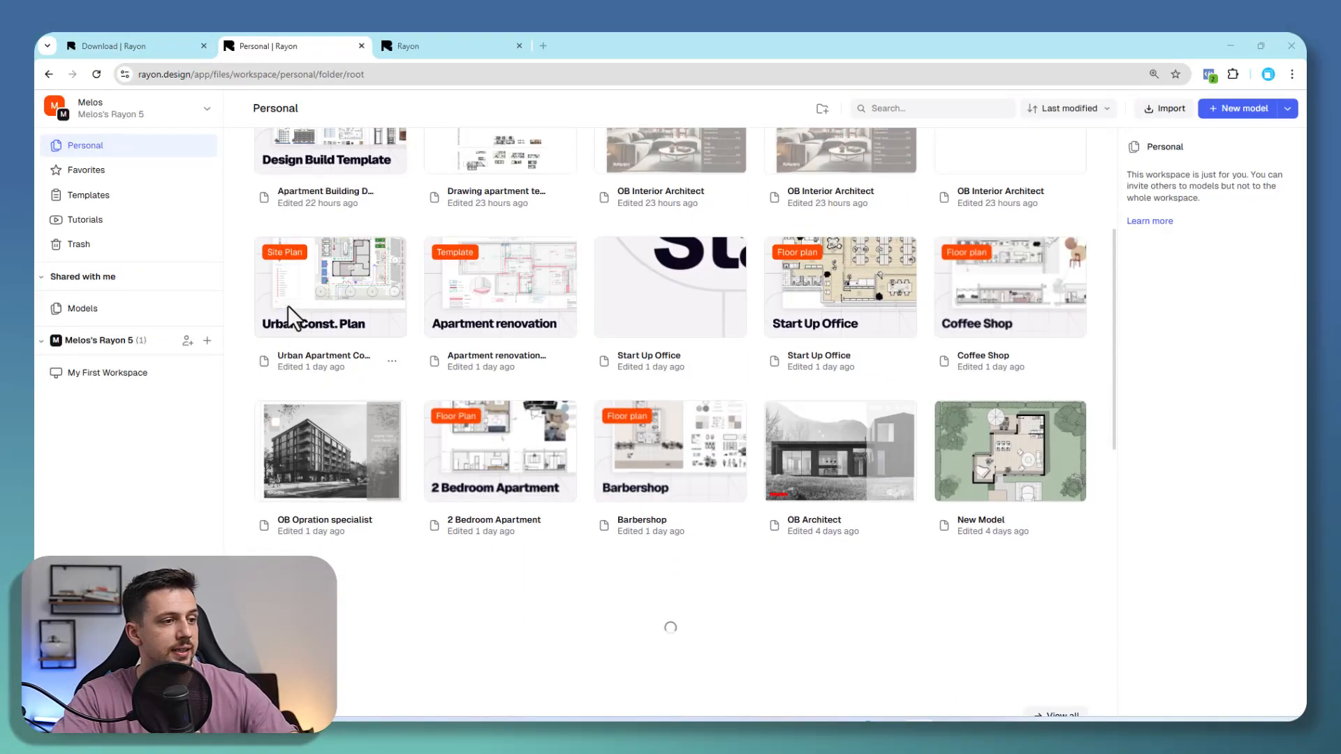
Open the template library and filter it with the search 'site'
scroll(down, 3)
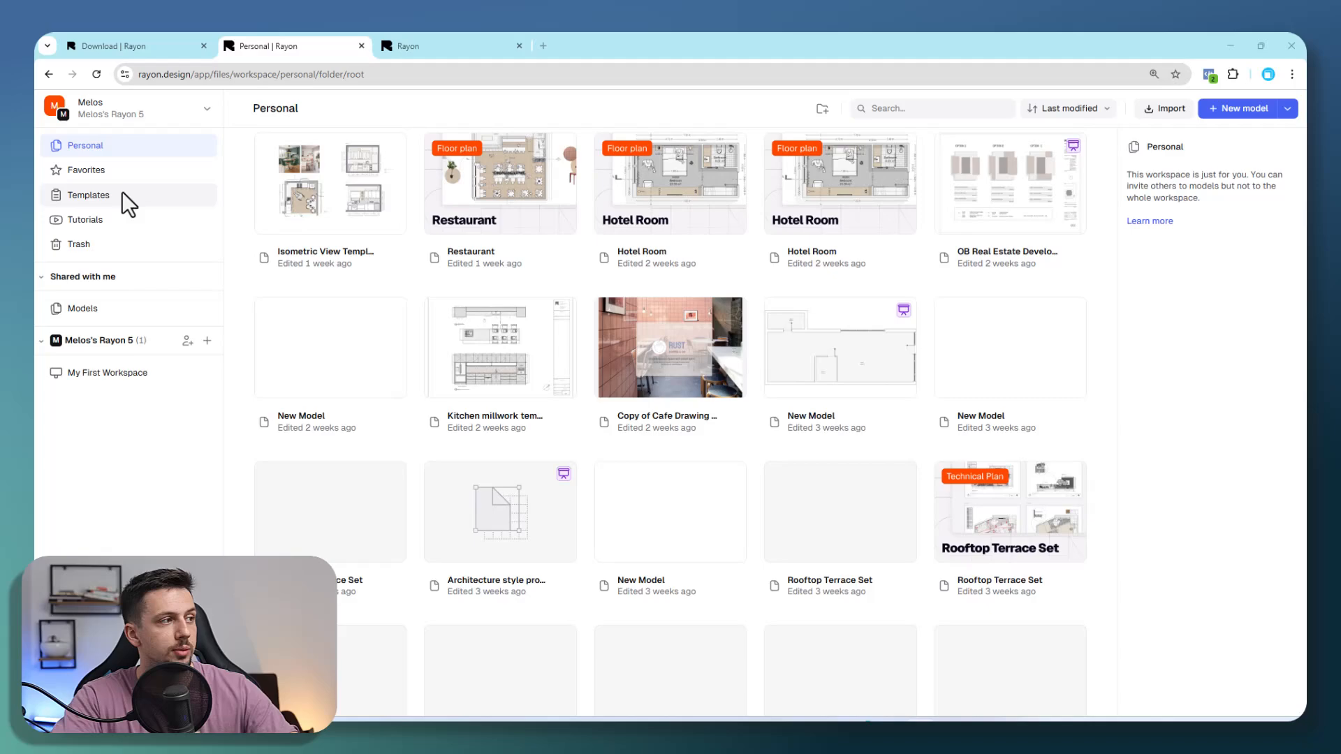
click(88, 195)
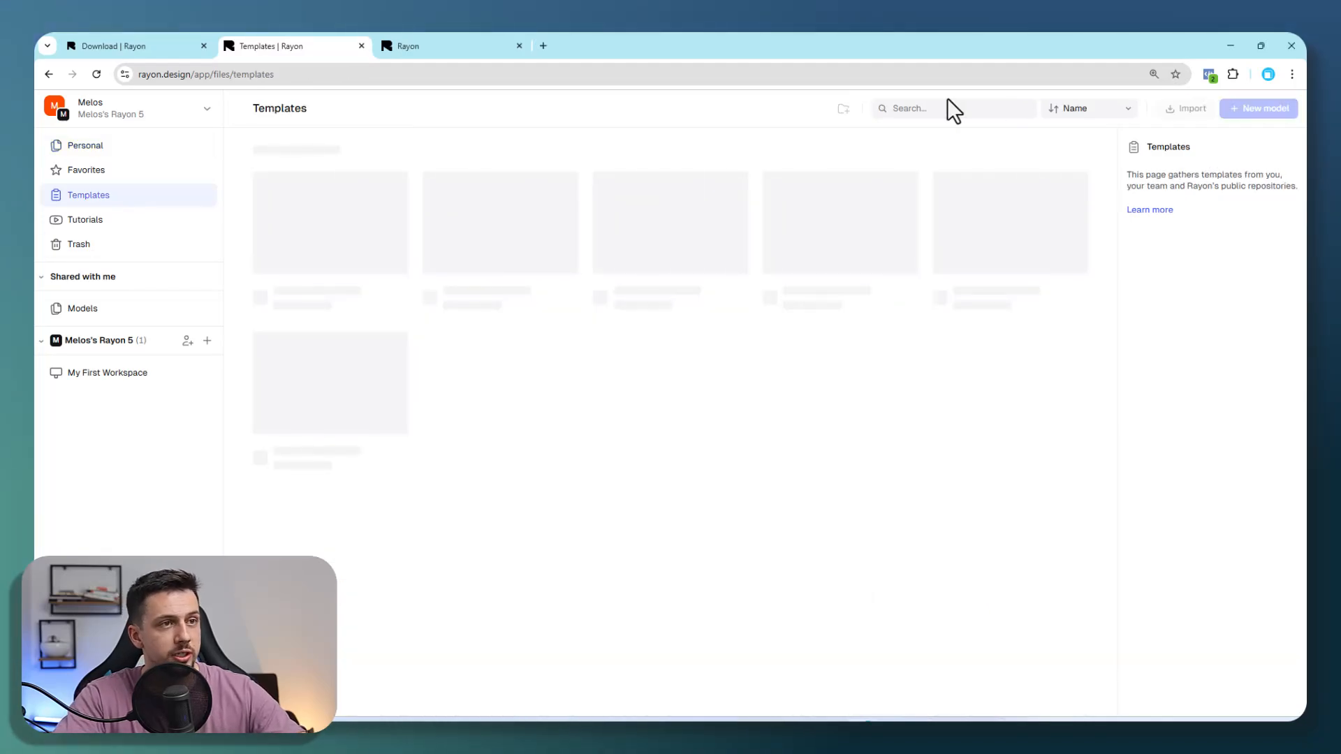
click(953, 108)
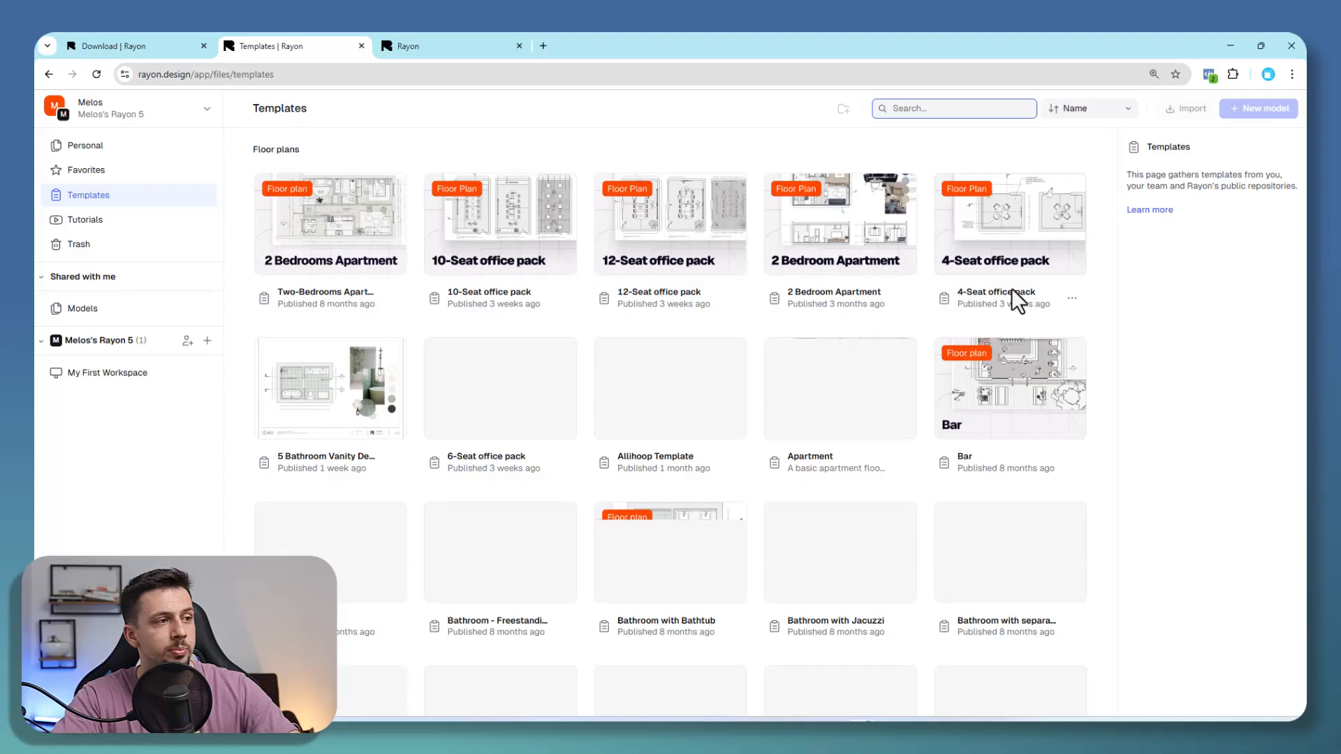
scroll(down, 3)
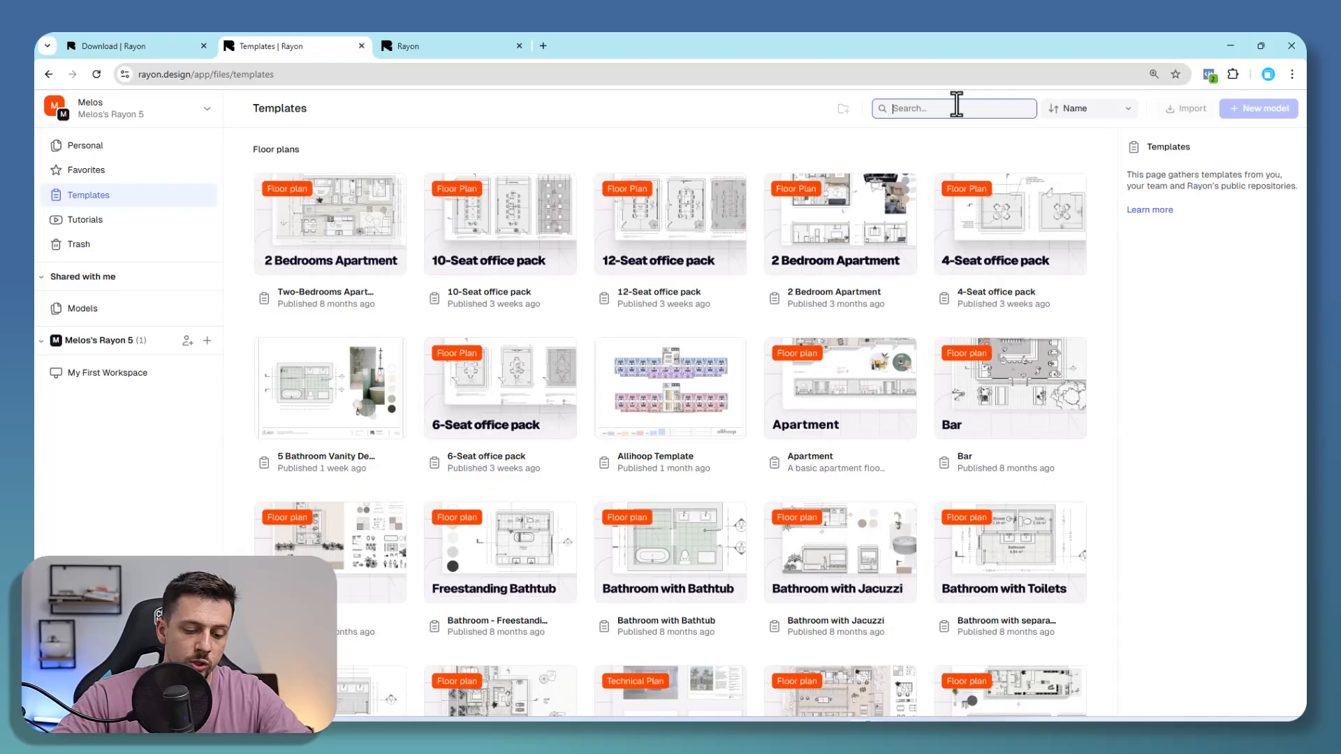
text(site)
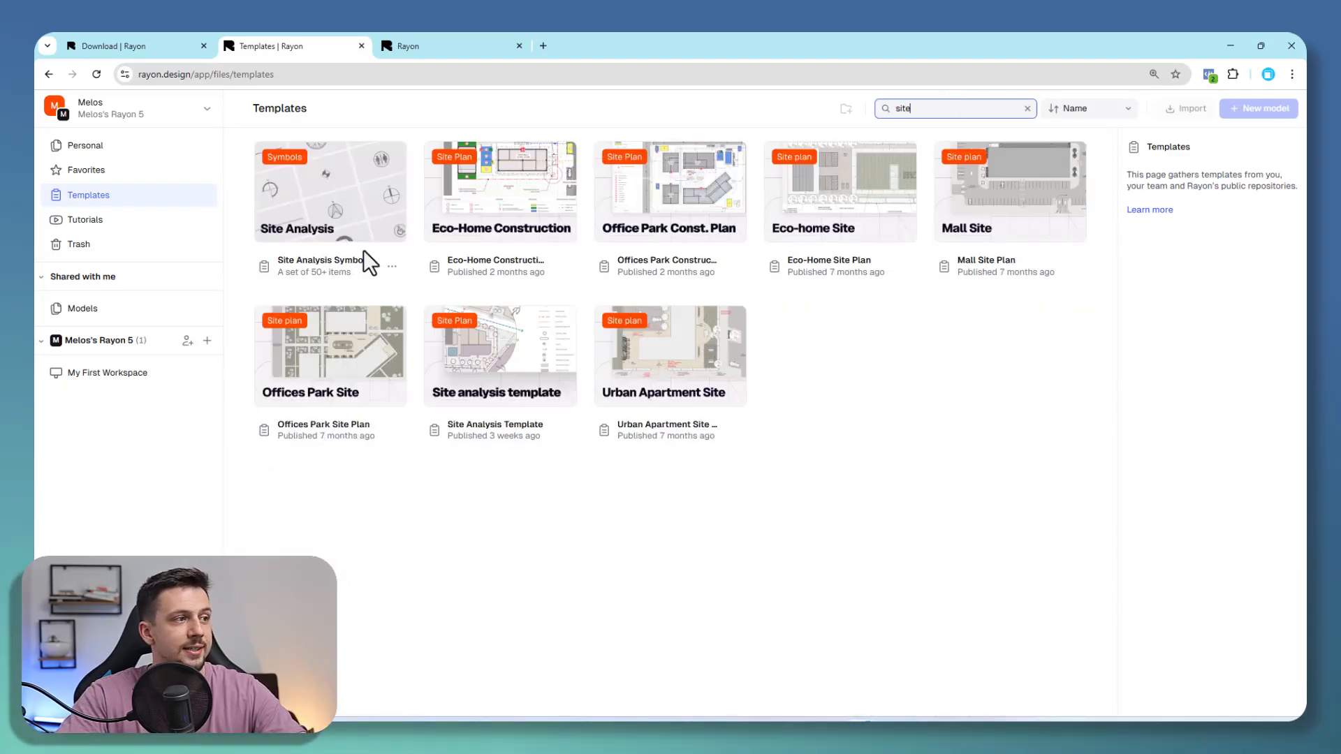
mouse_move(753, 622)
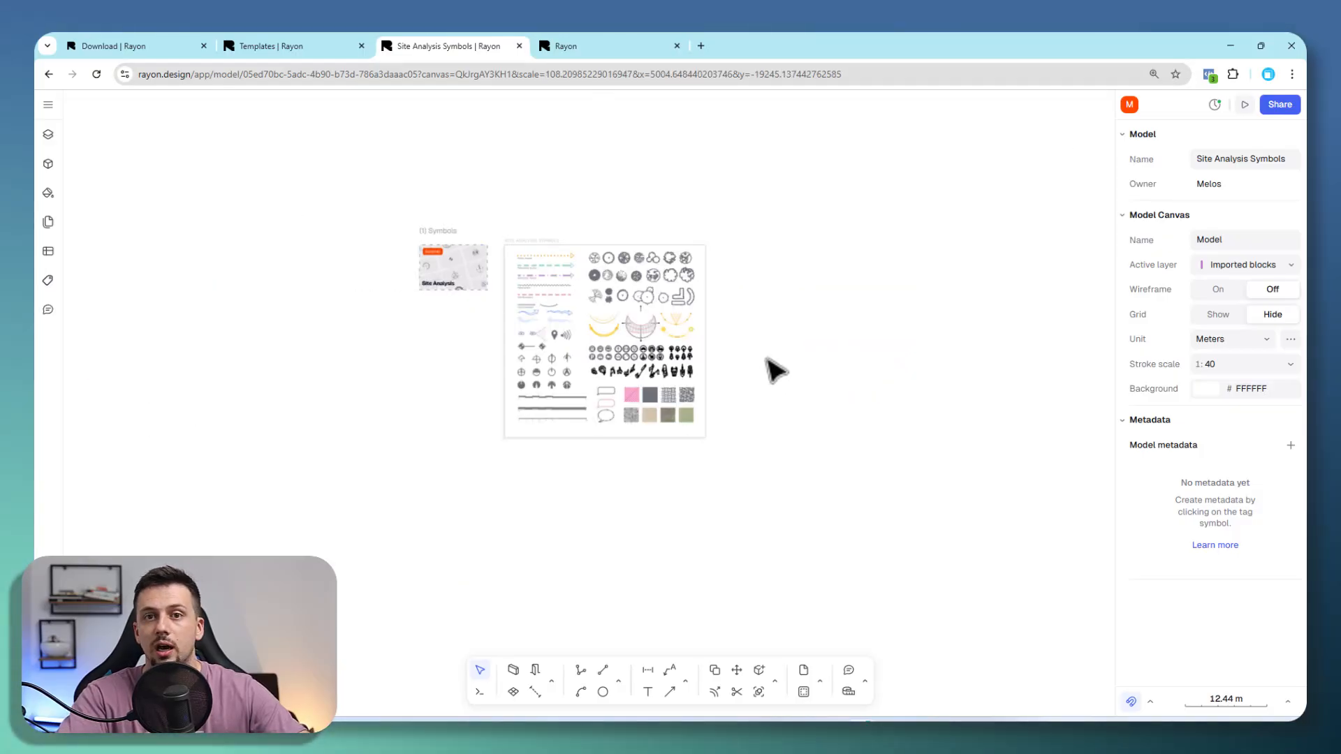
mouse_move(48, 104)
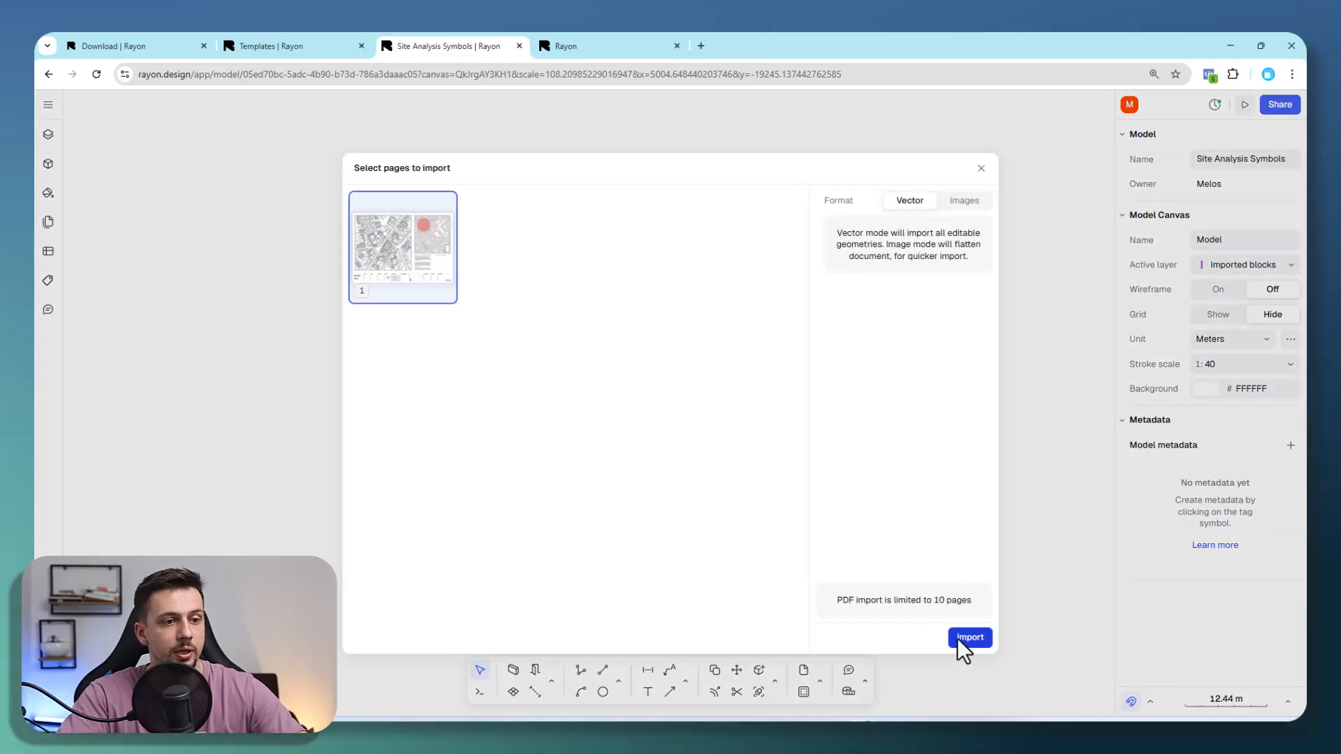
Import the A01 Site Map Paris page as vector geometry and zoom into its linework
click(969, 637)
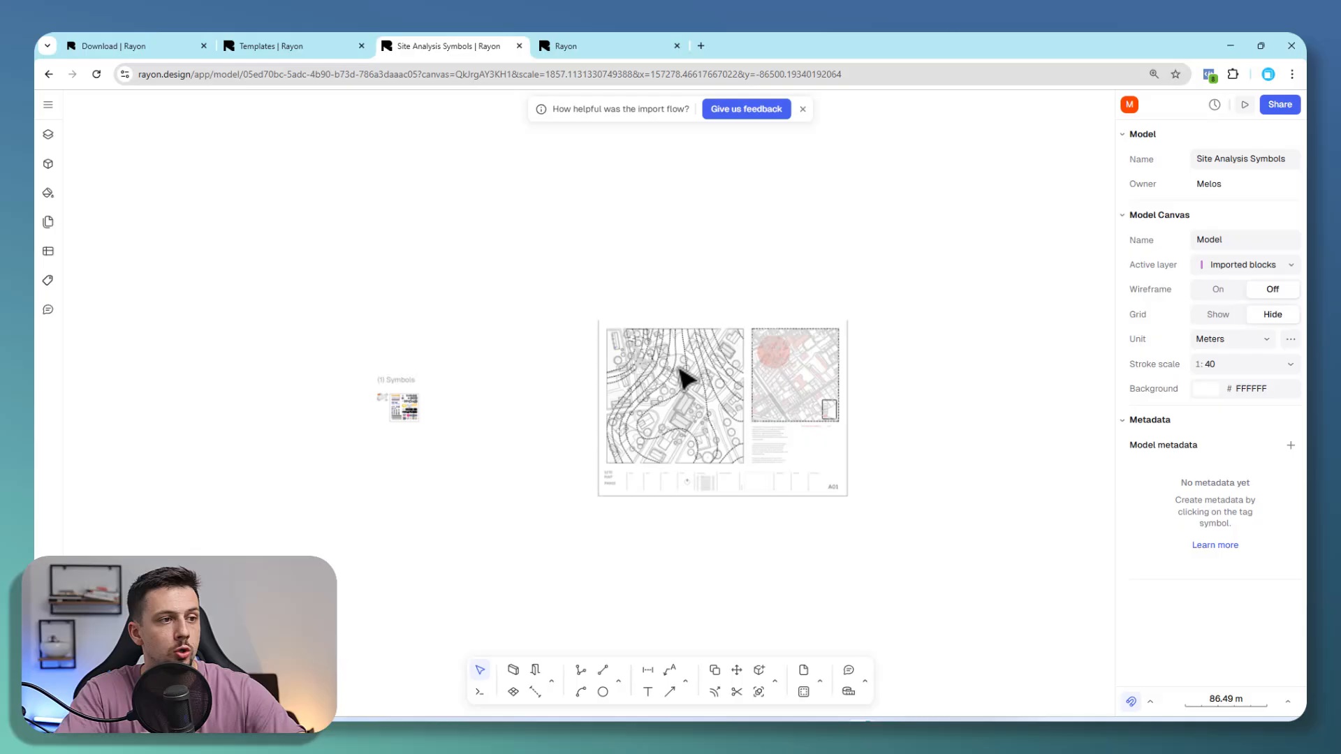
scroll(down, 3)
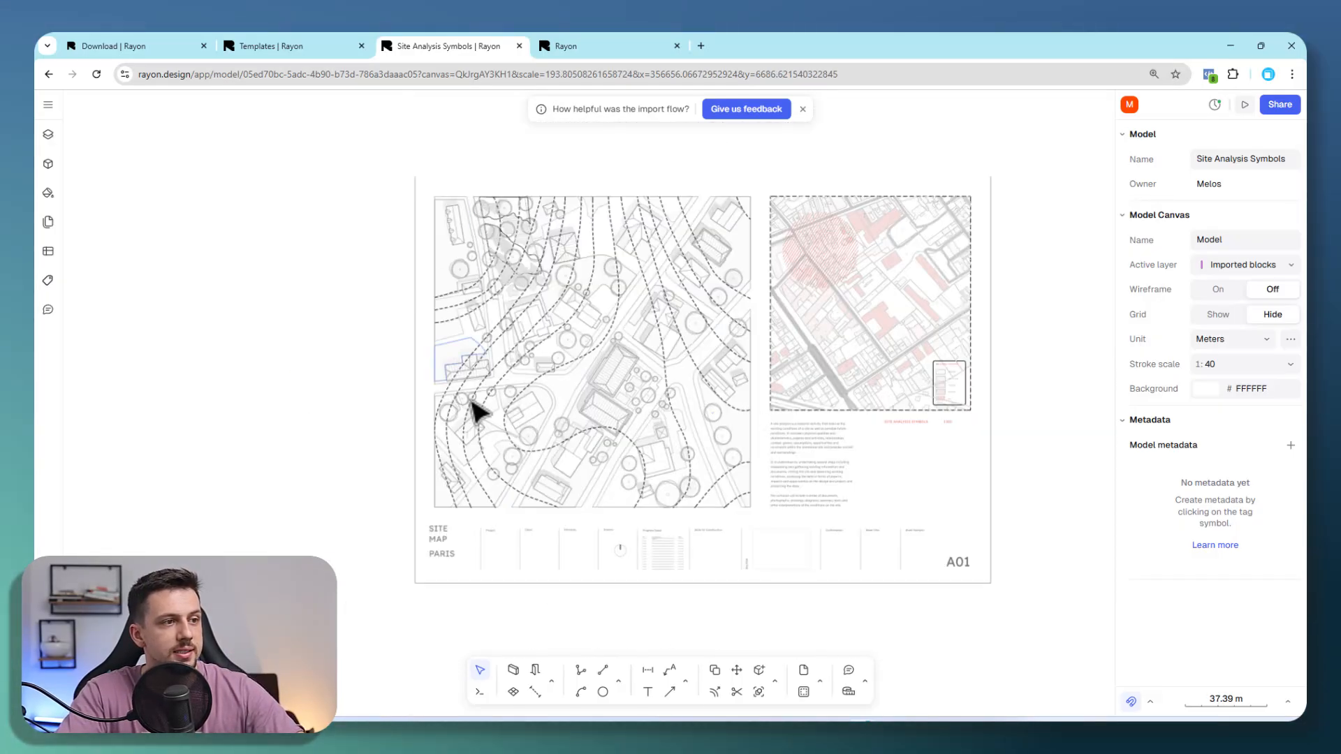
scroll(up, 3)
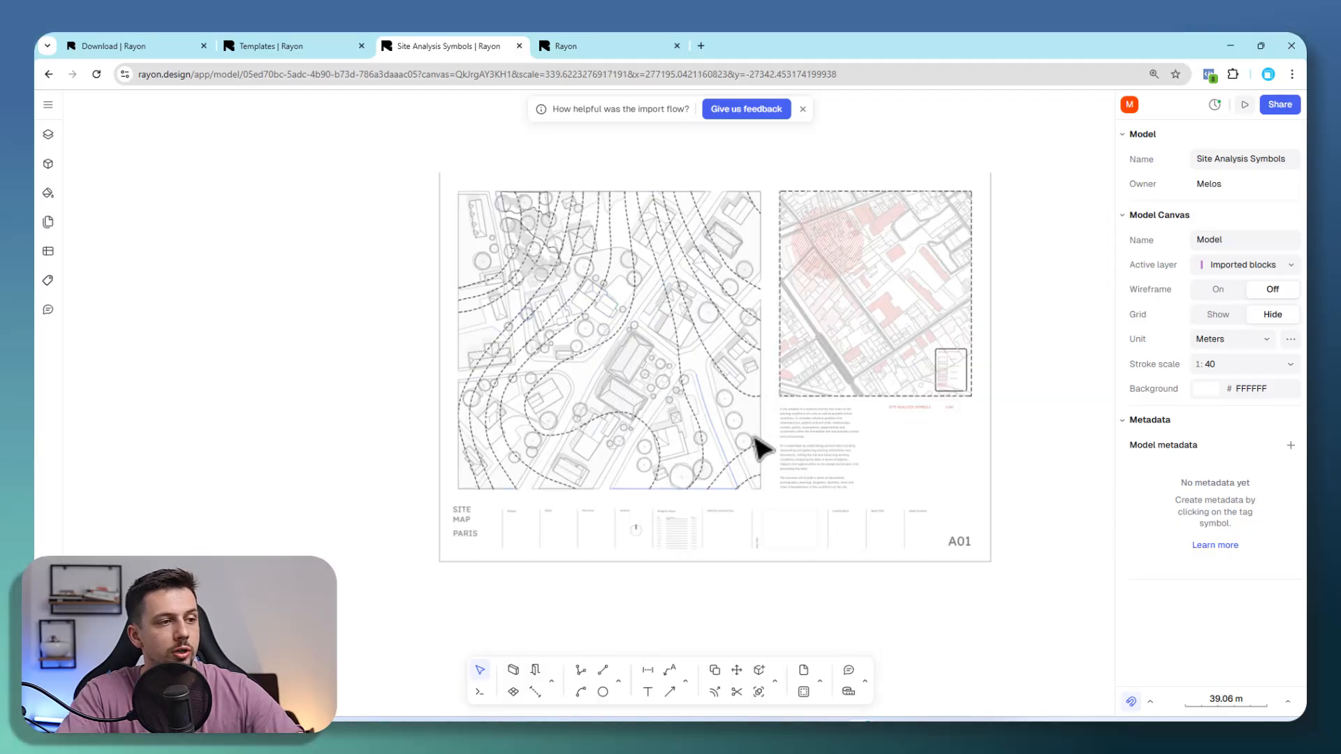
mouse_move(700, 407)
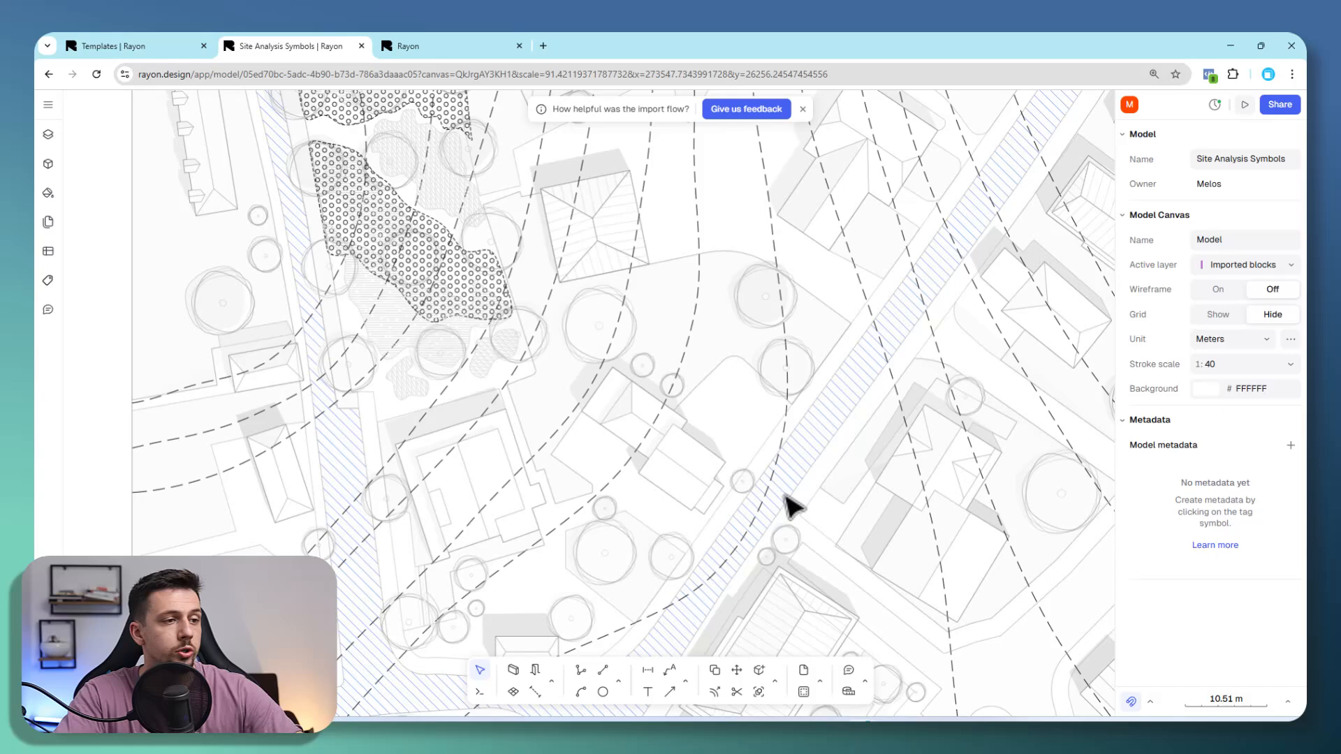
scroll(down, 3)
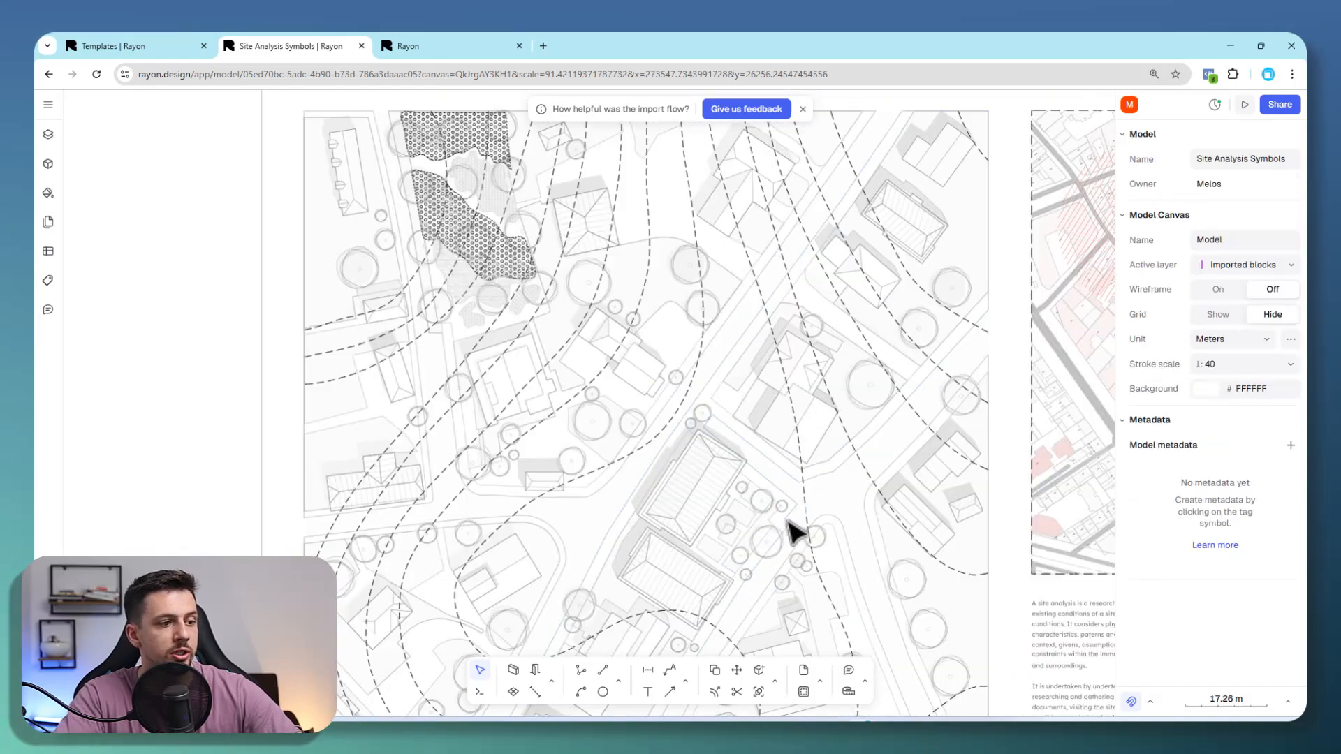
Draw a closed zig-zag path around a building plot, about 86 m long and 391 m²
click(602, 674)
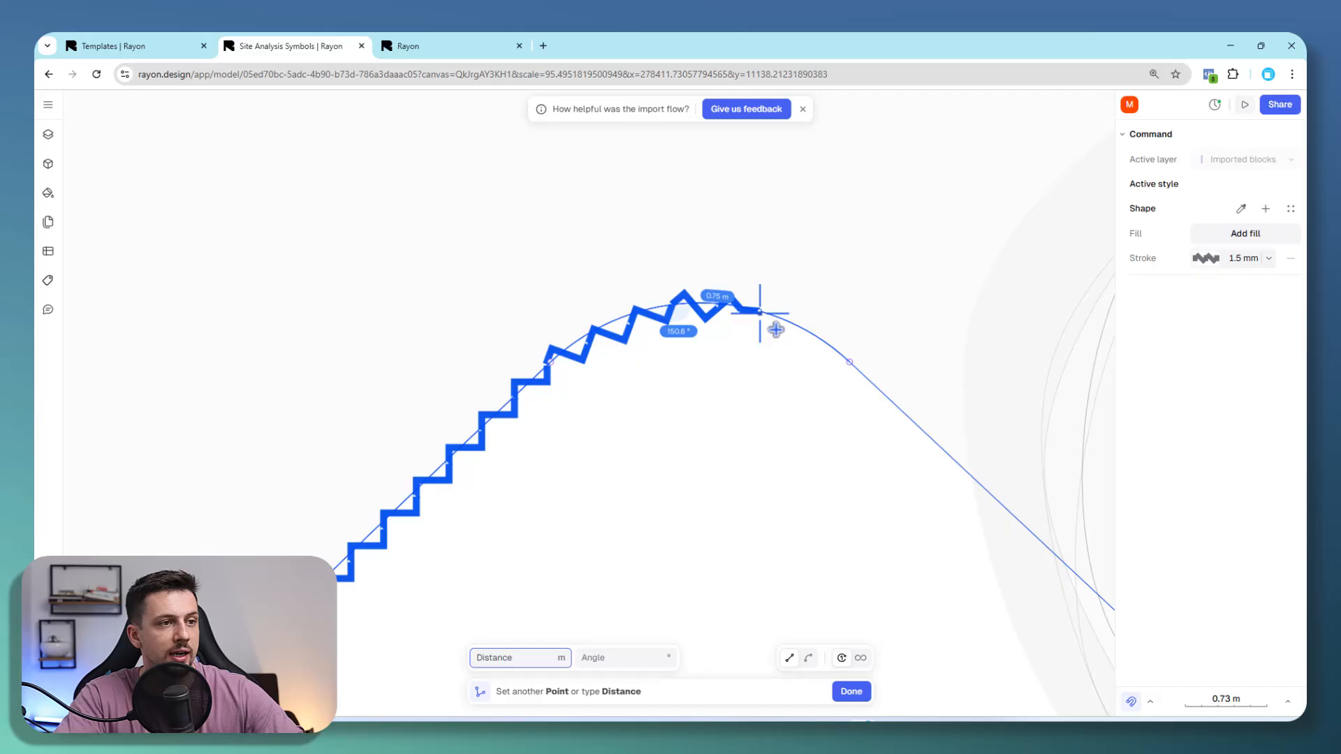
scroll(down, 3)
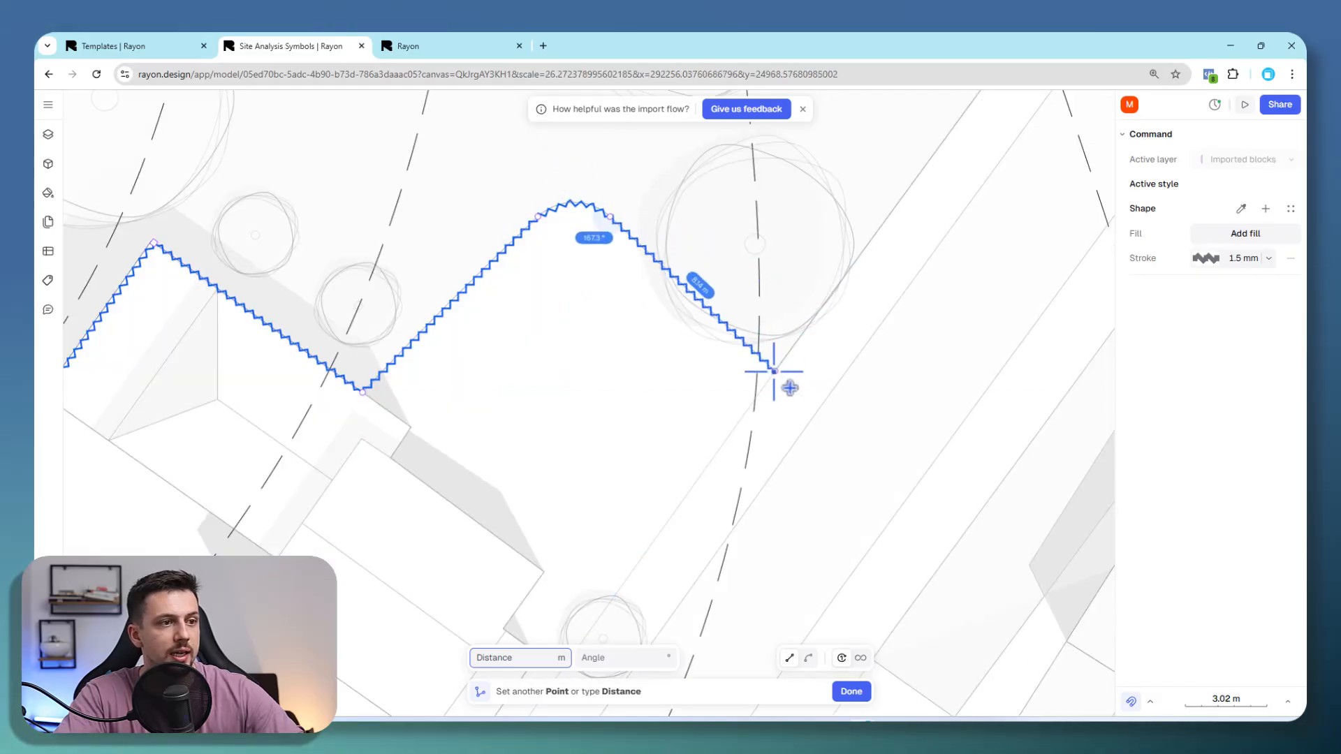
click(850, 691)
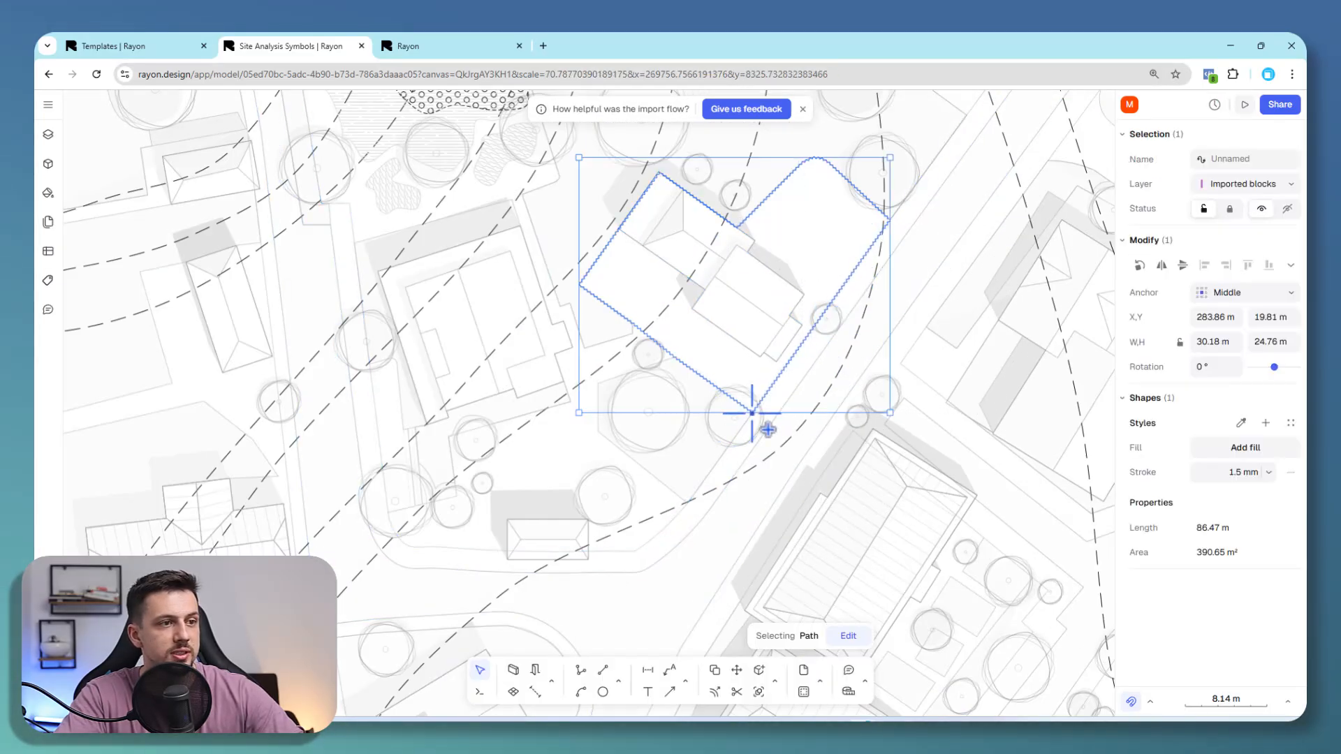
Give the building outline a red FF0000 fill at 17% opacity
scroll(down, 3)
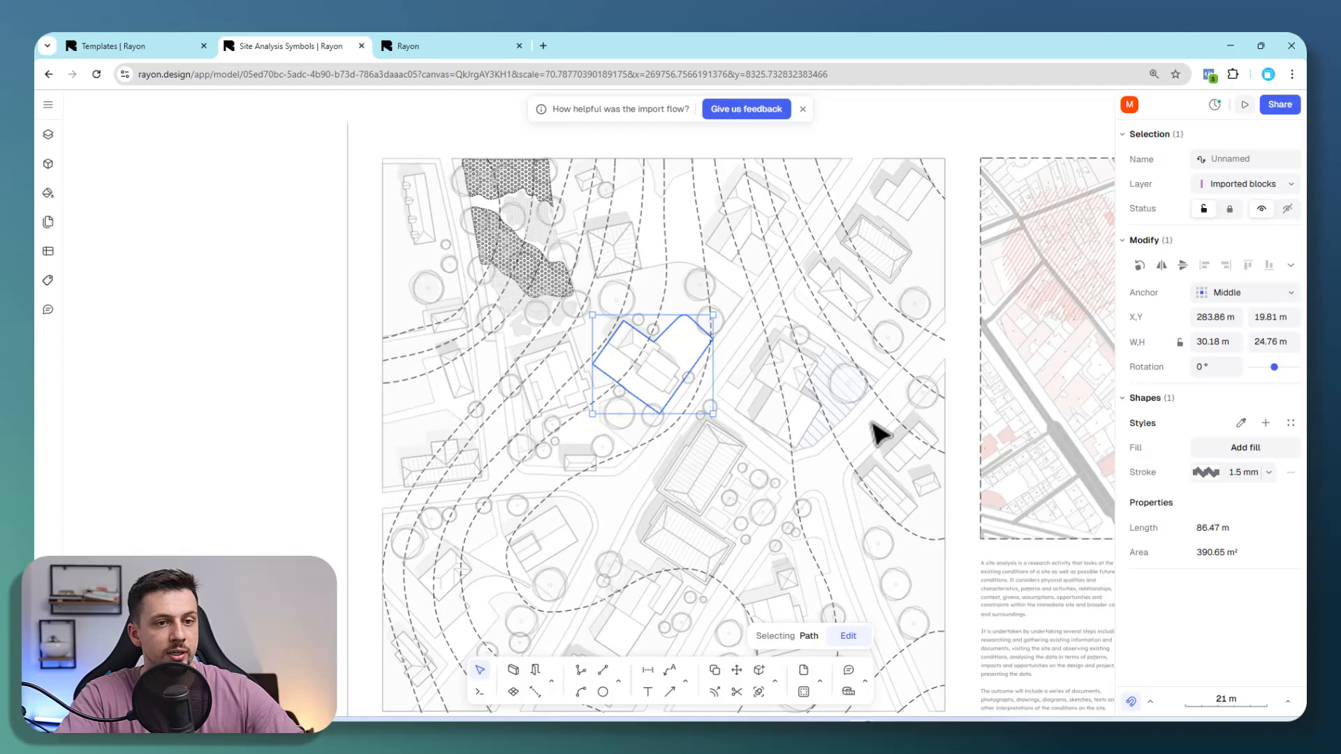
click(1245, 447)
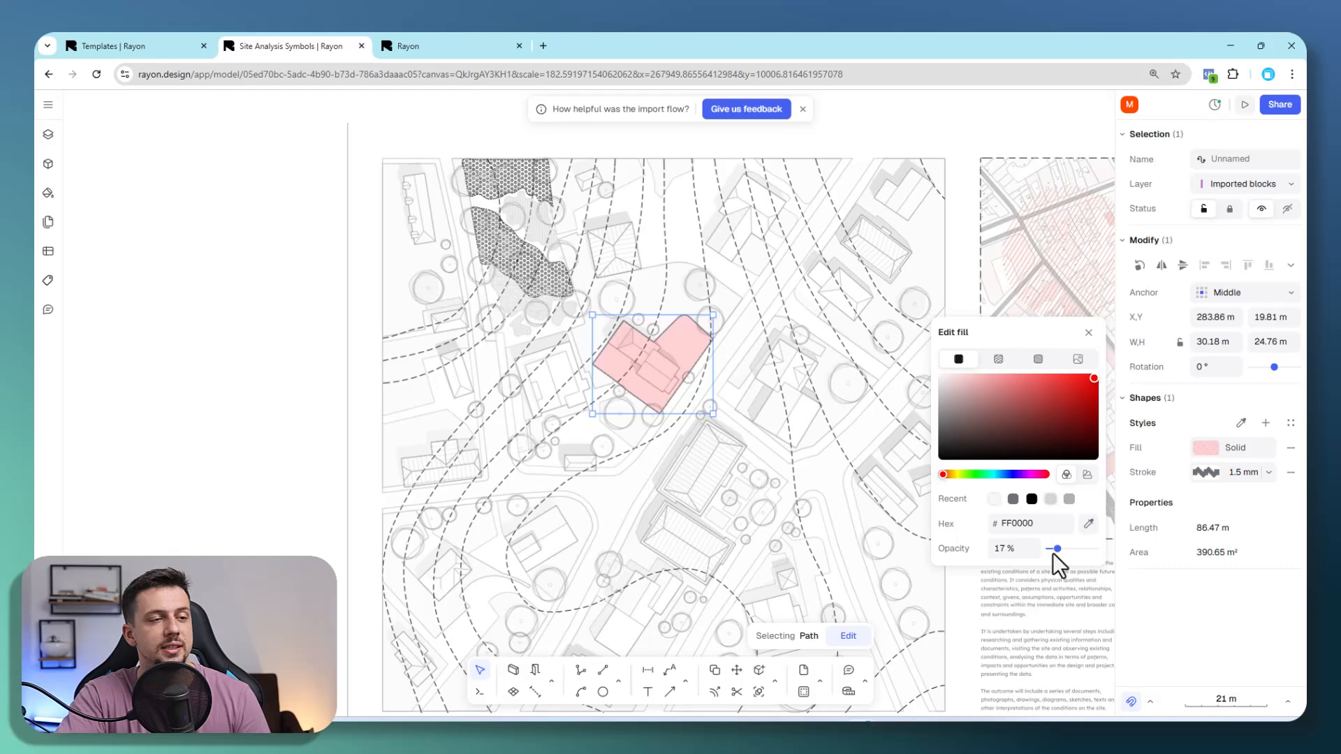
mouse_move(1185, 547)
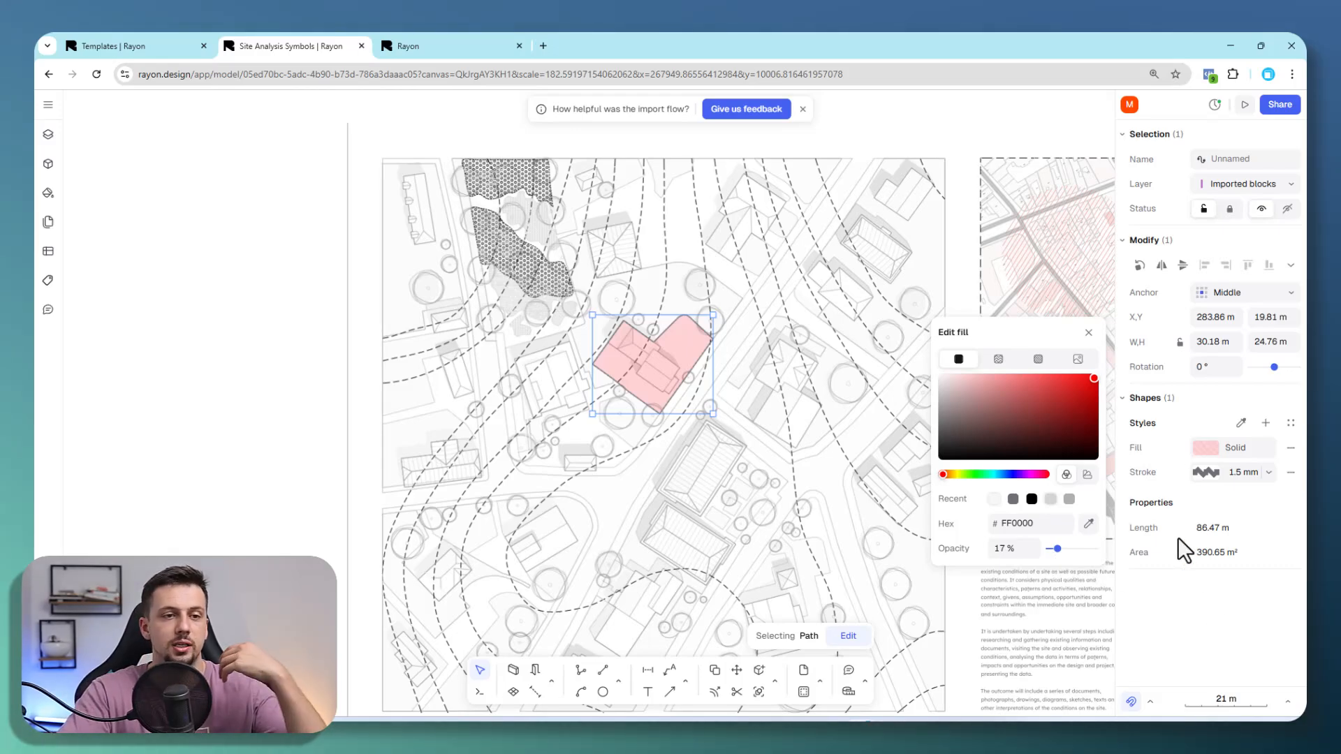
click(1205, 472)
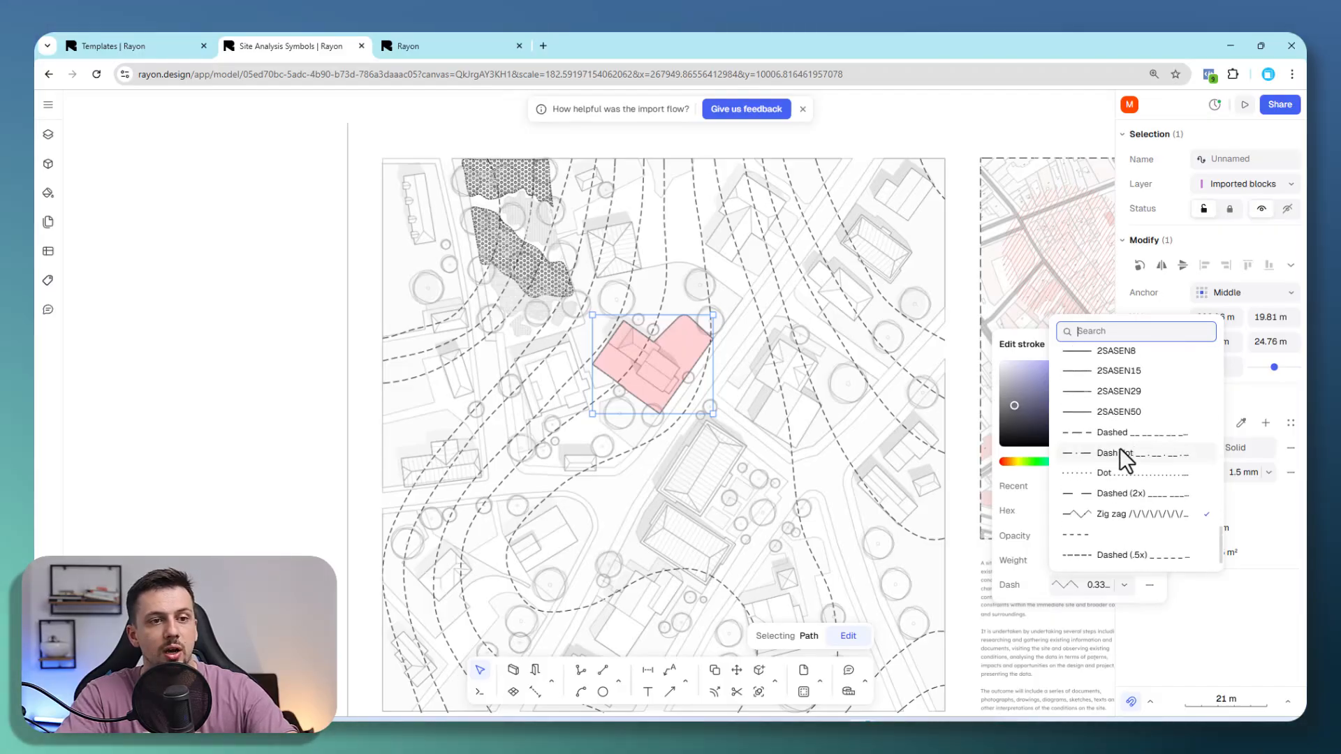
Restyle the footprint outline as a dashed grey 71717A 1.5 mm stroke, then zoom out
scroll(up, 3)
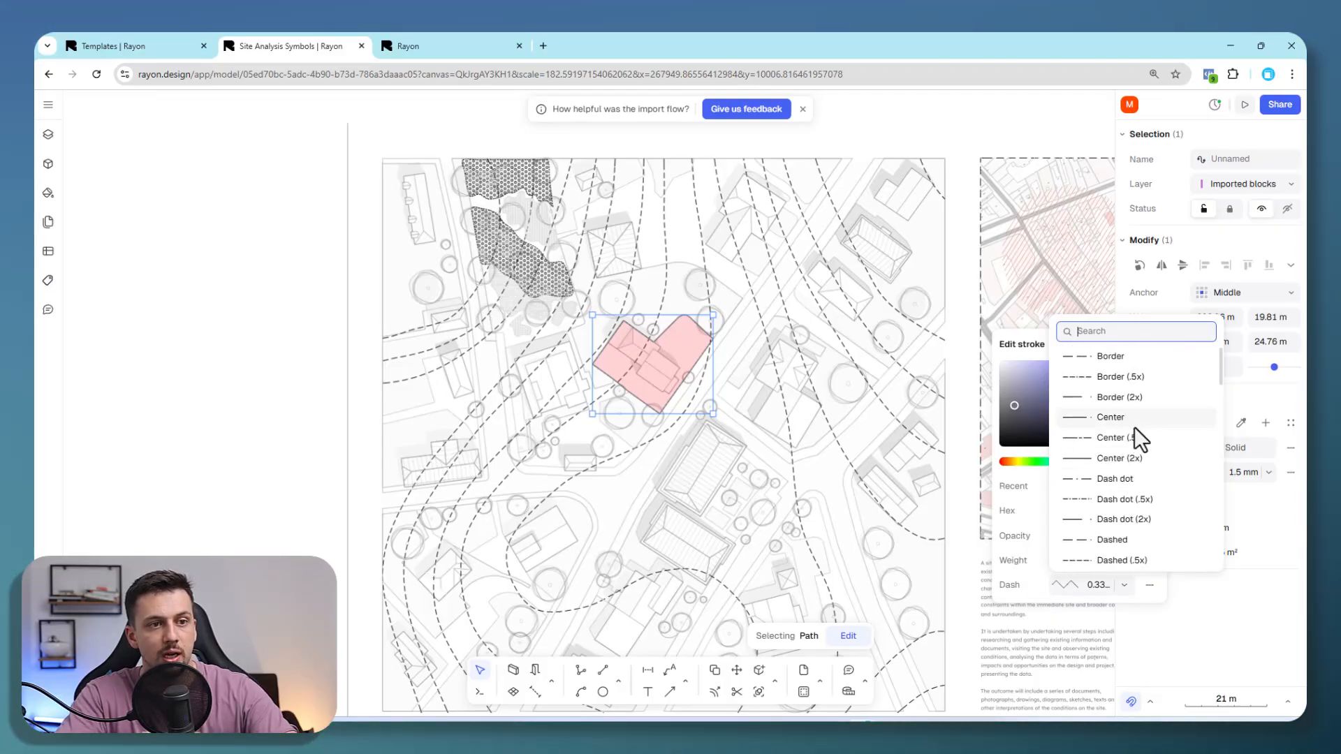
mouse_move(1155, 436)
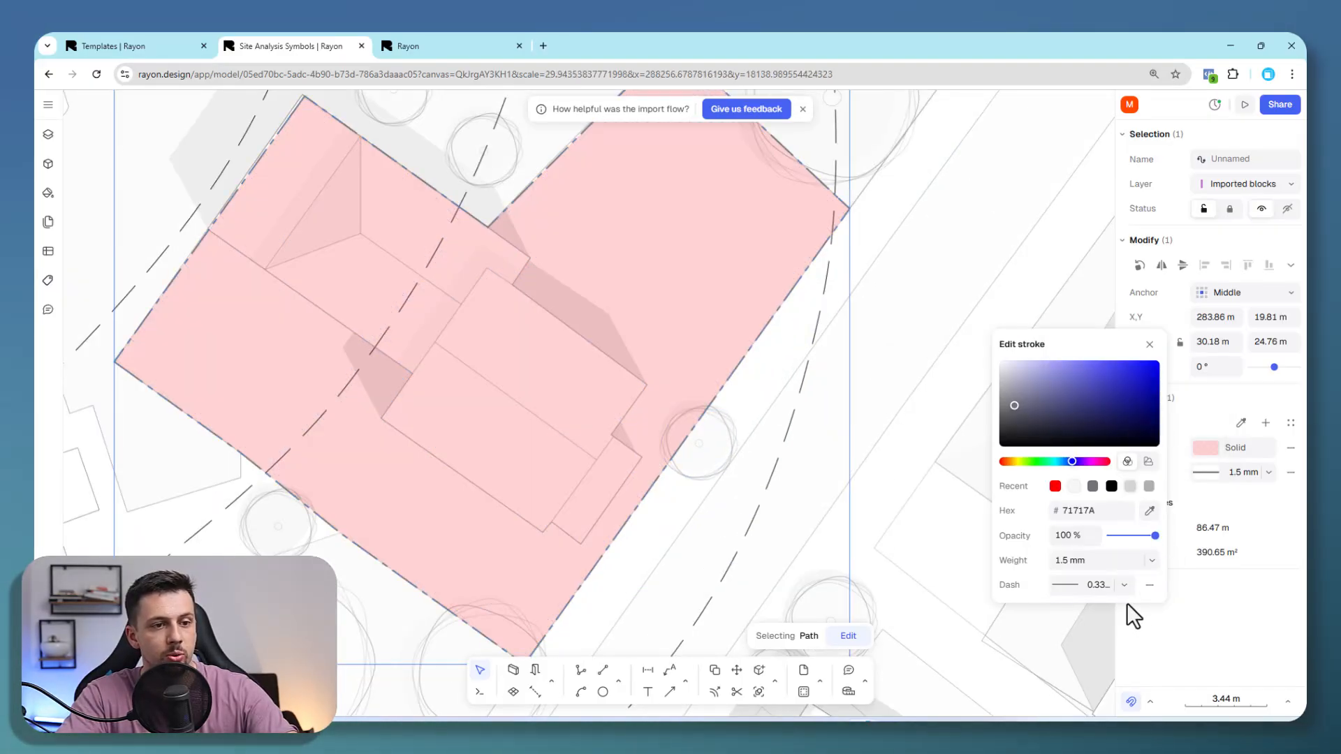
click(1123, 560)
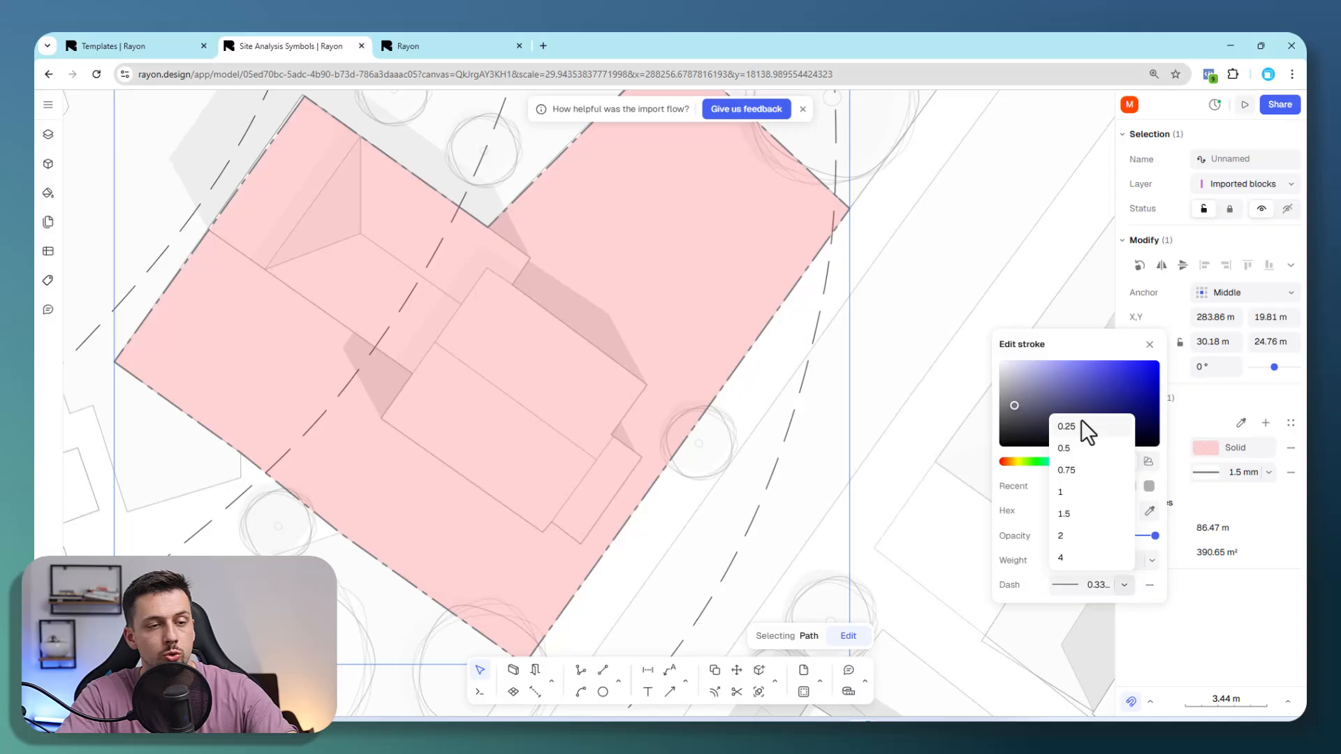
click(1066, 426)
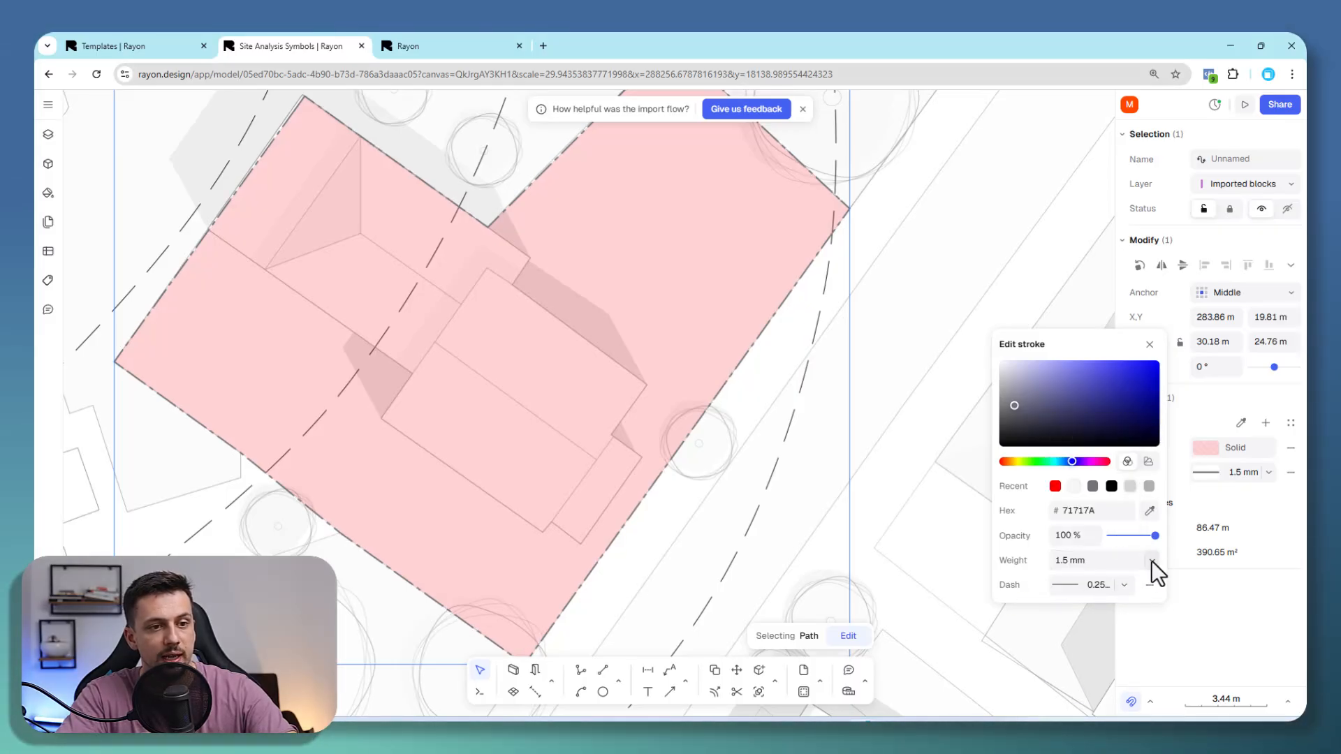
click(1153, 556)
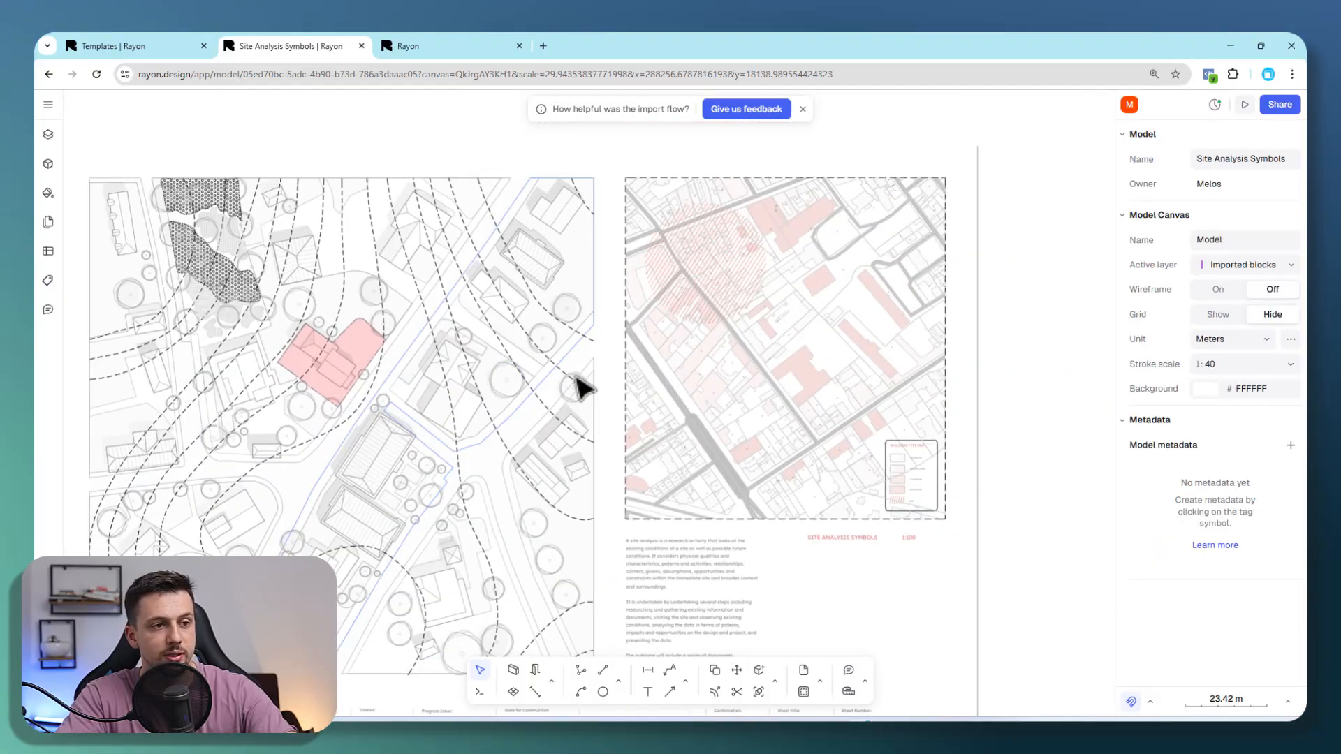
scroll(down, 3)
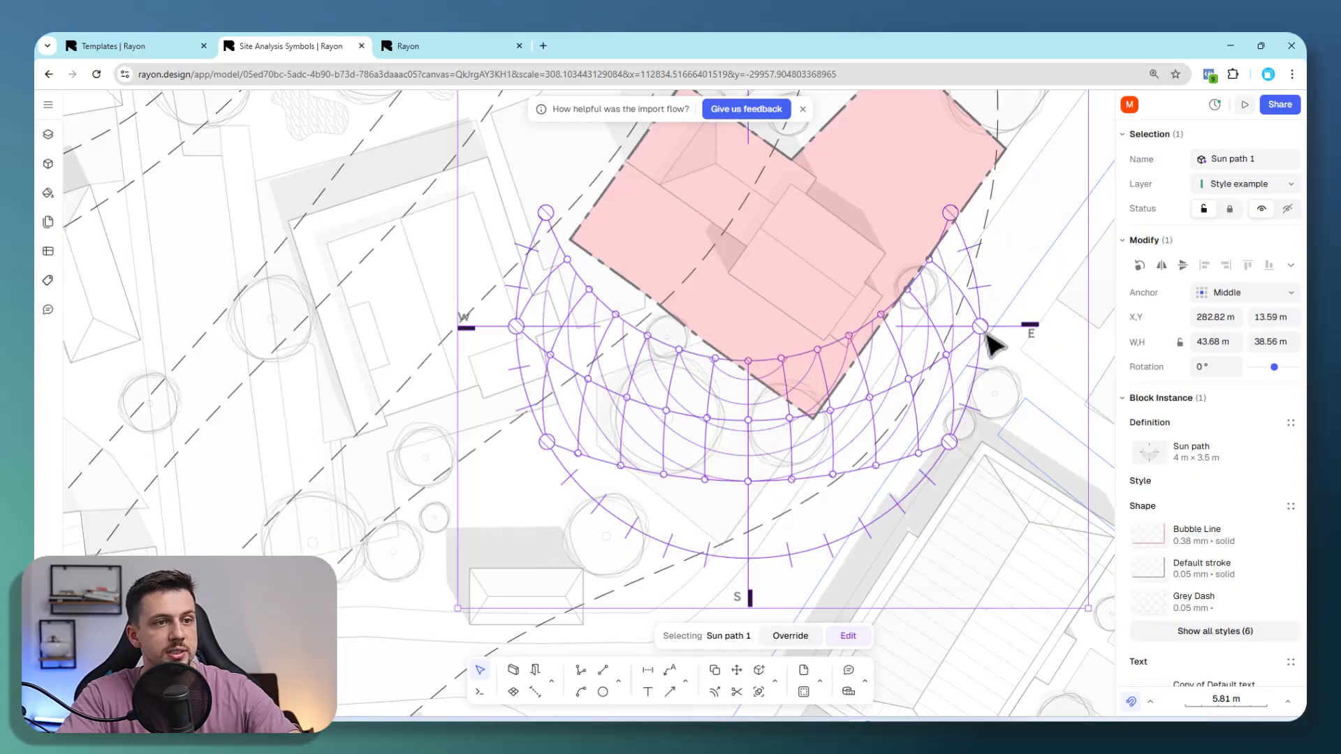
Move the Sun path 1 block onto the building and scale it to about 56 by 50 m
scroll(down, 3)
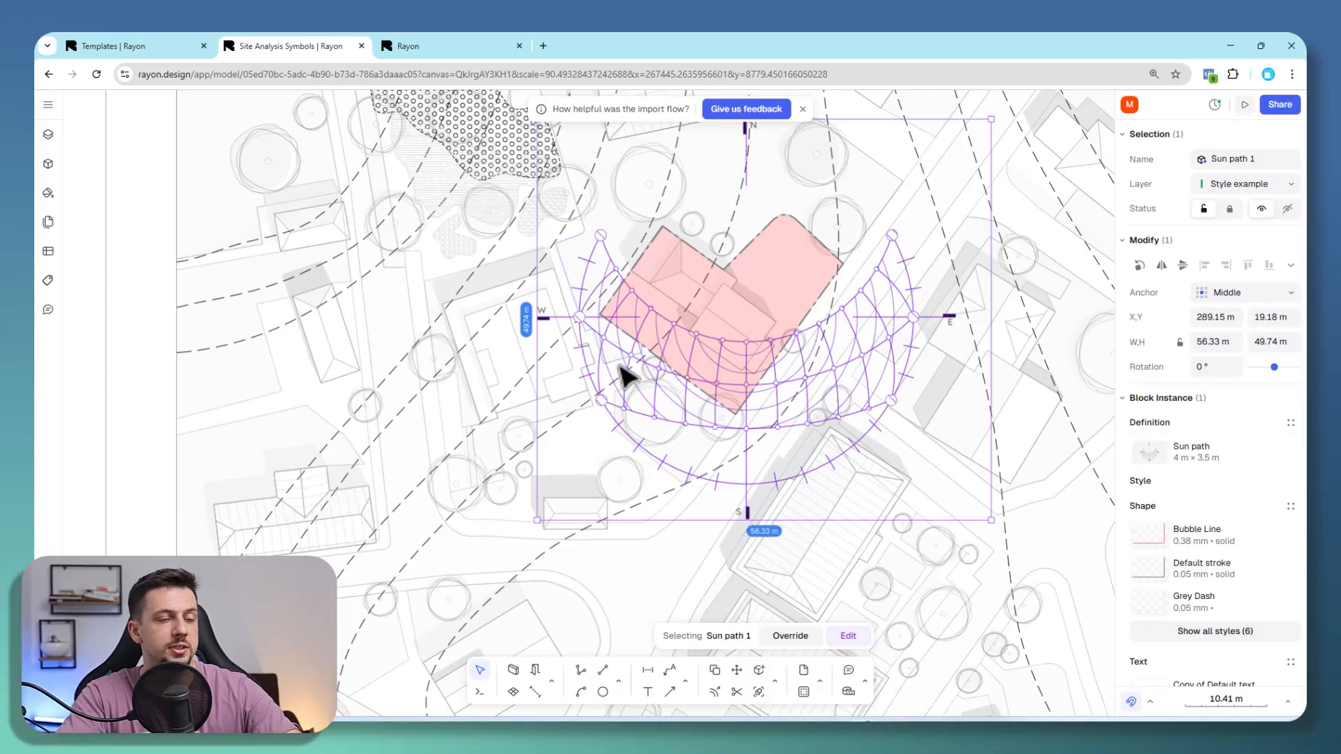
mouse_move(1022, 480)
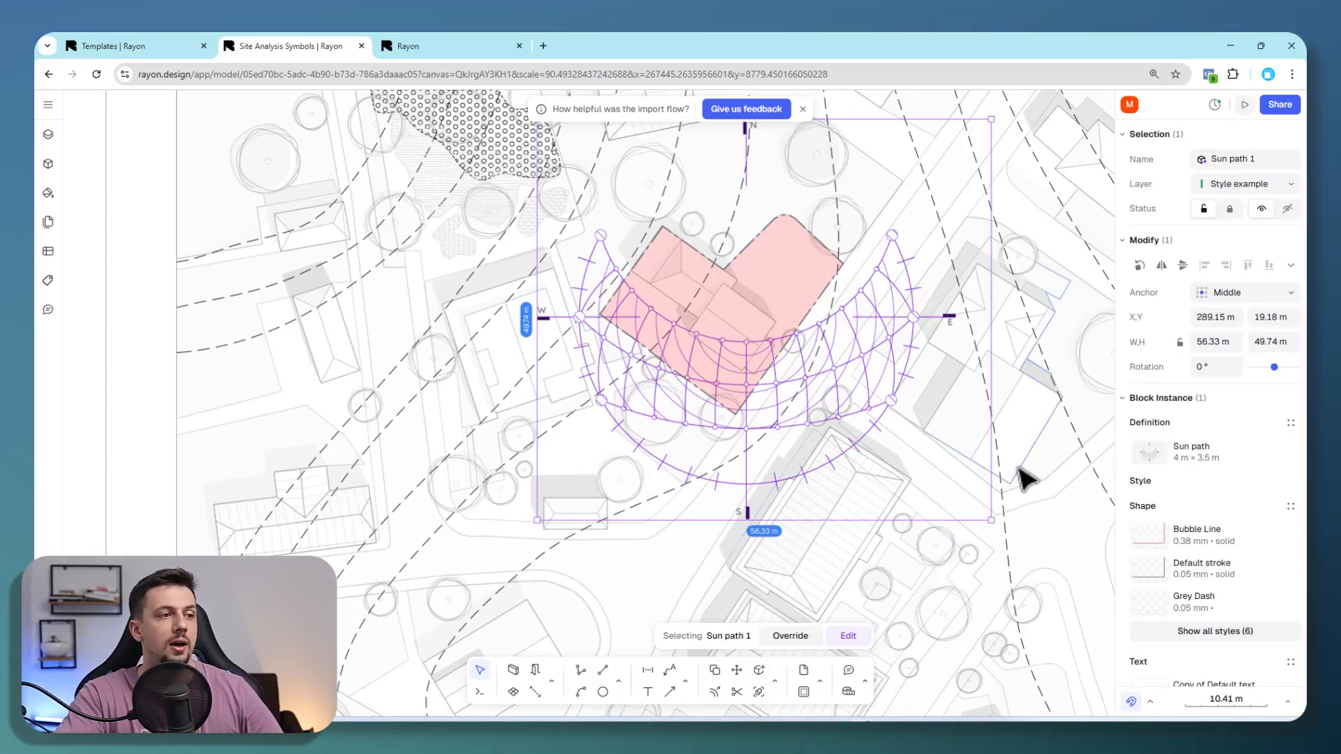
mouse_move(992, 522)
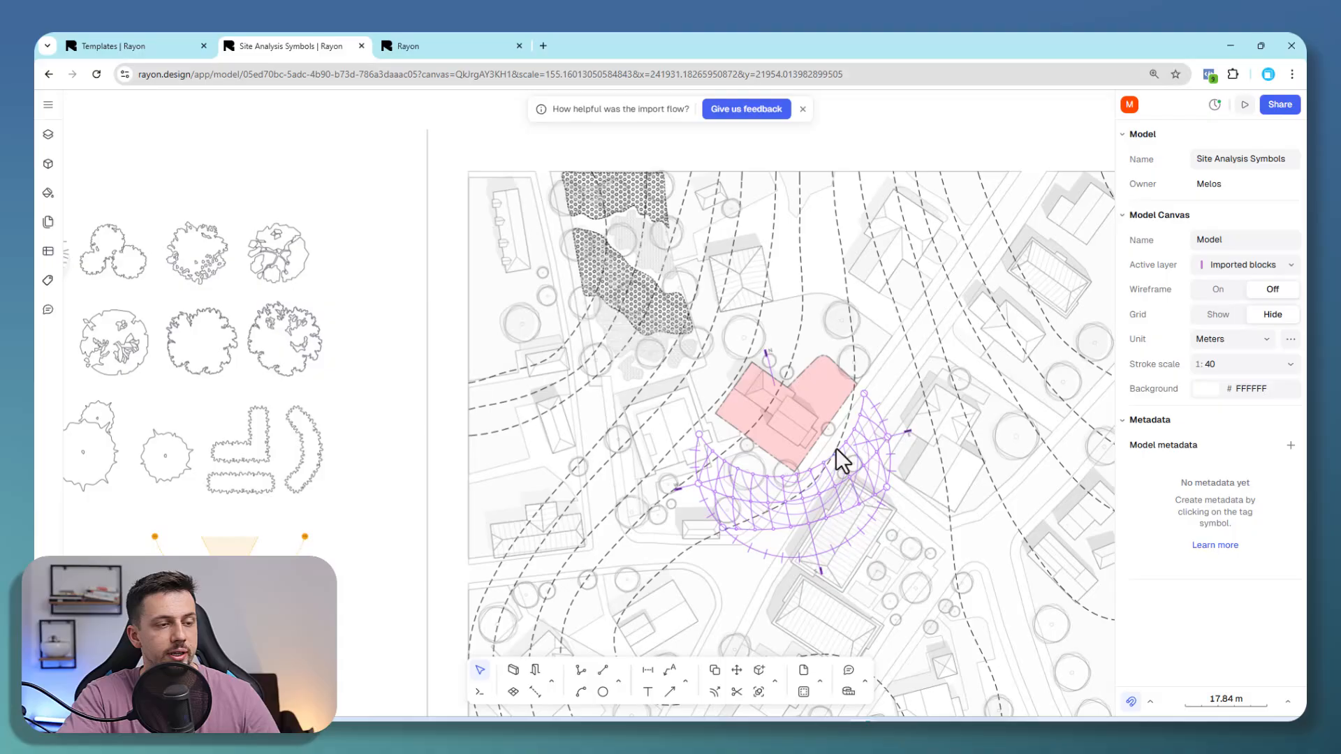
scroll(down, 3)
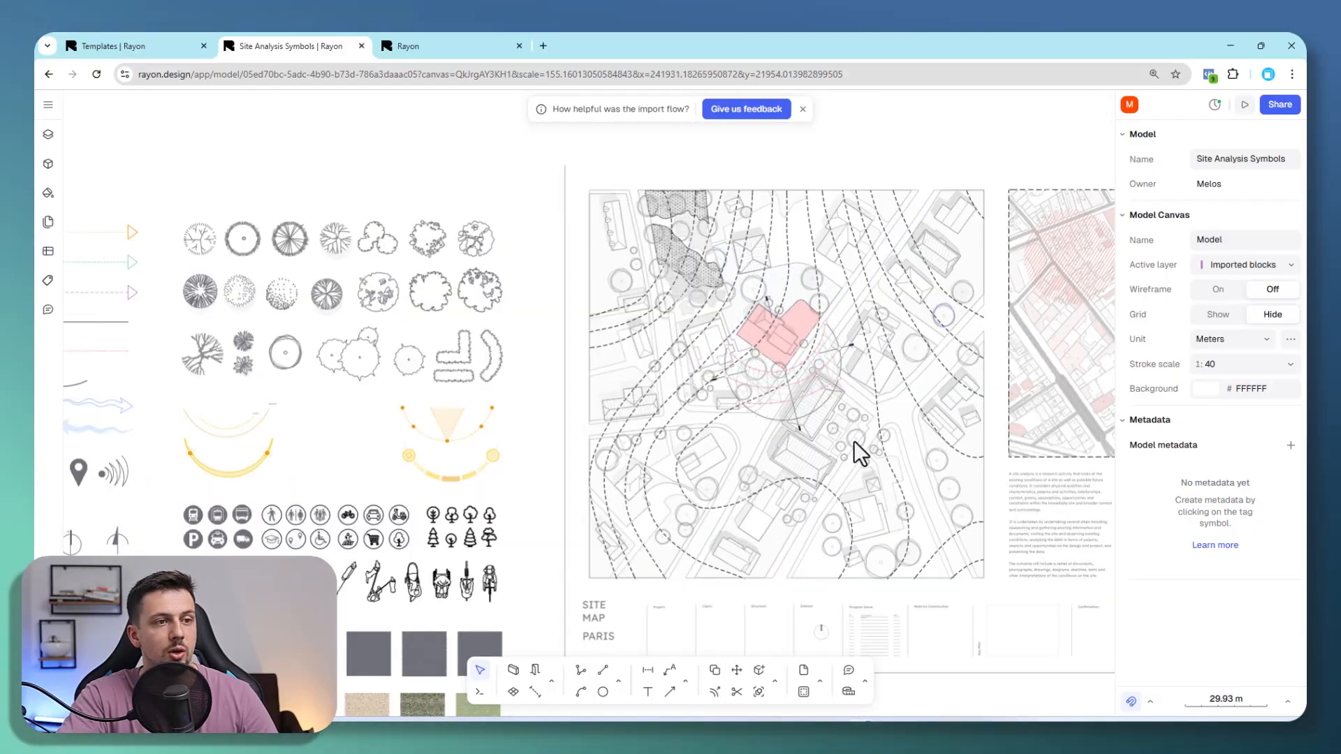
Copy Bus icon 2 from the symbol library and paste it south of the building
click(773, 354)
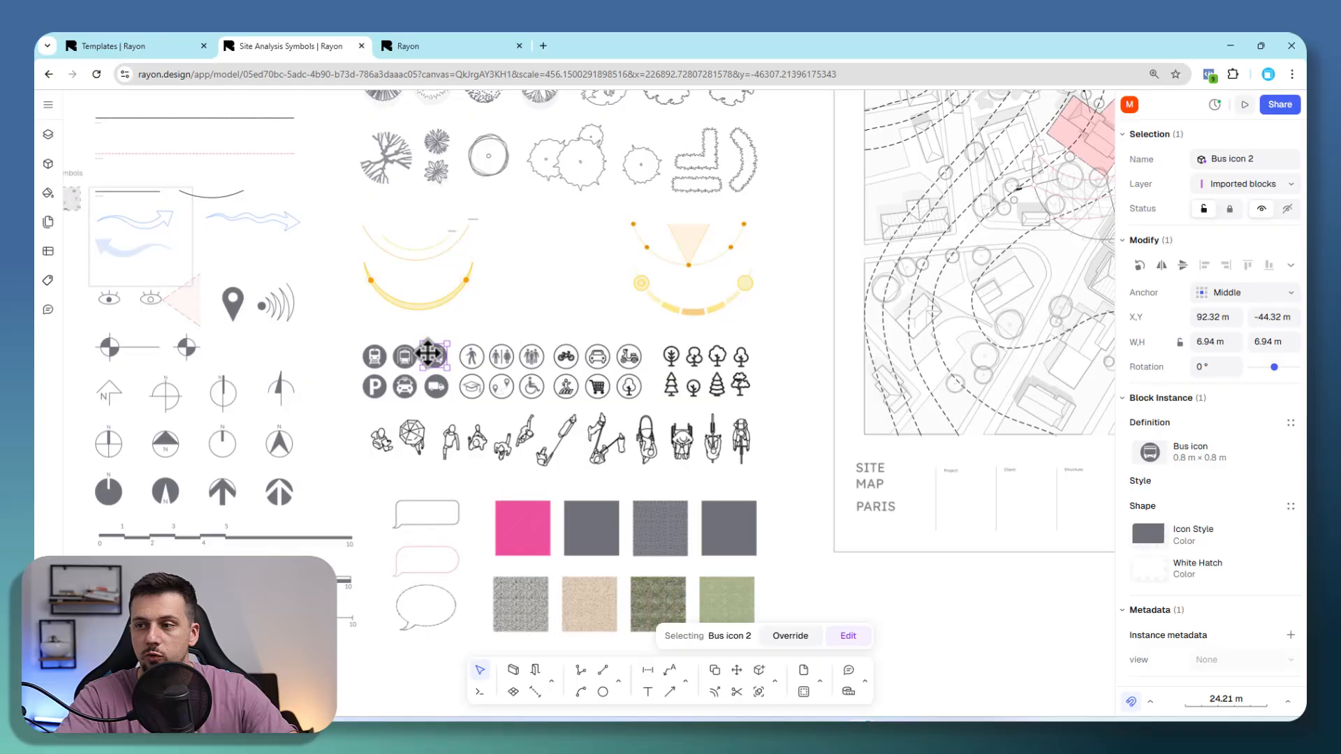
scroll(down, 3)
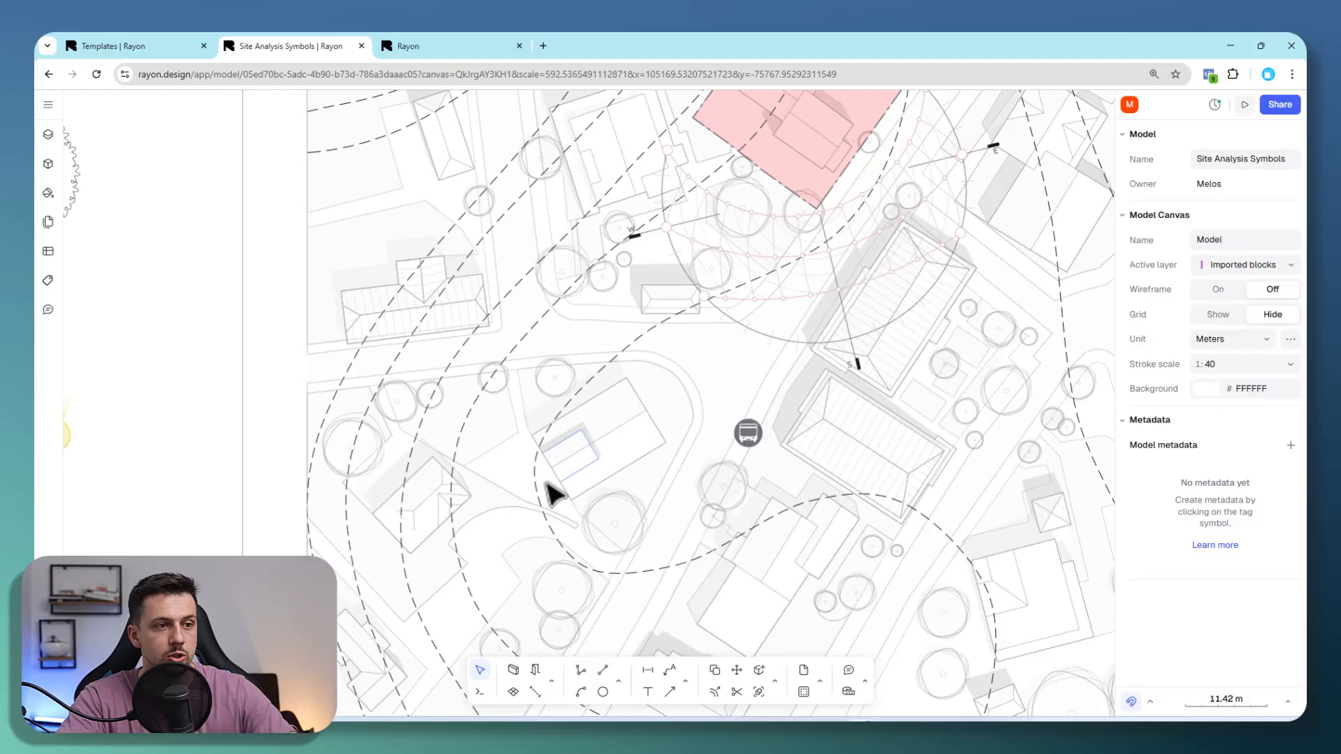
click(747, 433)
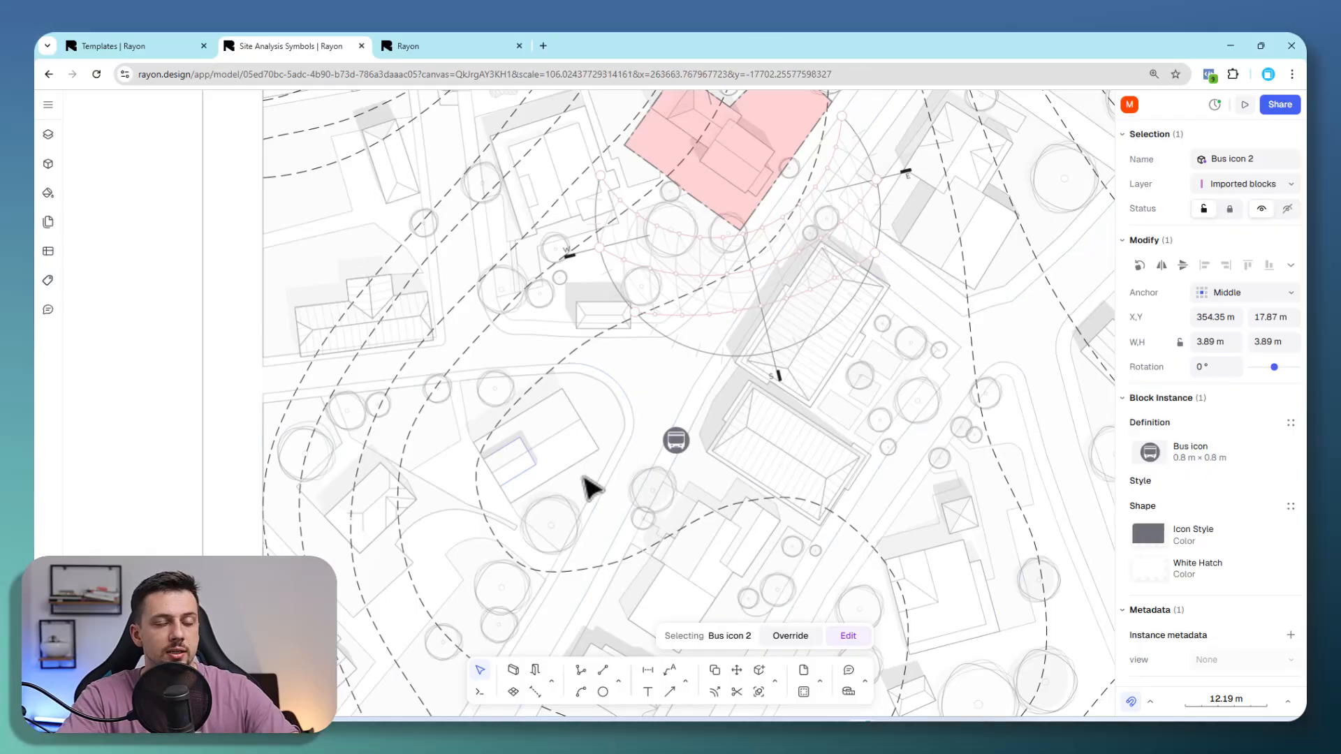
Place the bus icon beside the road and set its Icon Style fill to blue 4545FF
scroll(down, 3)
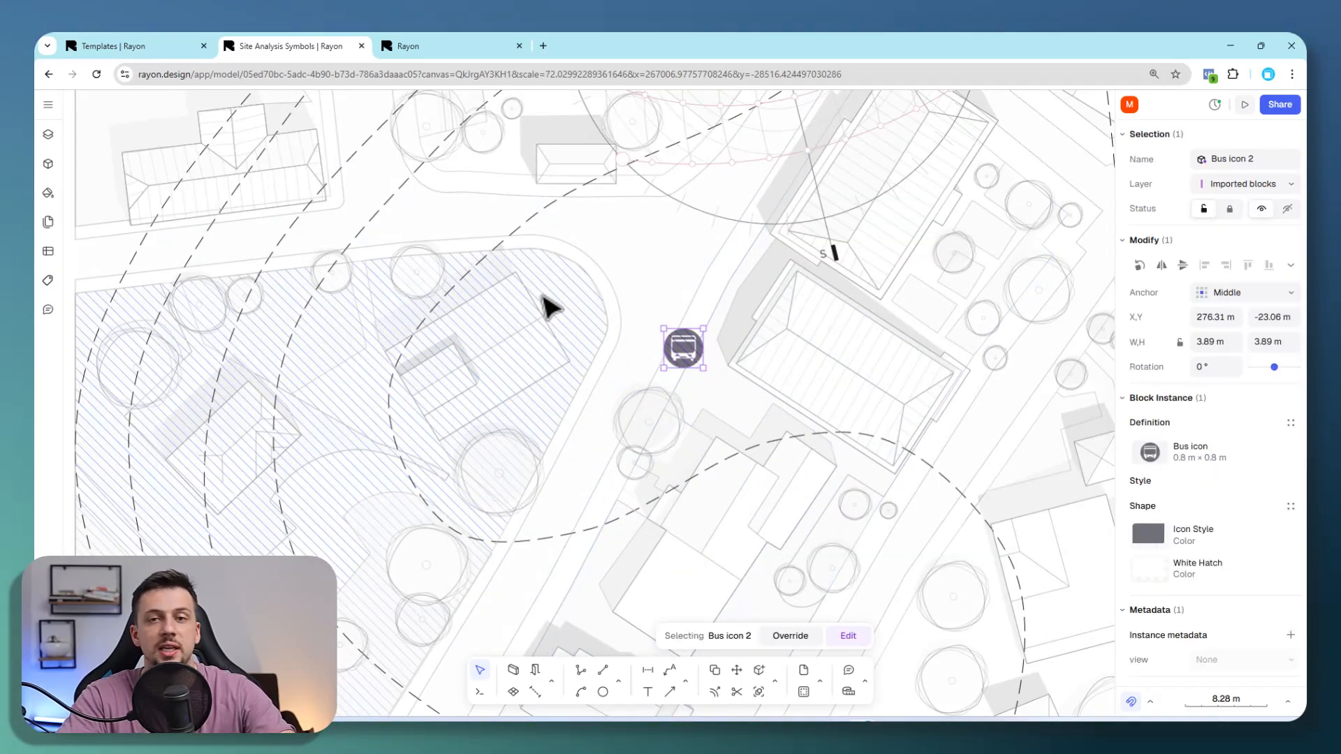
mouse_move(1170, 552)
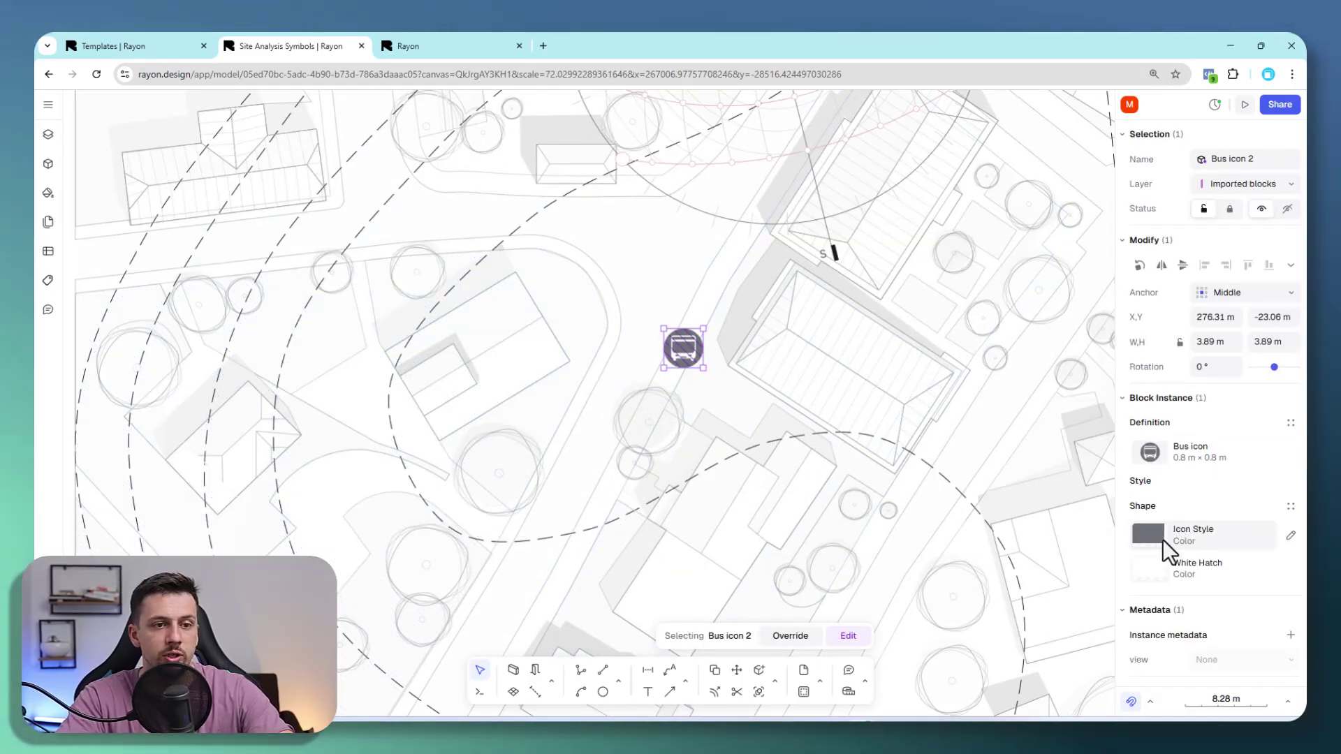
mouse_move(1157, 551)
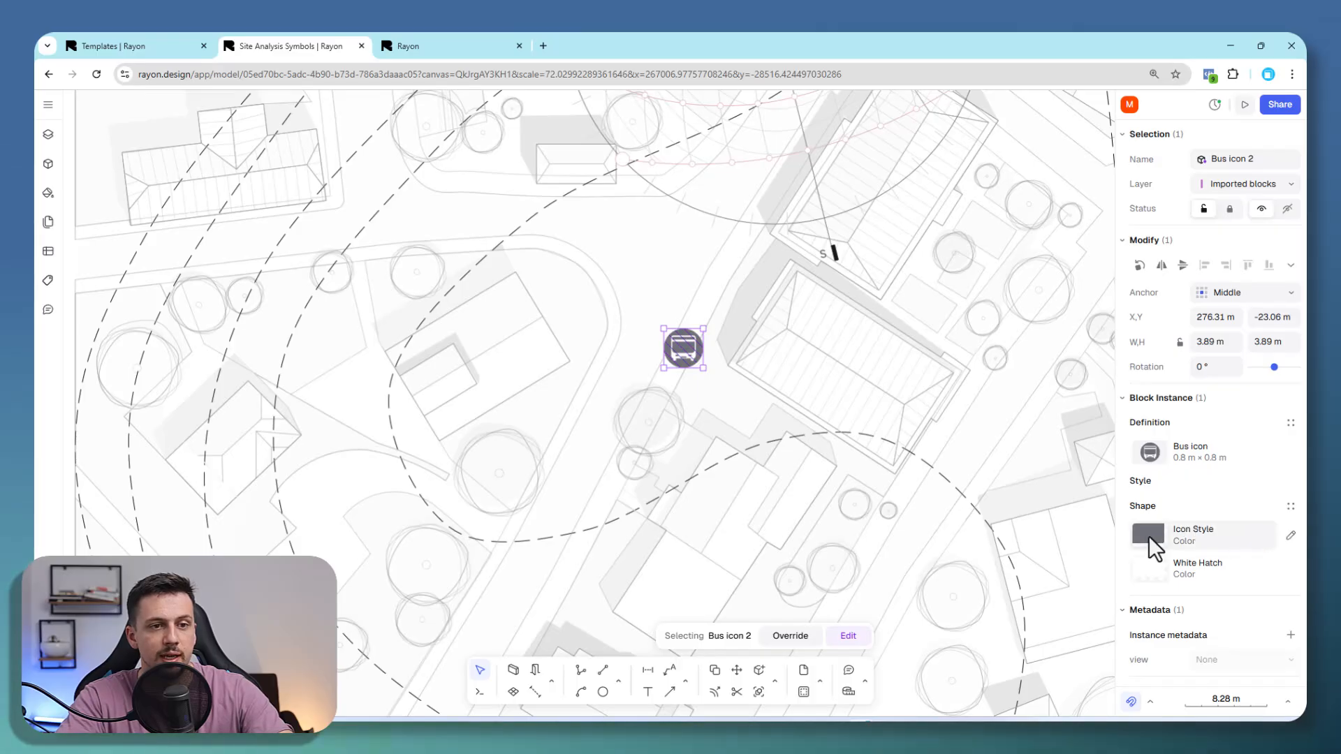
mouse_move(1279, 518)
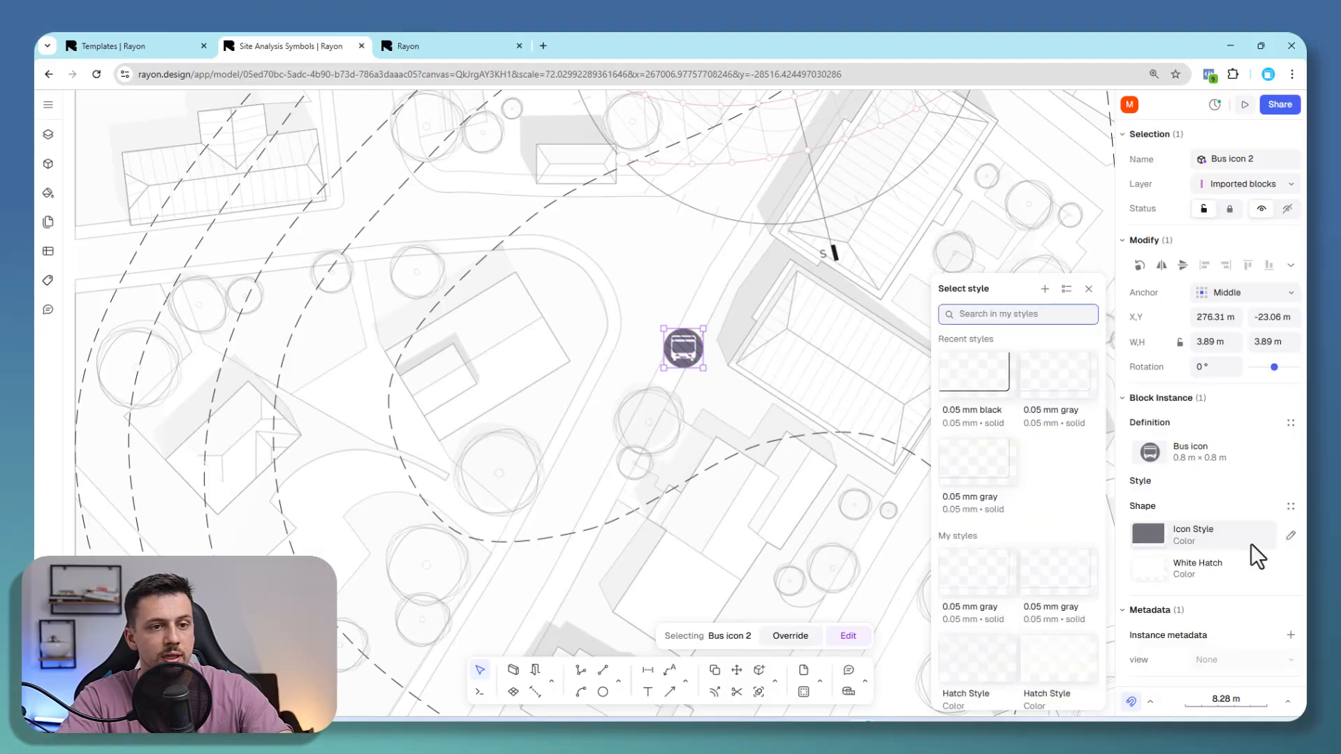
click(1291, 536)
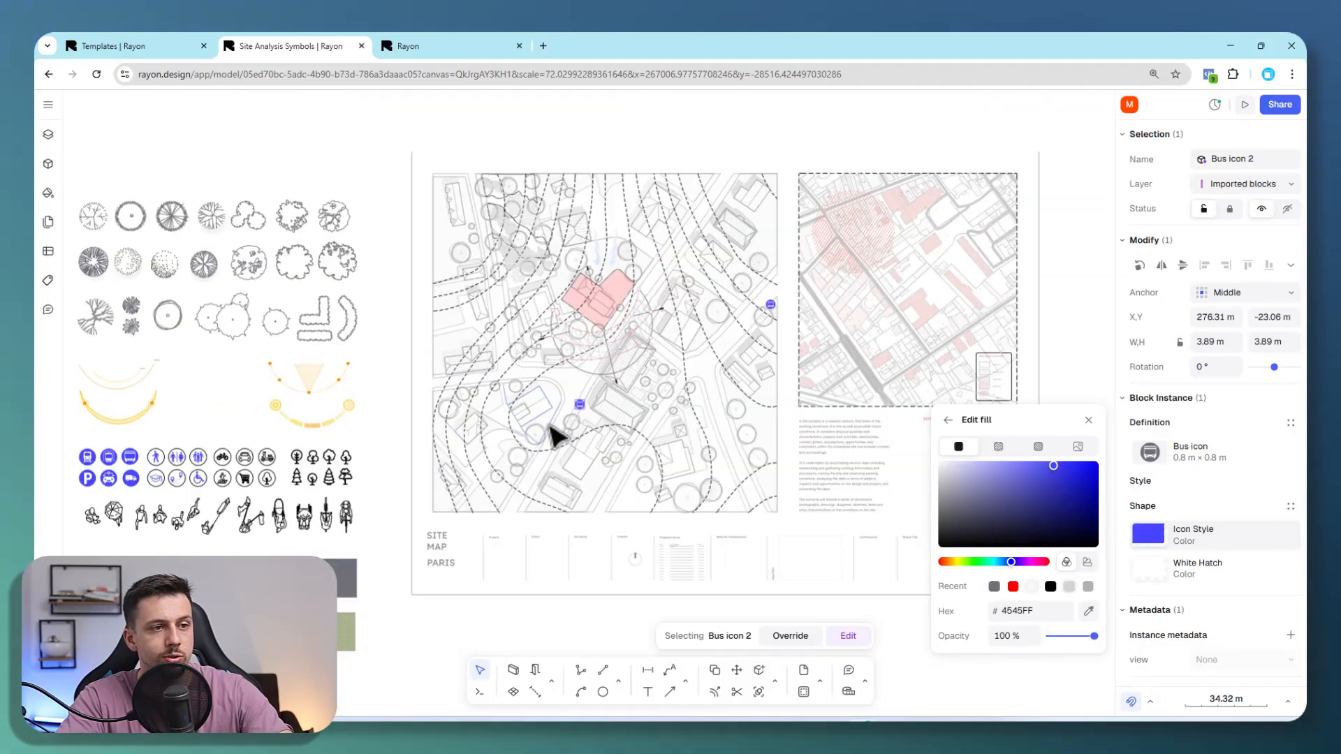
scroll(down, 3)
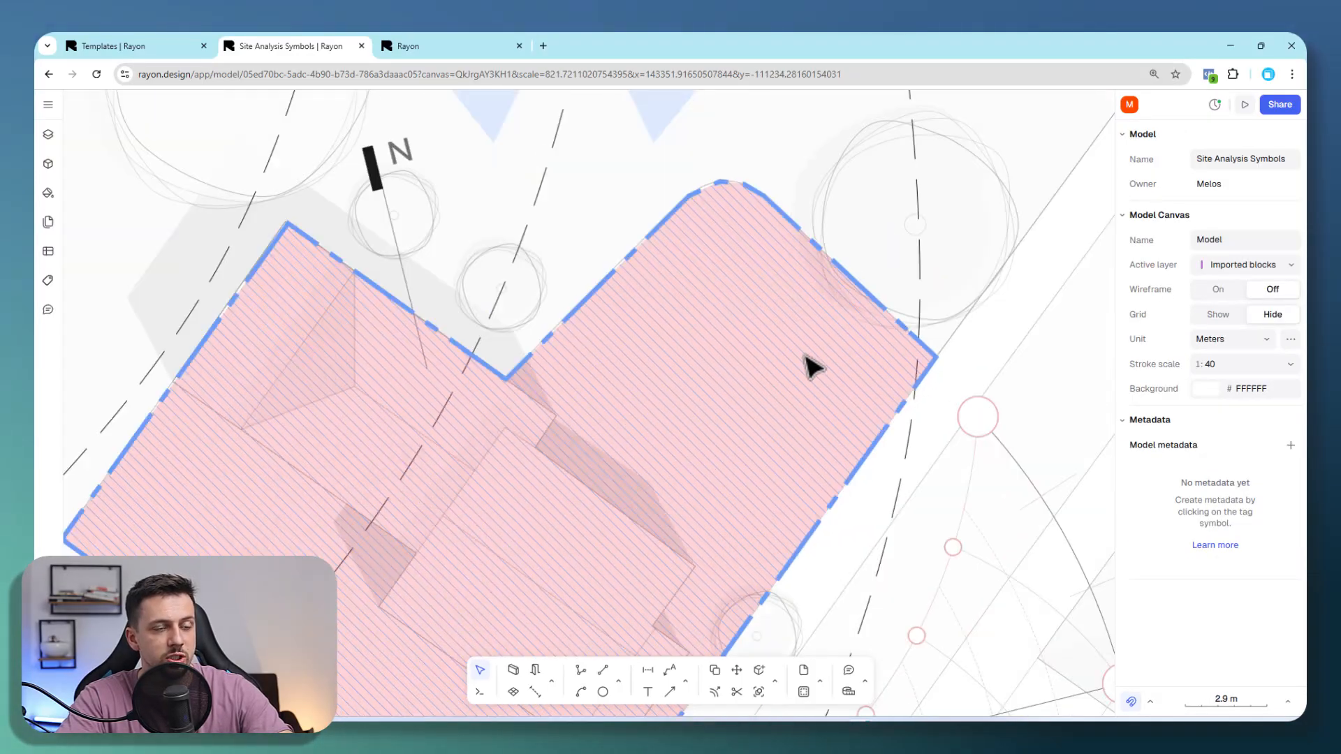
Switch the footprint's fill from translucent red to the Oblique hatch pattern
scroll(down, 3)
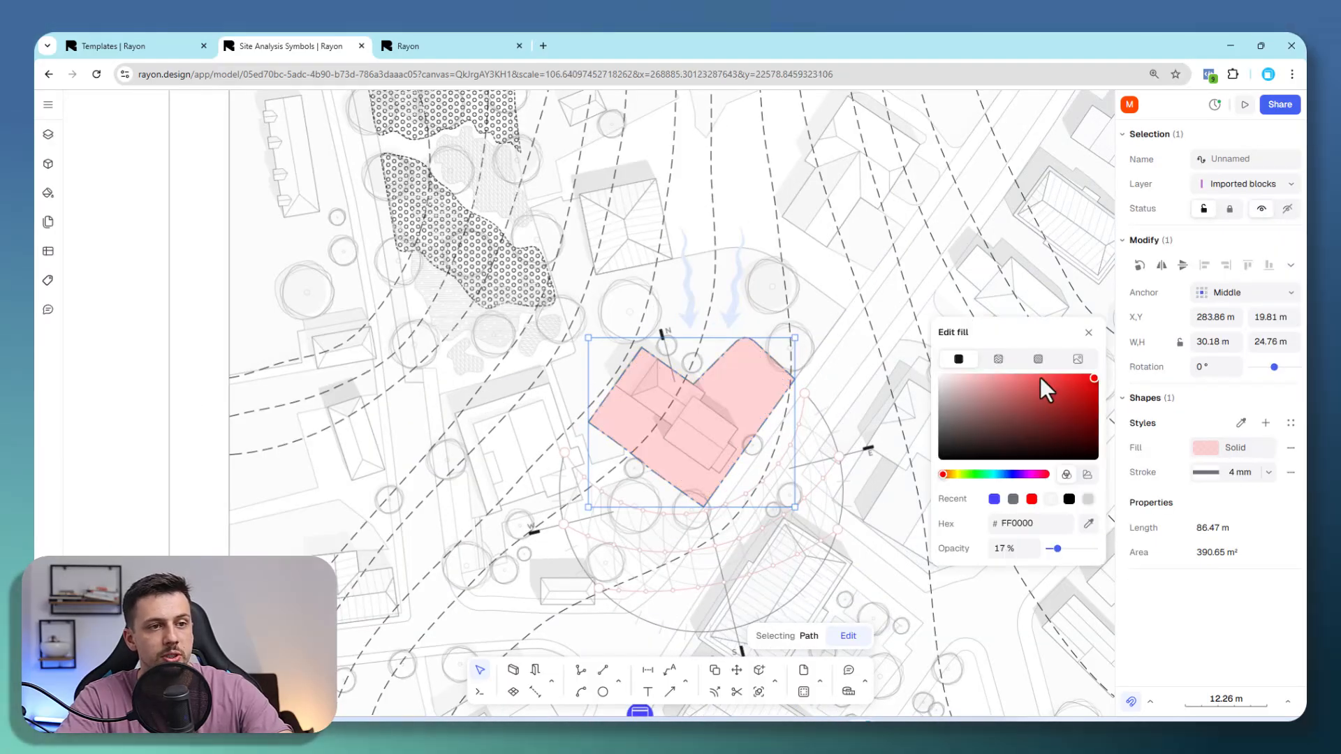
mouse_move(998, 359)
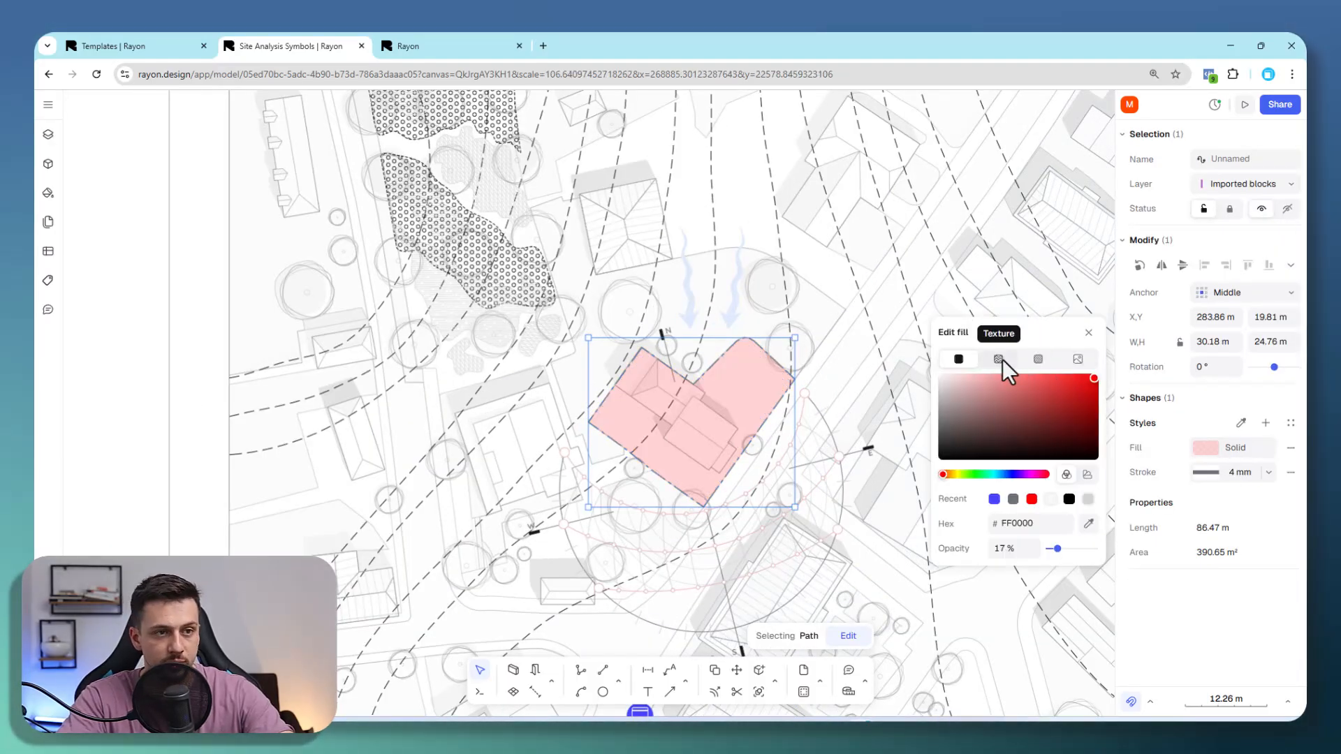
click(995, 359)
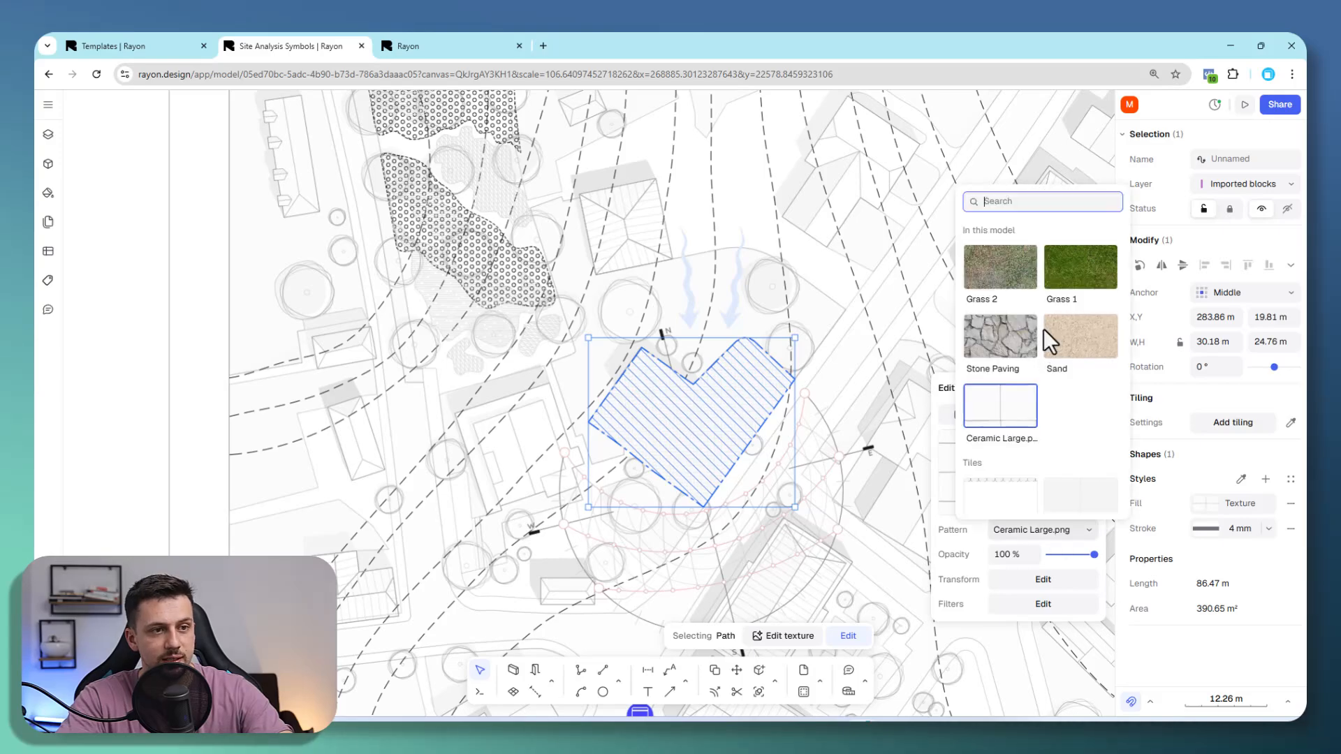
scroll(down, 3)
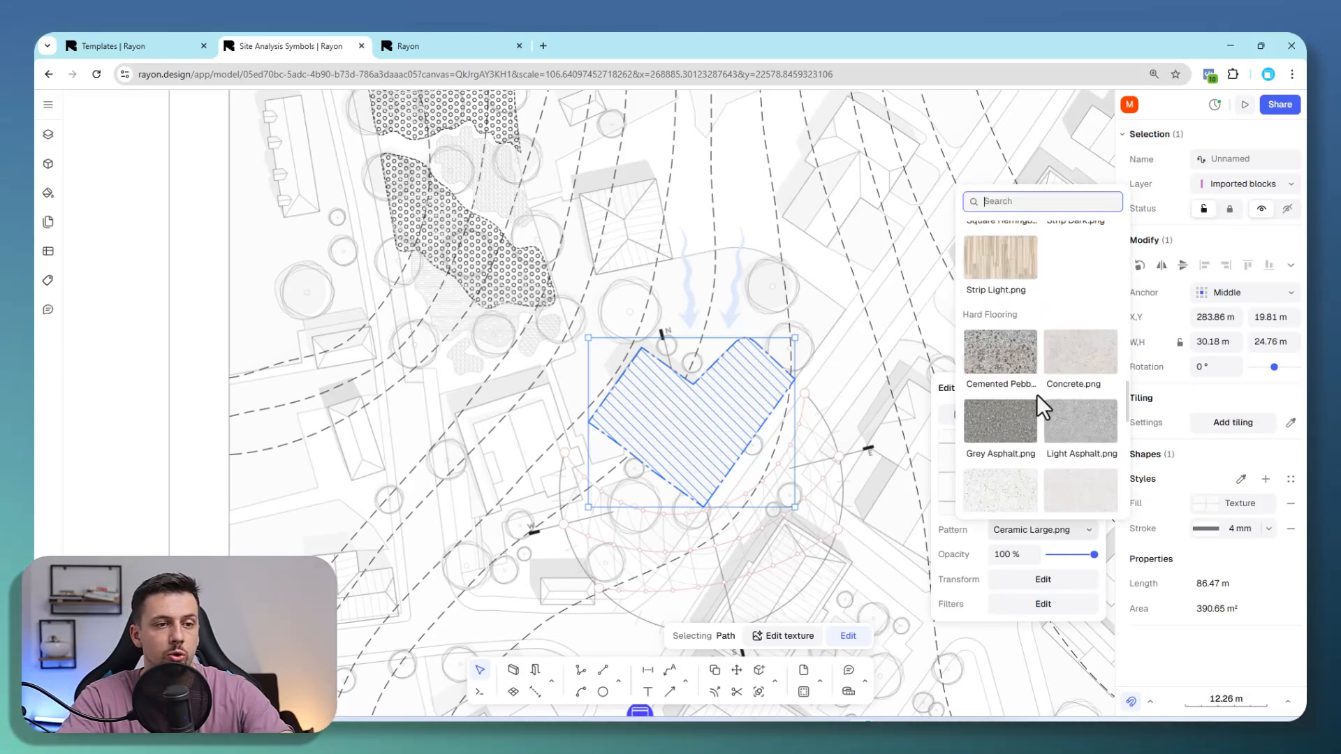
click(1037, 403)
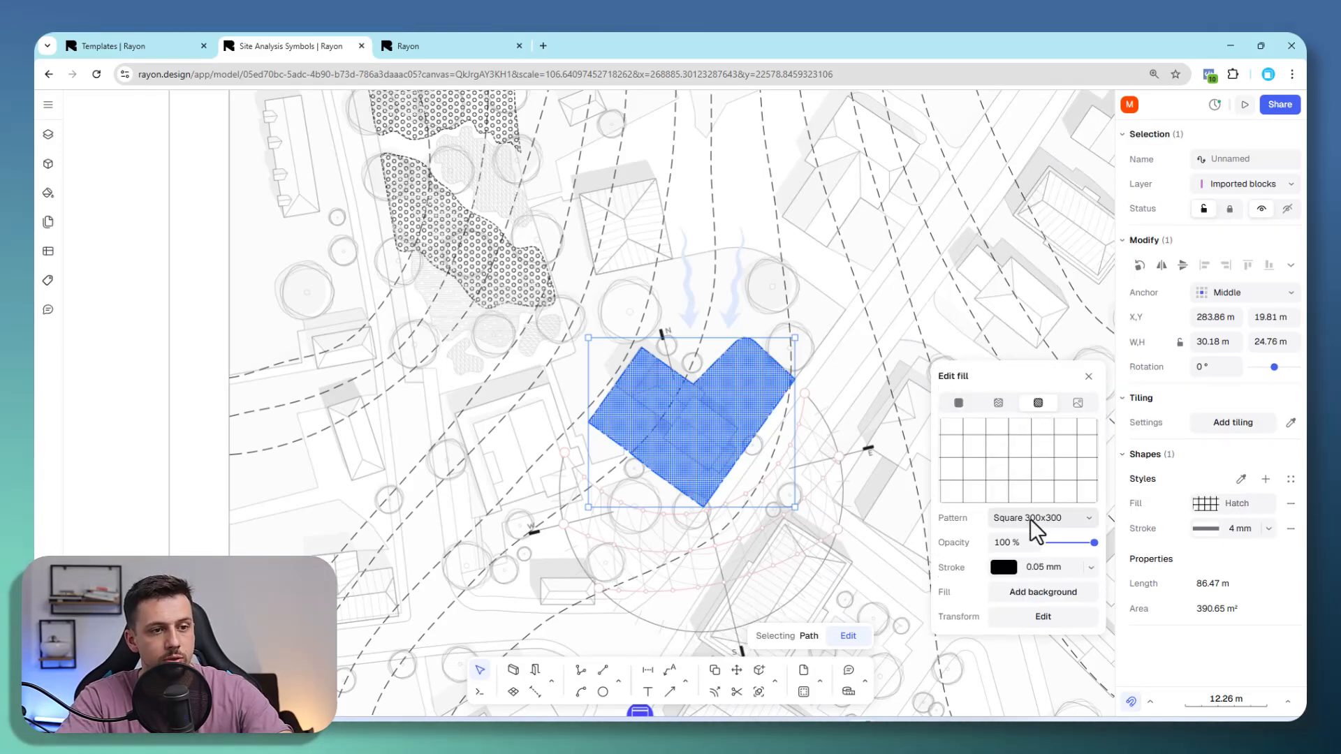
click(1040, 517)
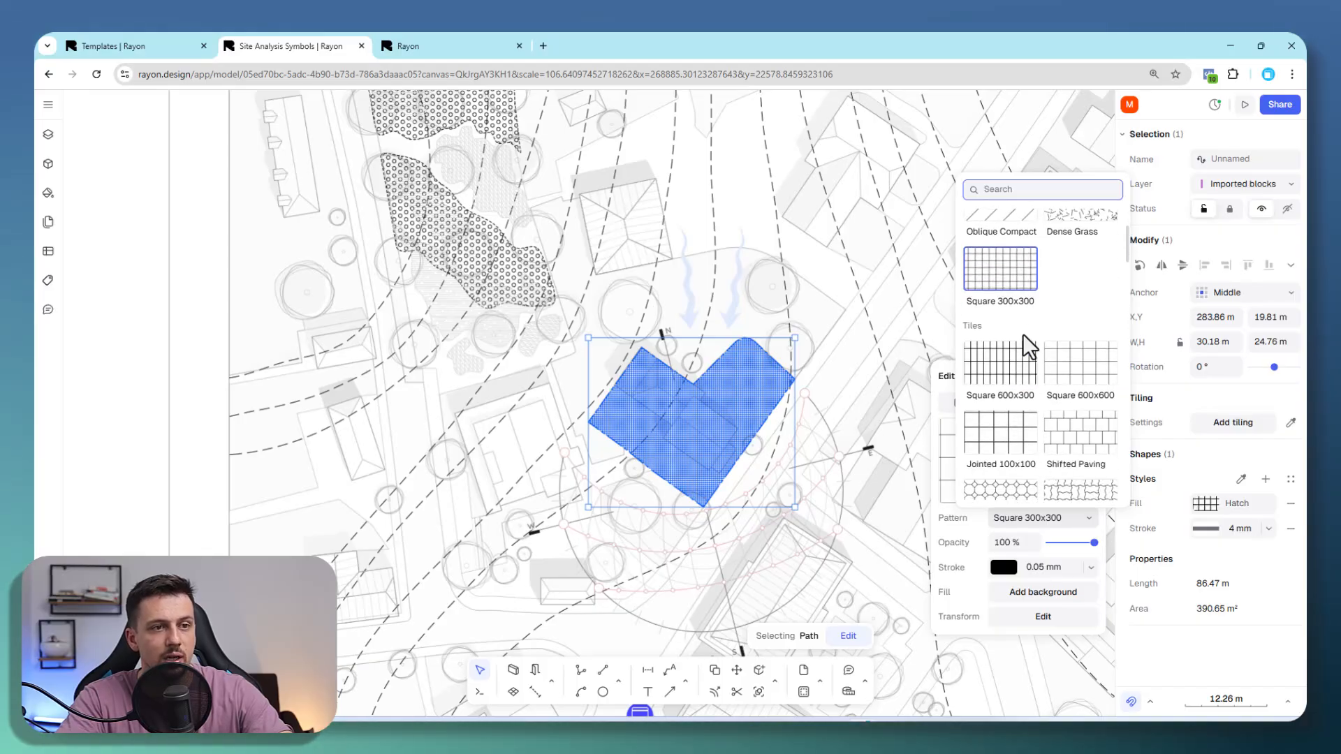
scroll(down, 3)
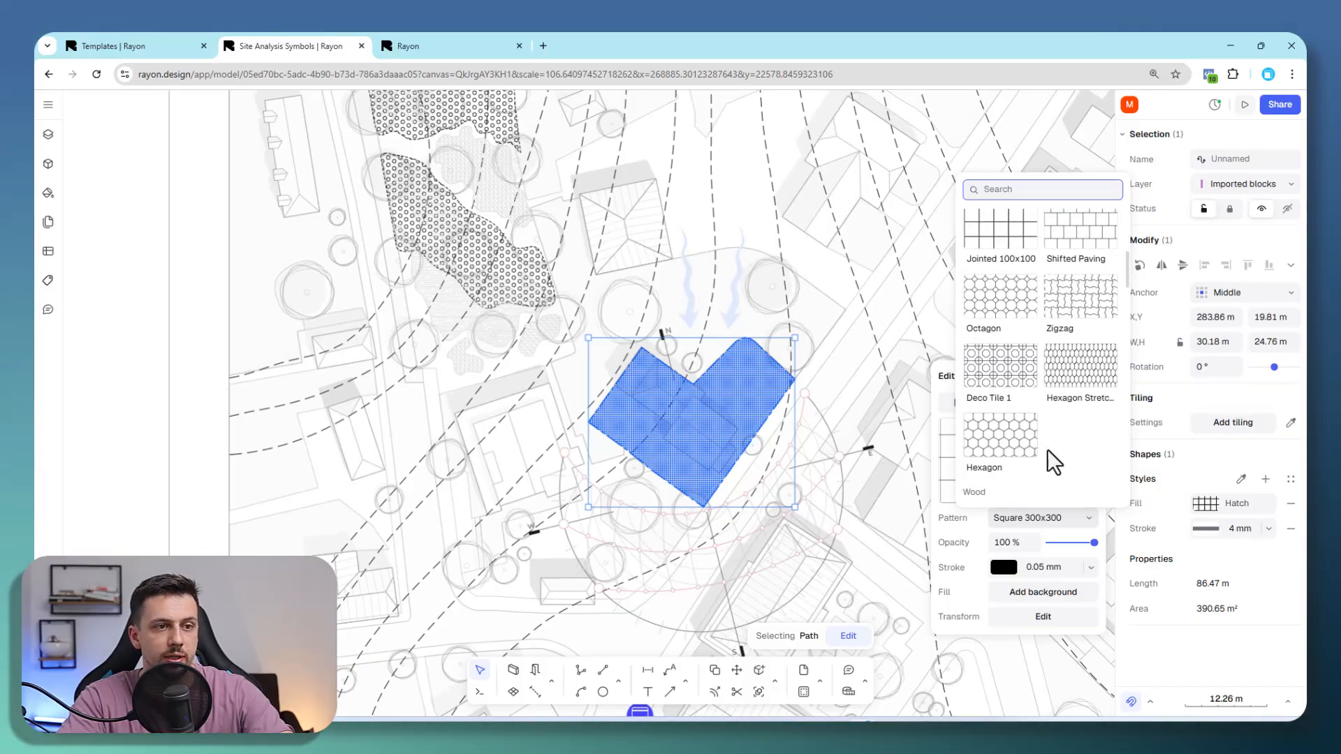
scroll(down, 3)
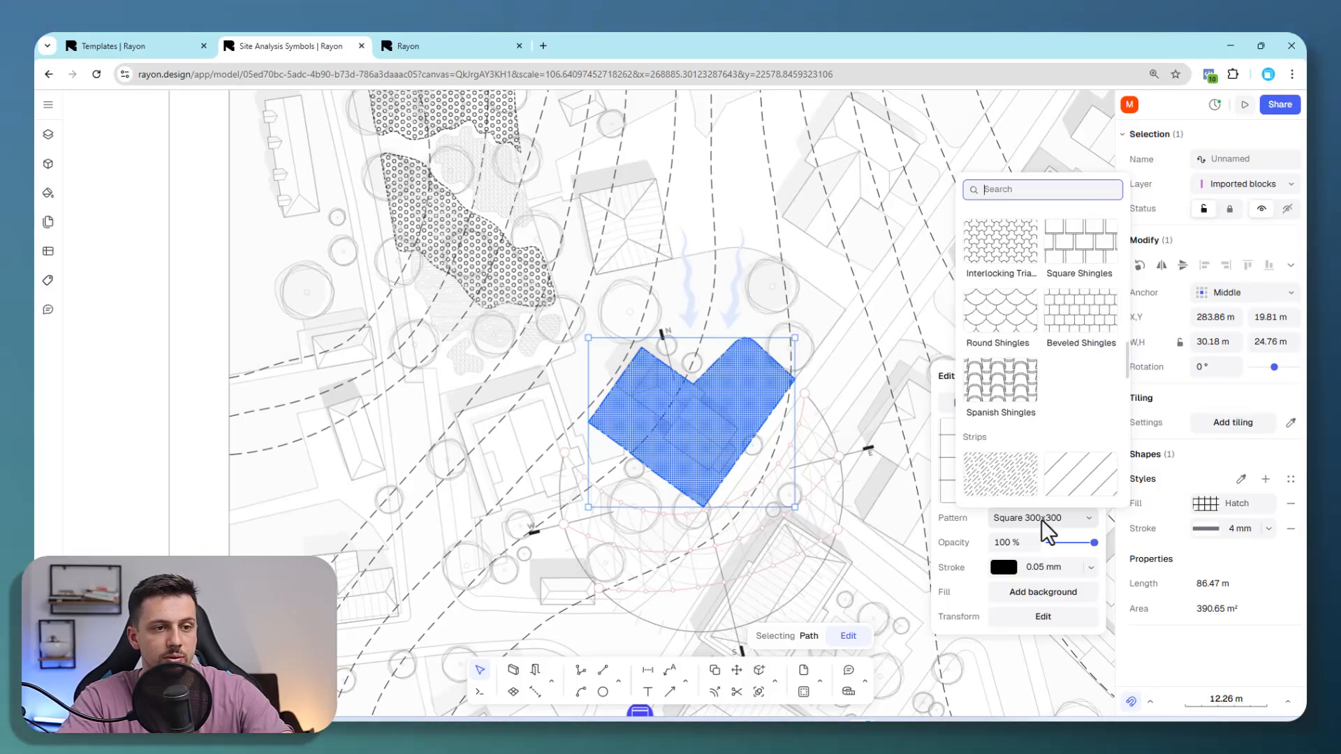
click(1079, 475)
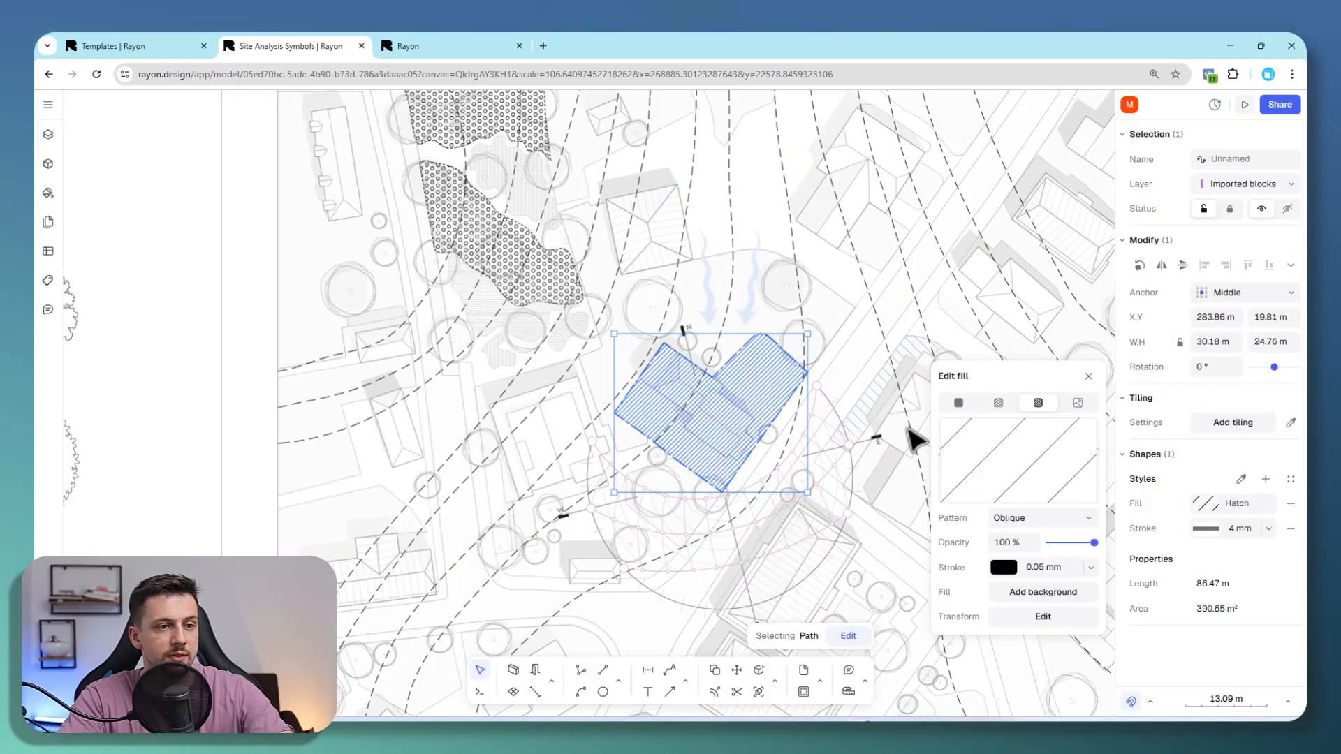
Scale the building footprint's oblique hatch to 2.5× so its lines spread wider apart
click(1042, 616)
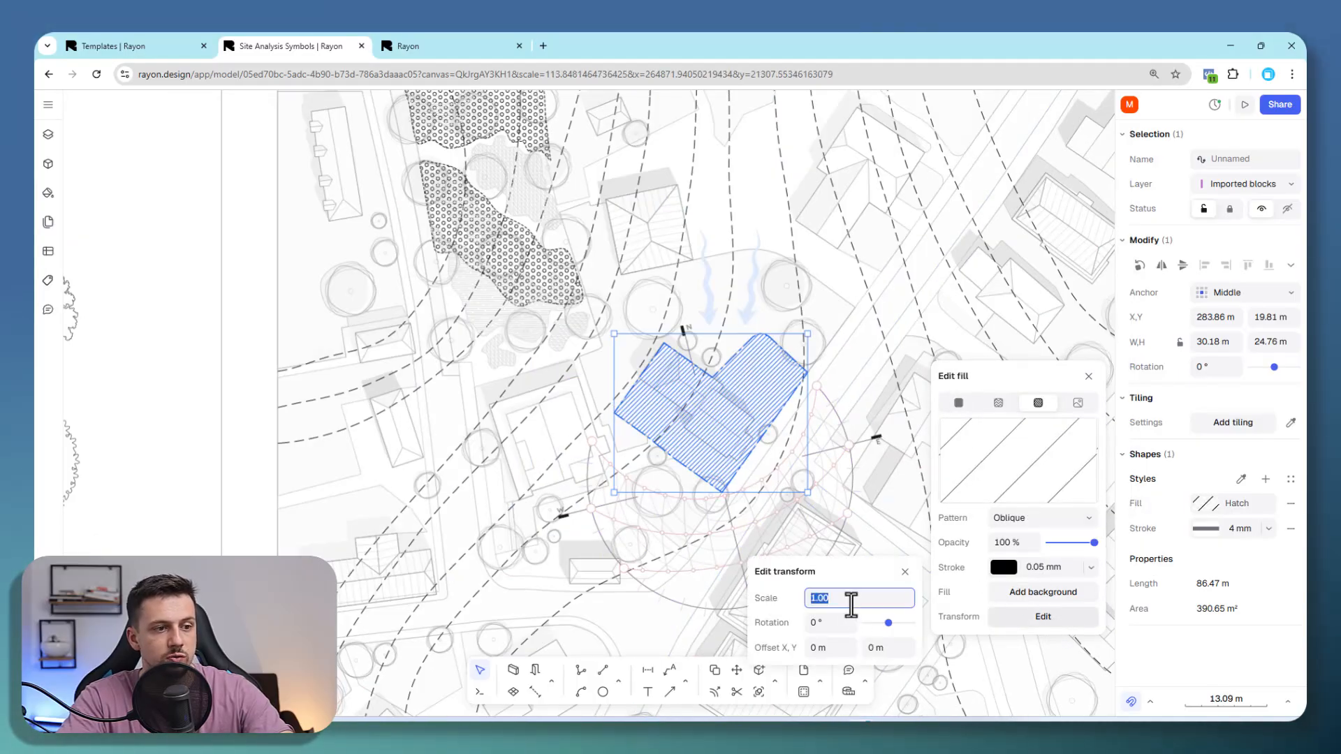
text(4.00)
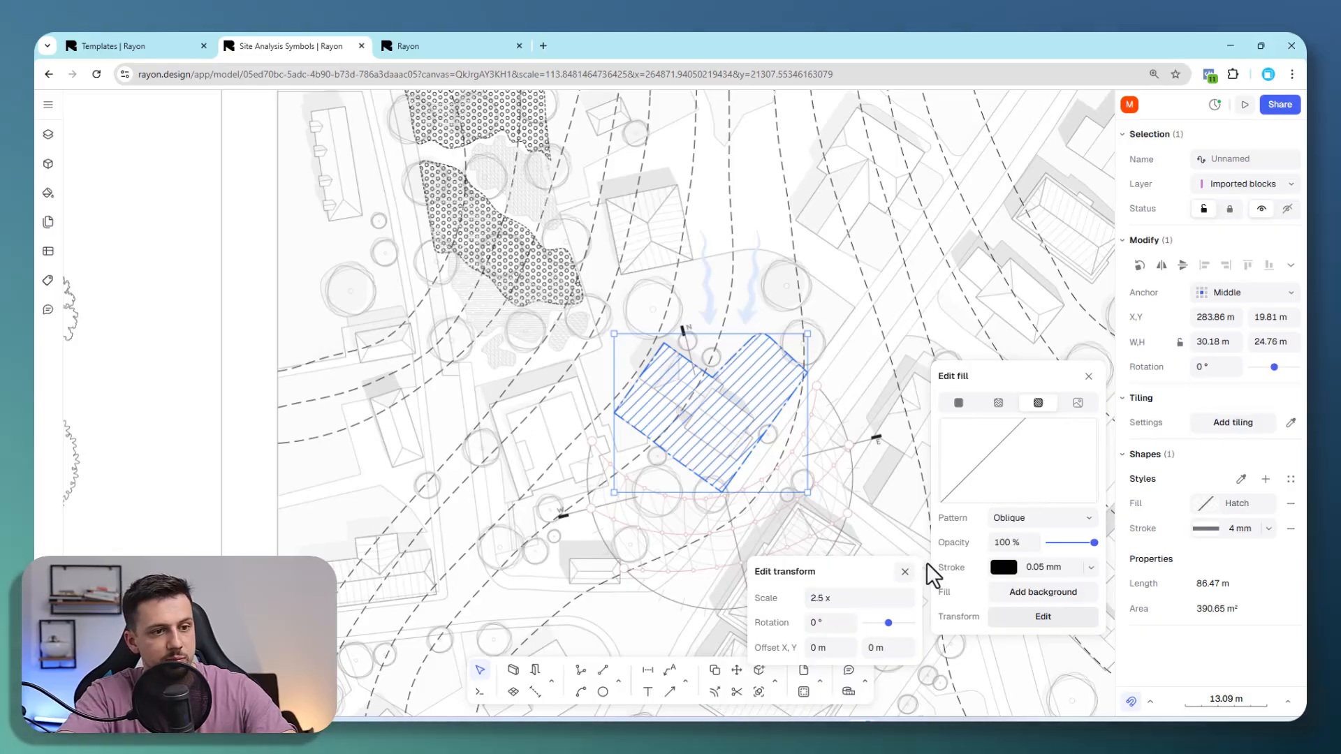
click(1004, 567)
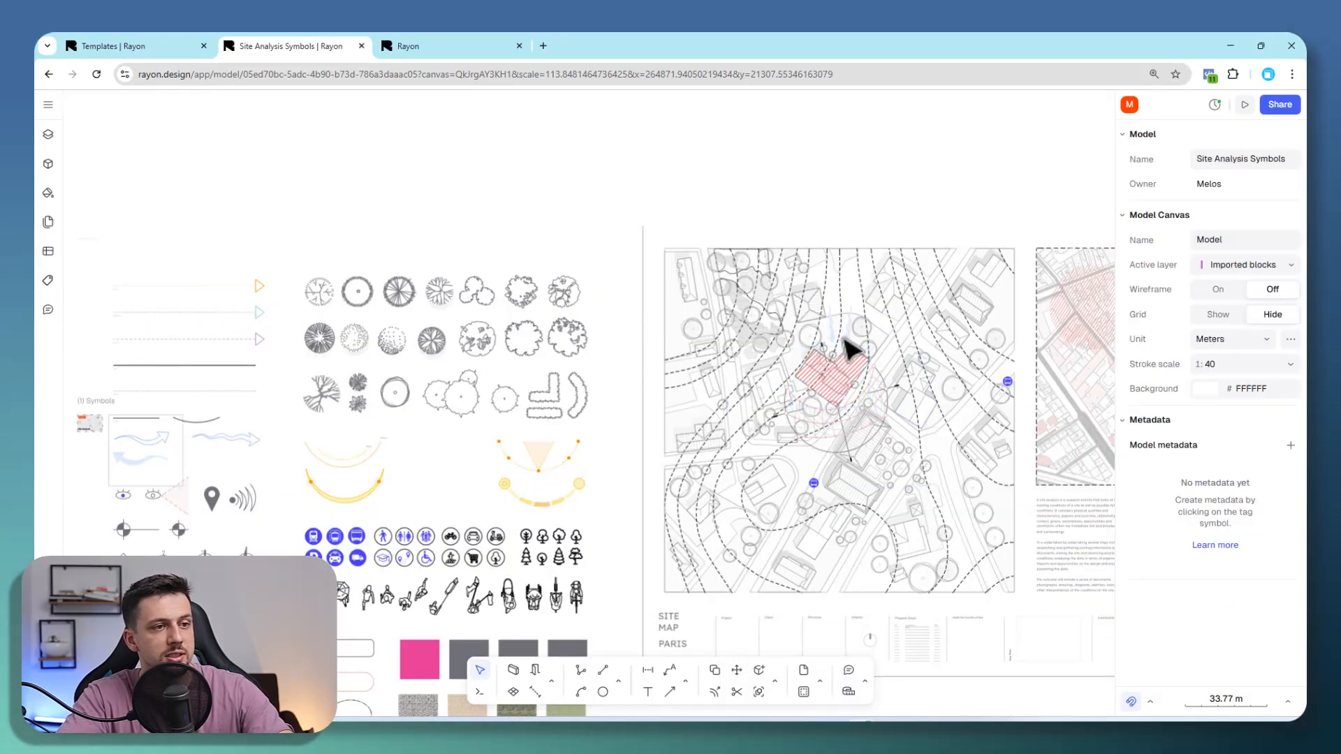
Zoom out on the Site Analysis template copy to show the whole A01 Paris site map sheet
scroll(up, 3)
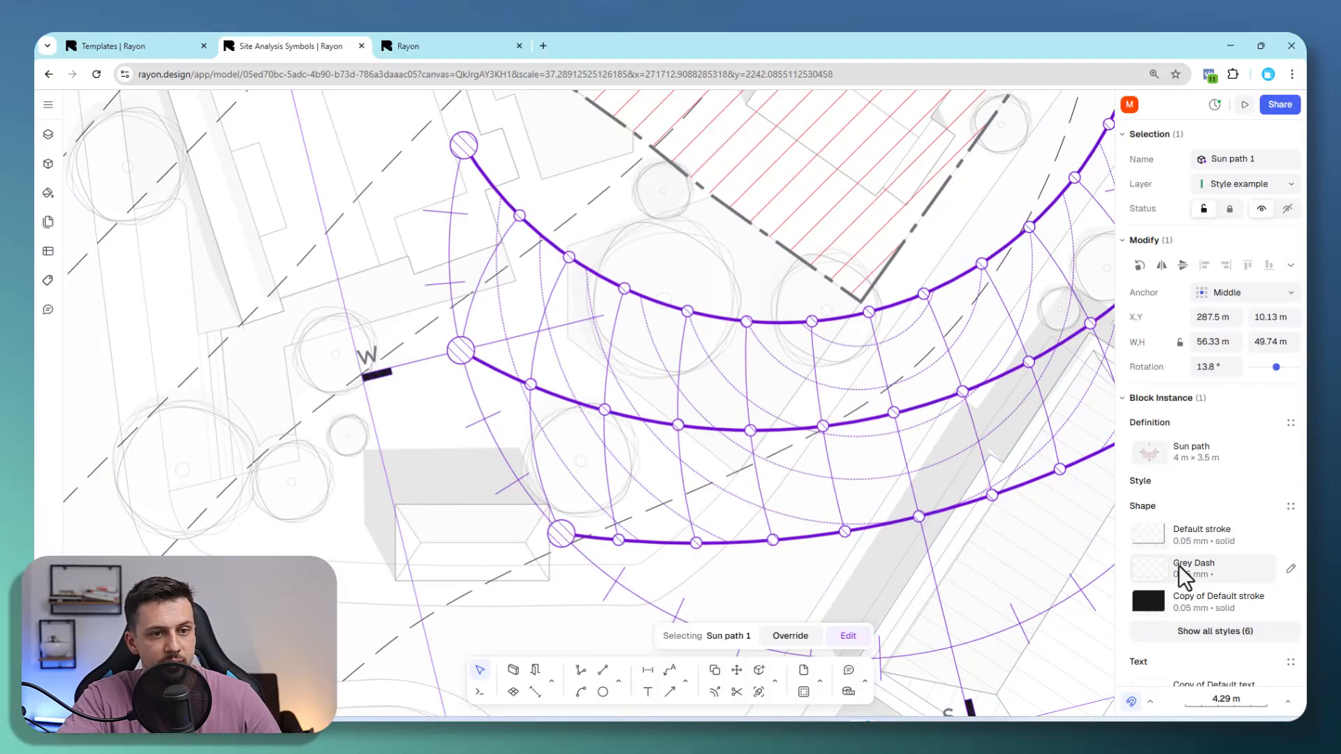
scroll(down, 3)
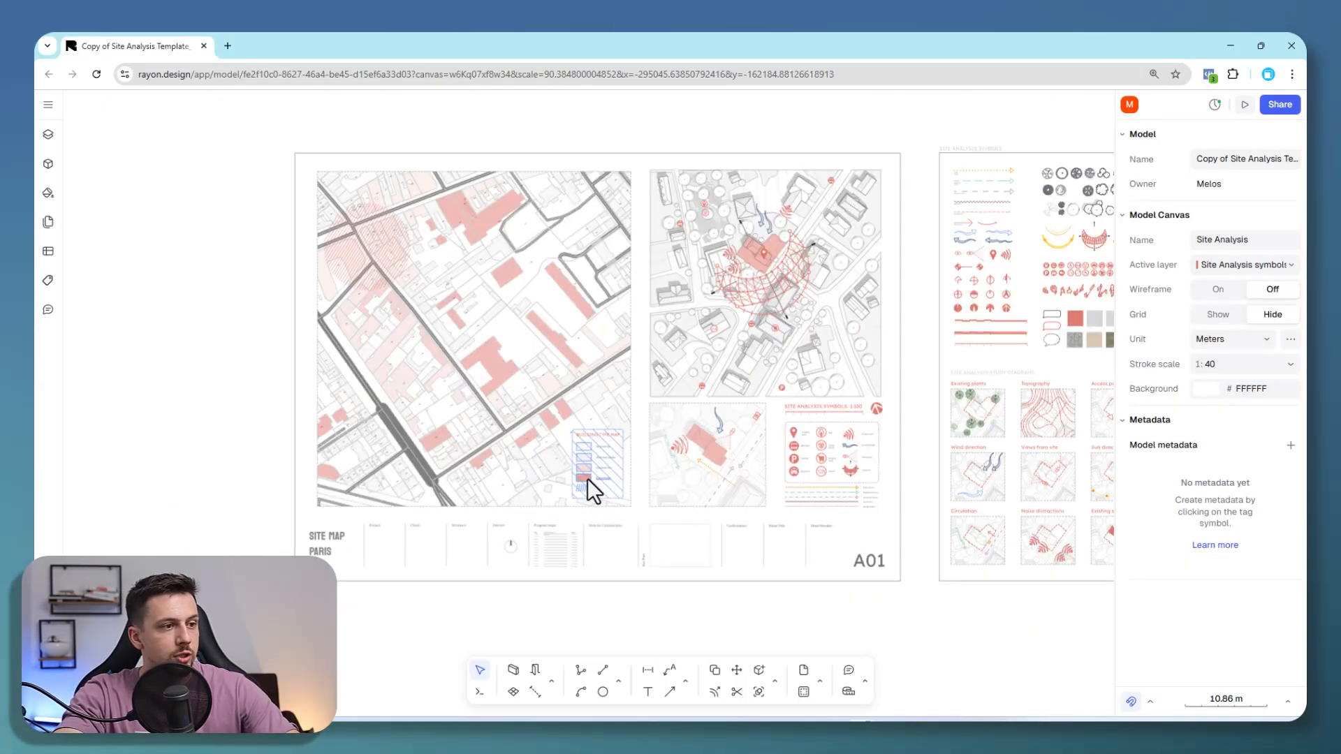
scroll(up, 3)
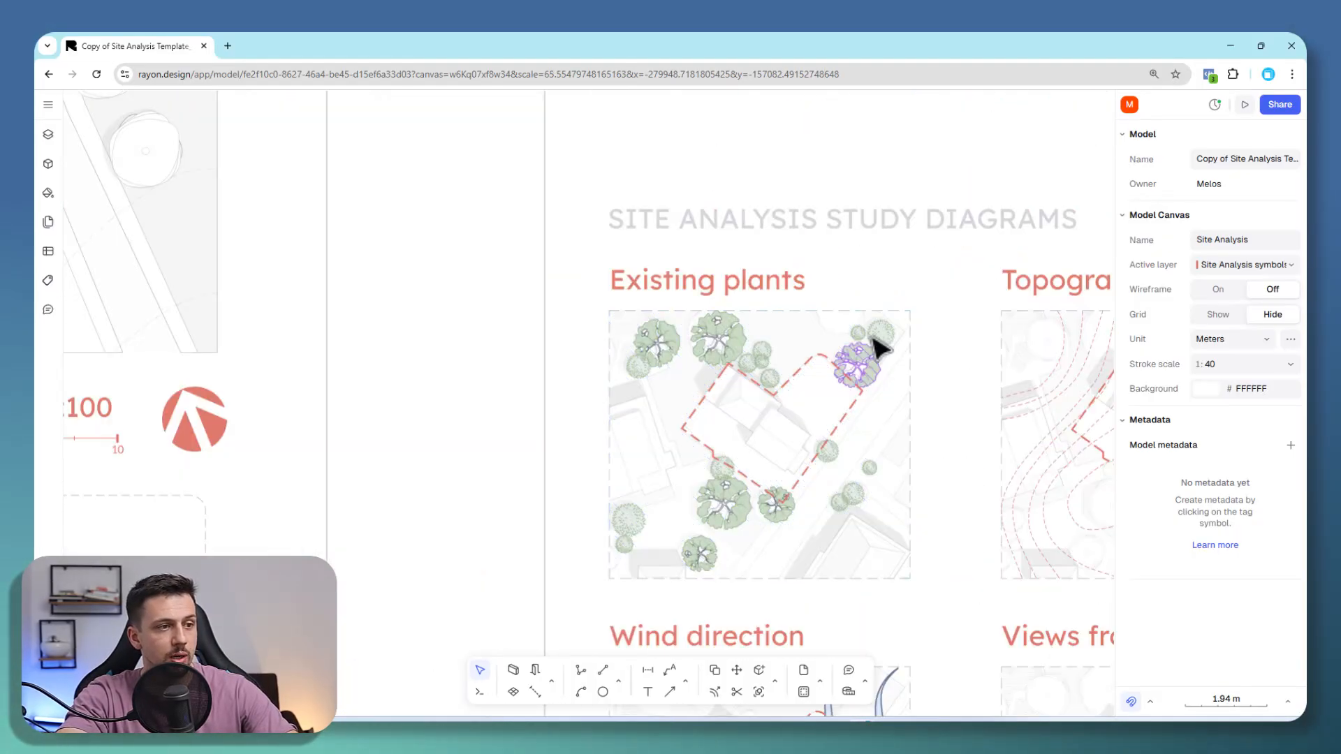
scroll(down, 3)
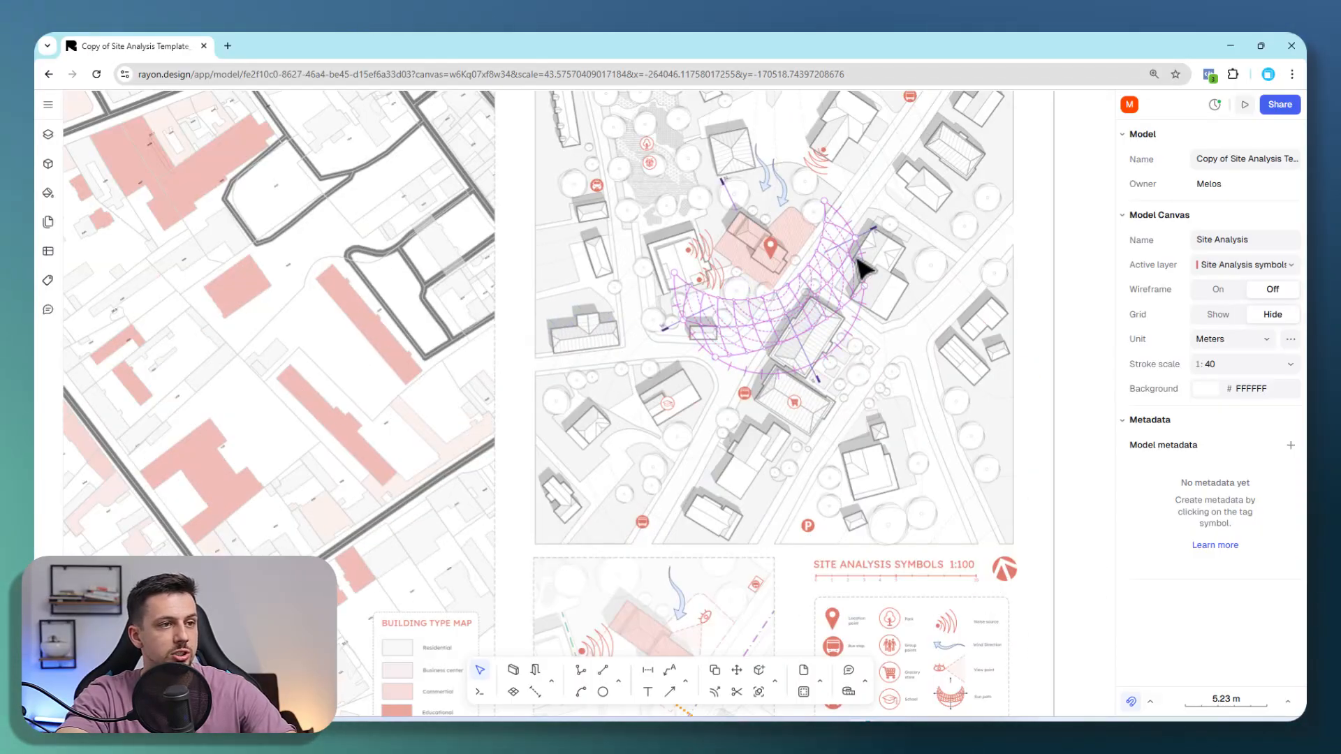
scroll(down, 3)
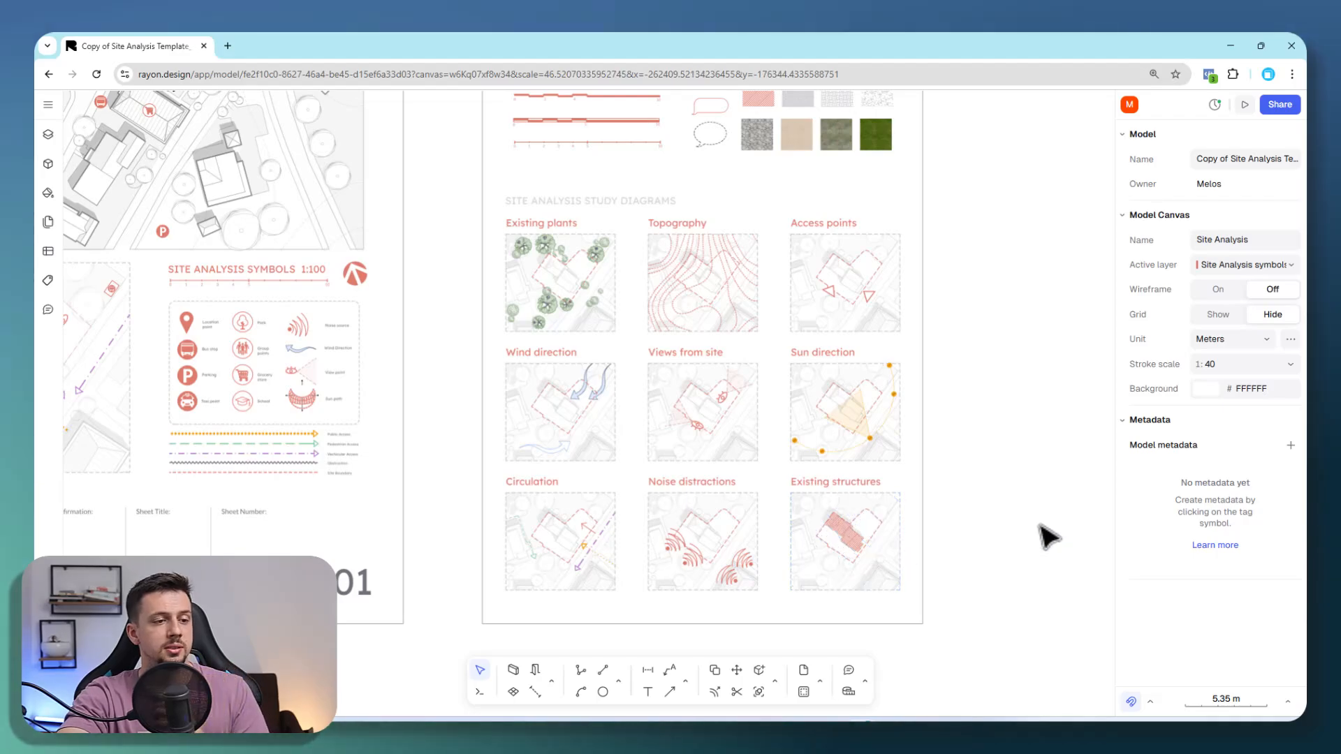
scroll(down, 3)
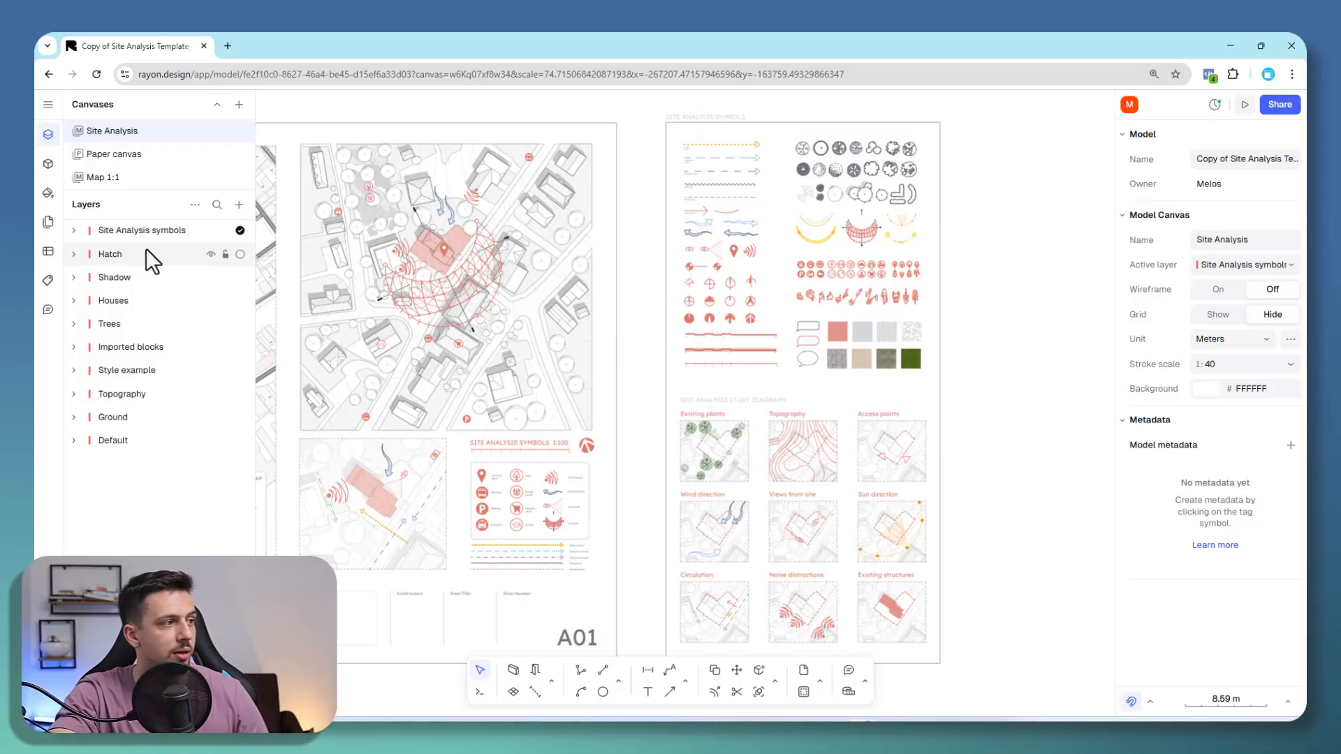
mouse_move(176, 248)
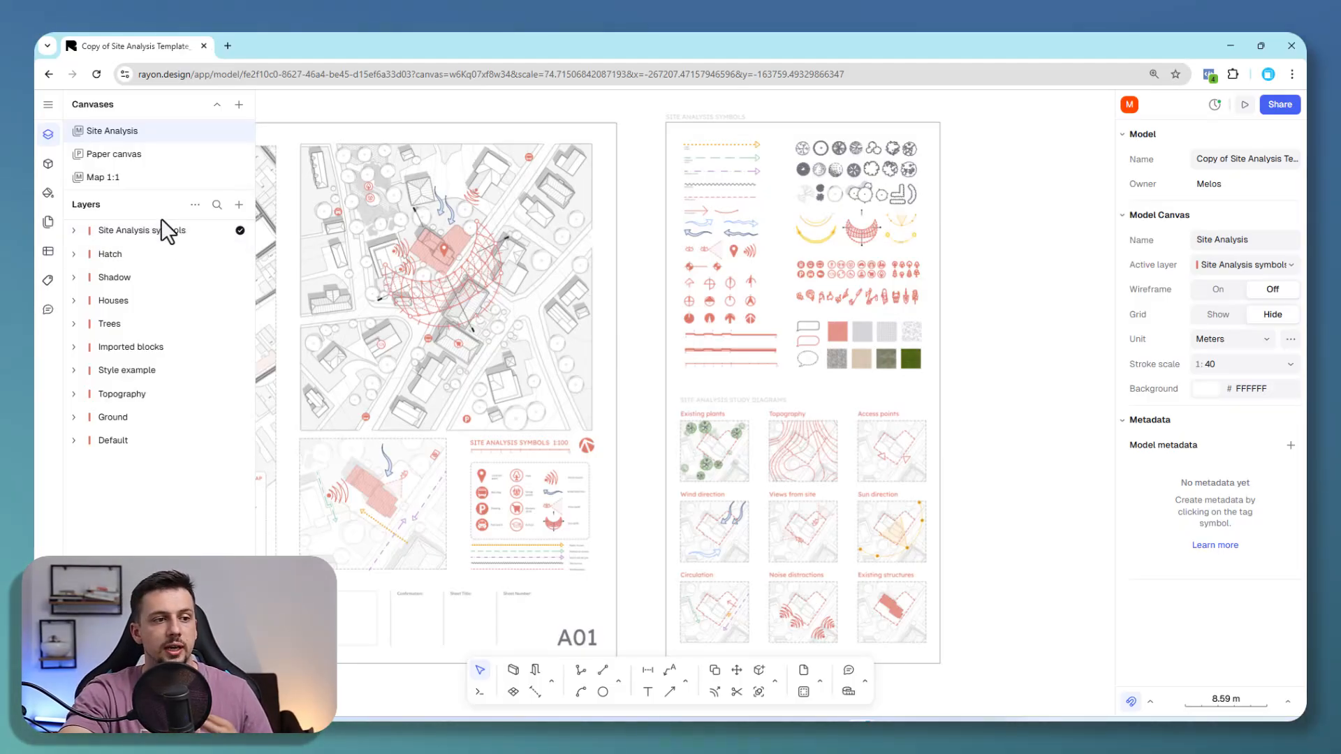
Make Hatch the active layer, hiding then re-showing the Site Analysis symbols layer
click(110, 324)
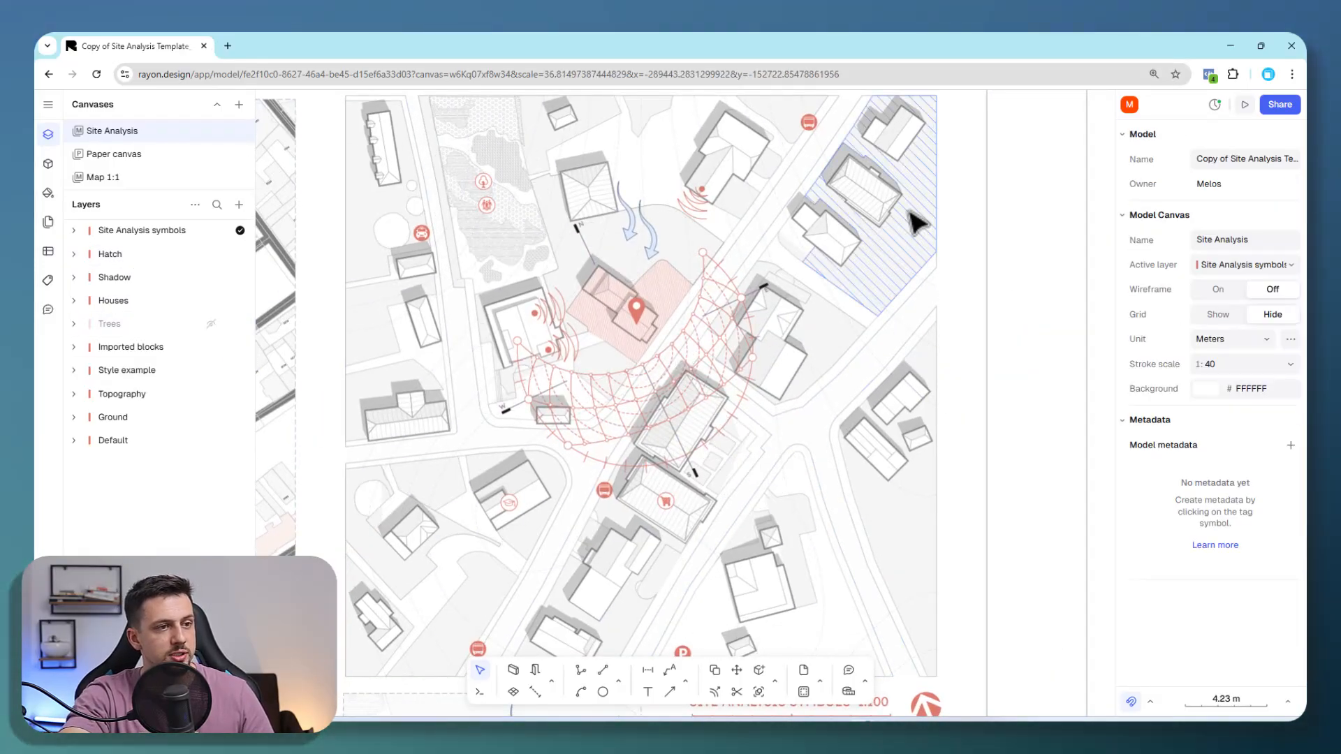
click(109, 323)
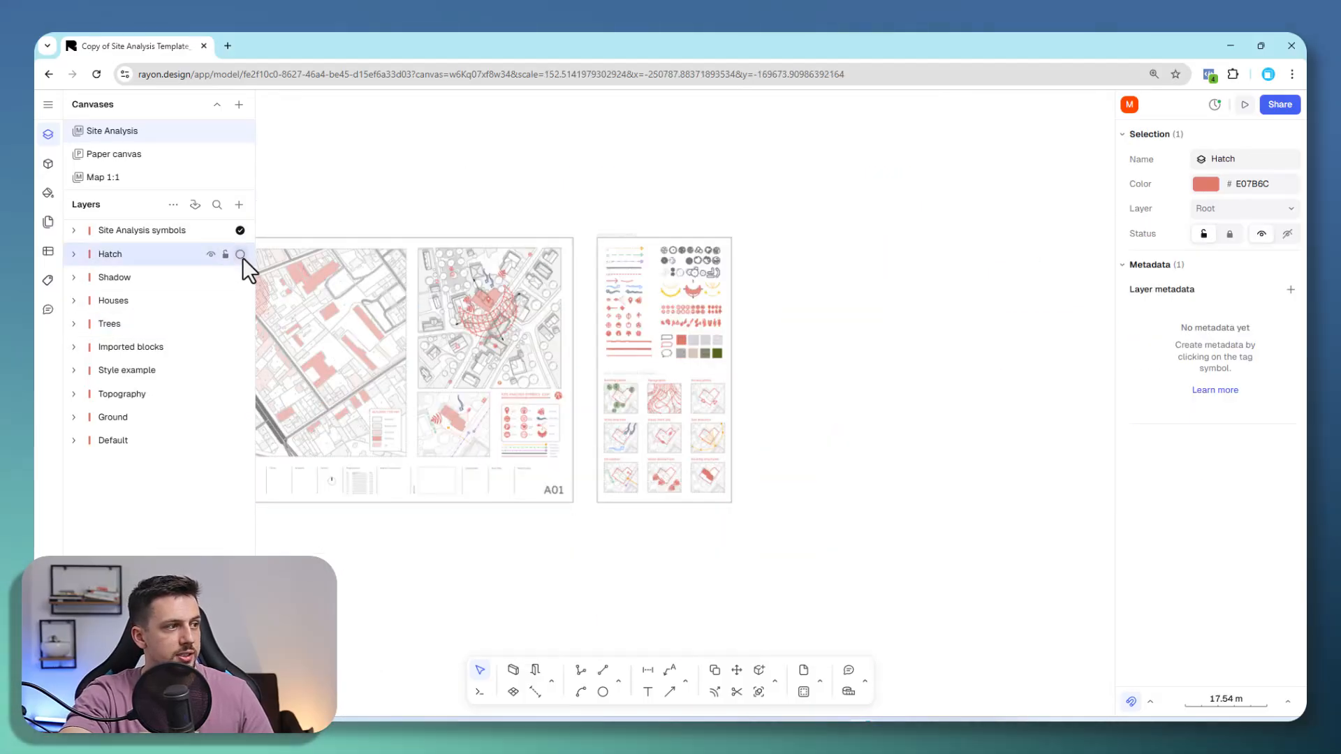
click(209, 229)
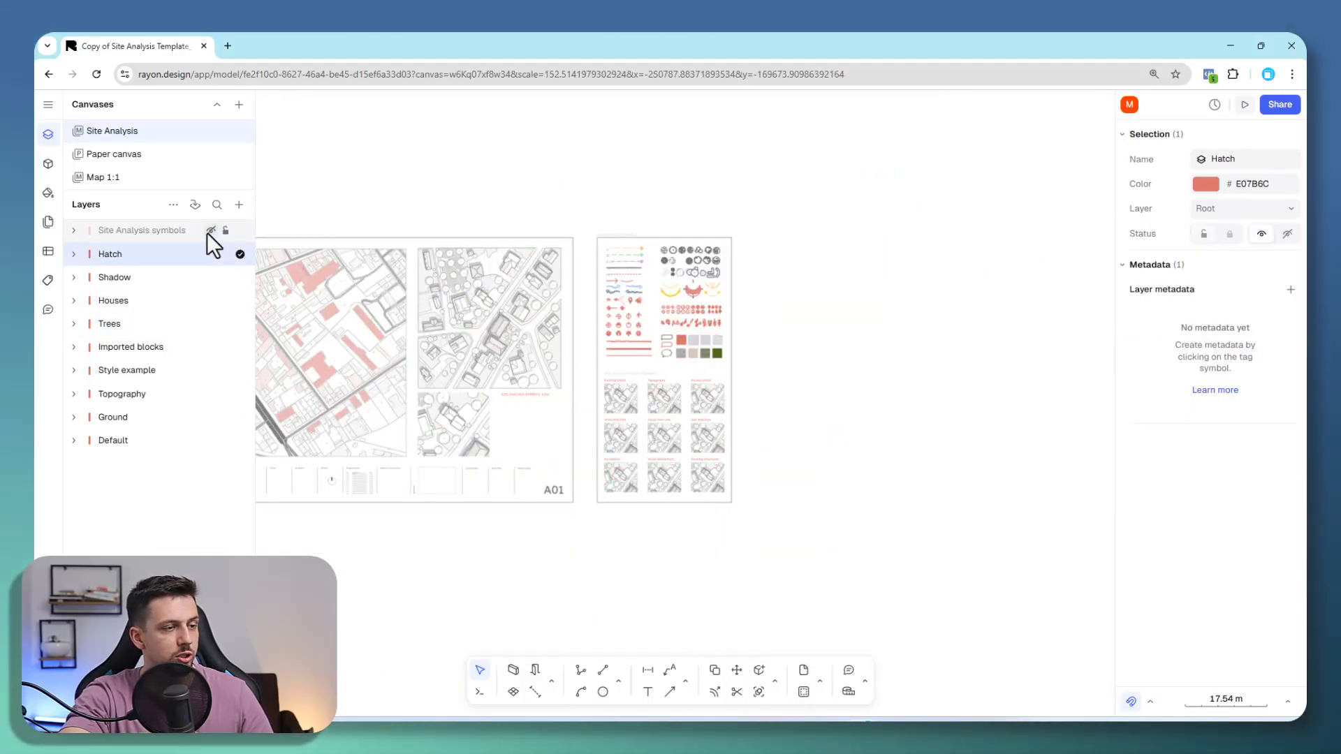
click(141, 230)
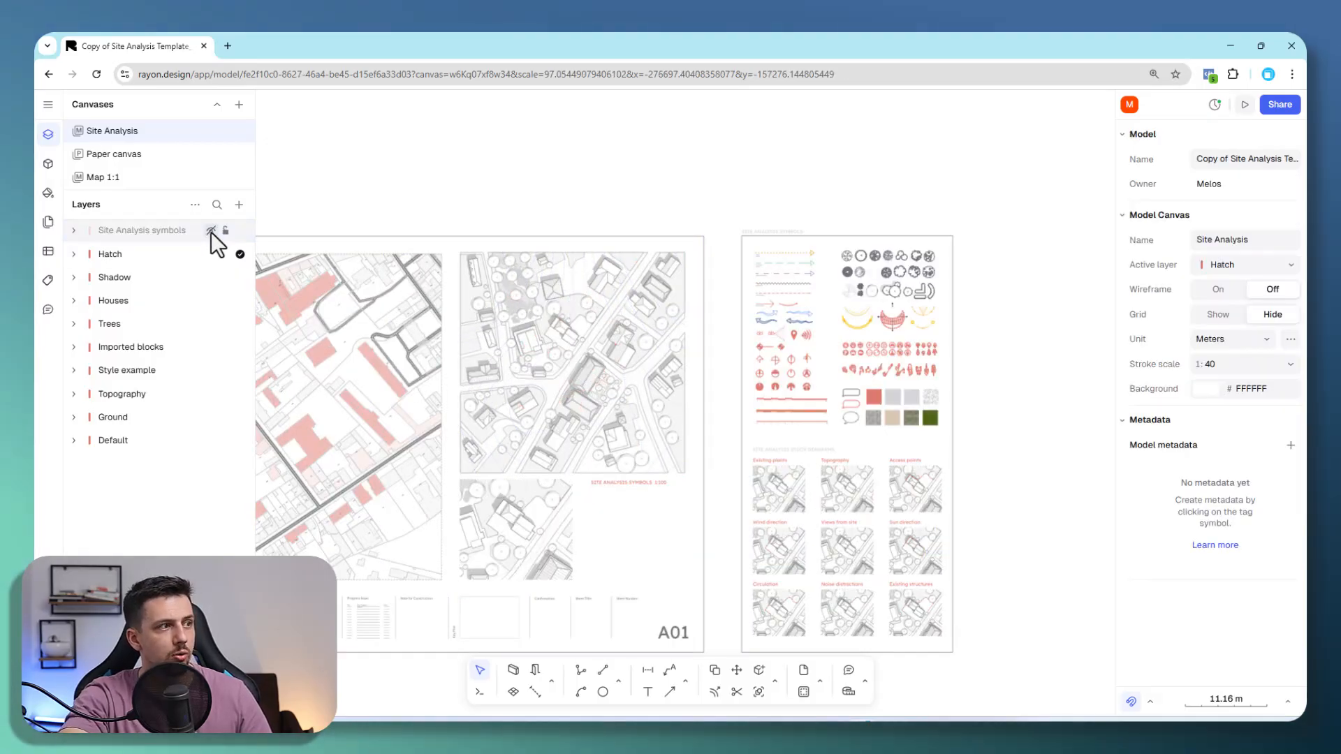
click(141, 230)
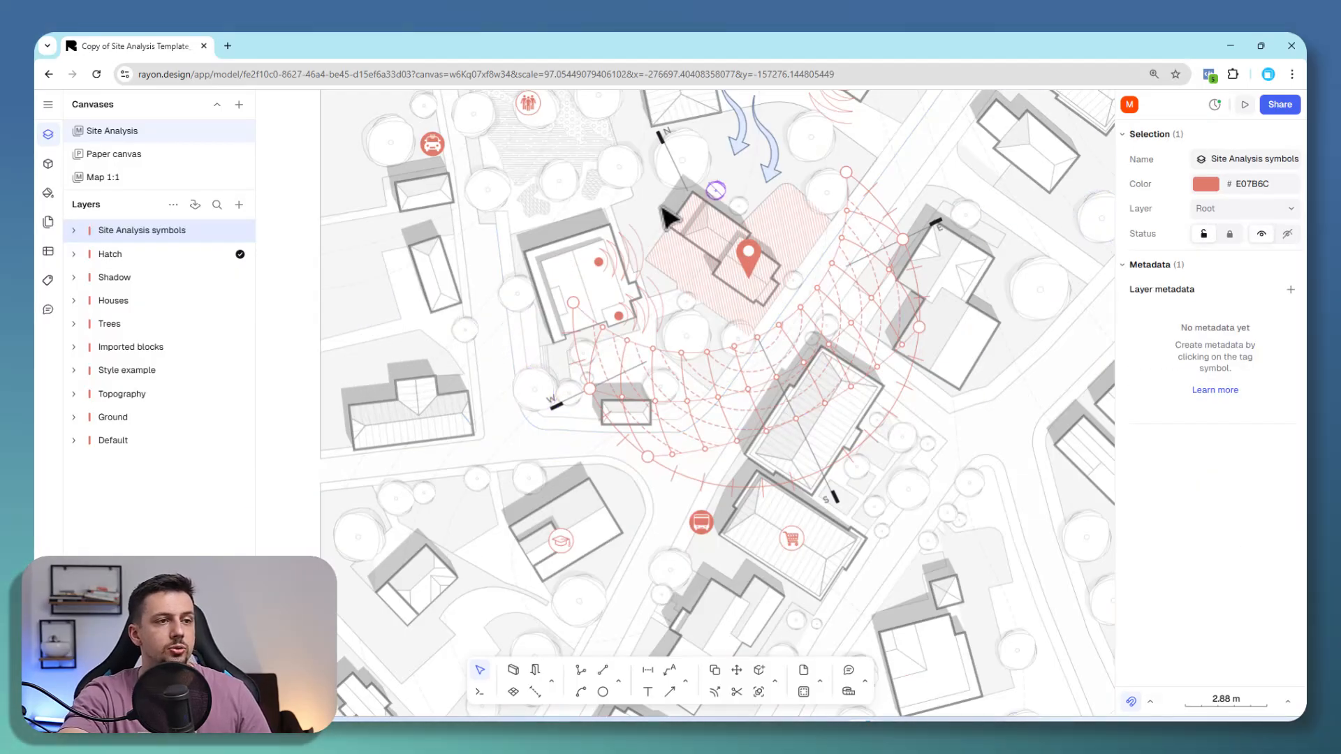
scroll(down, 3)
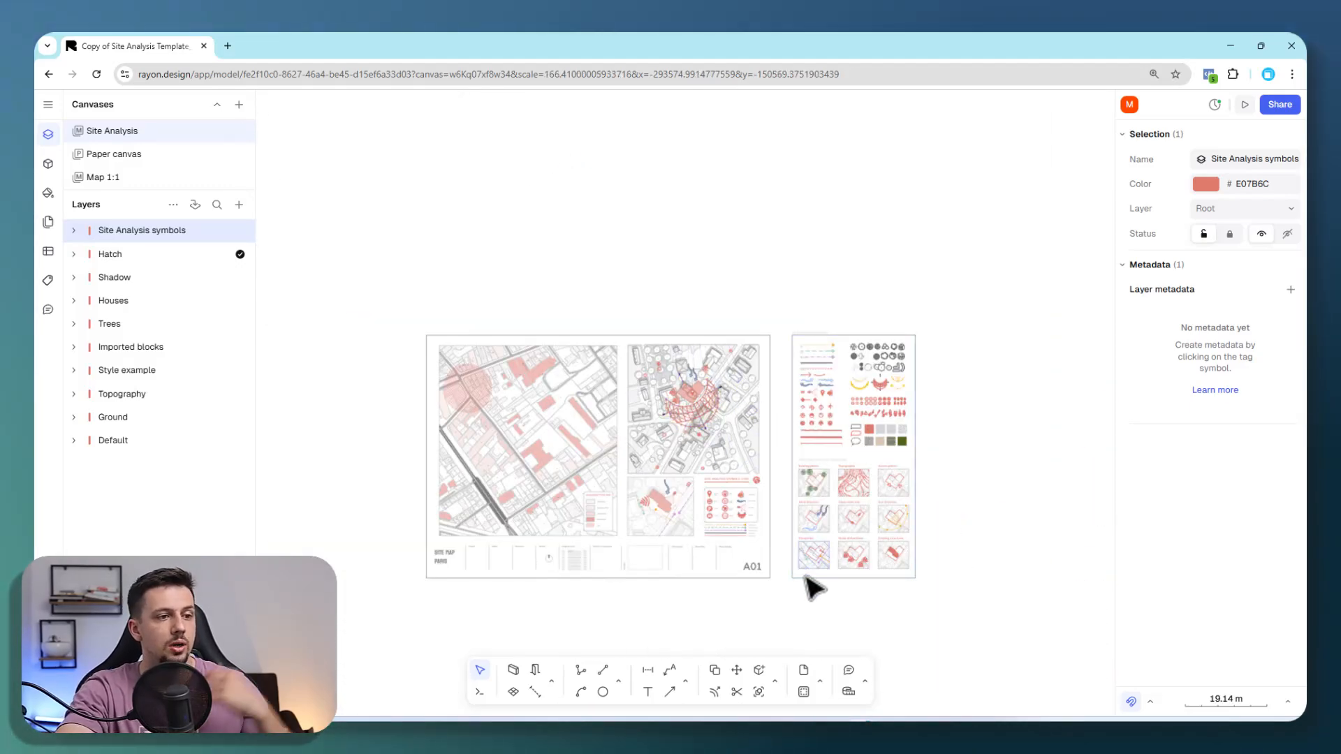
Publish all pages as a shareable presentation and view it in a new browser tab
click(48, 104)
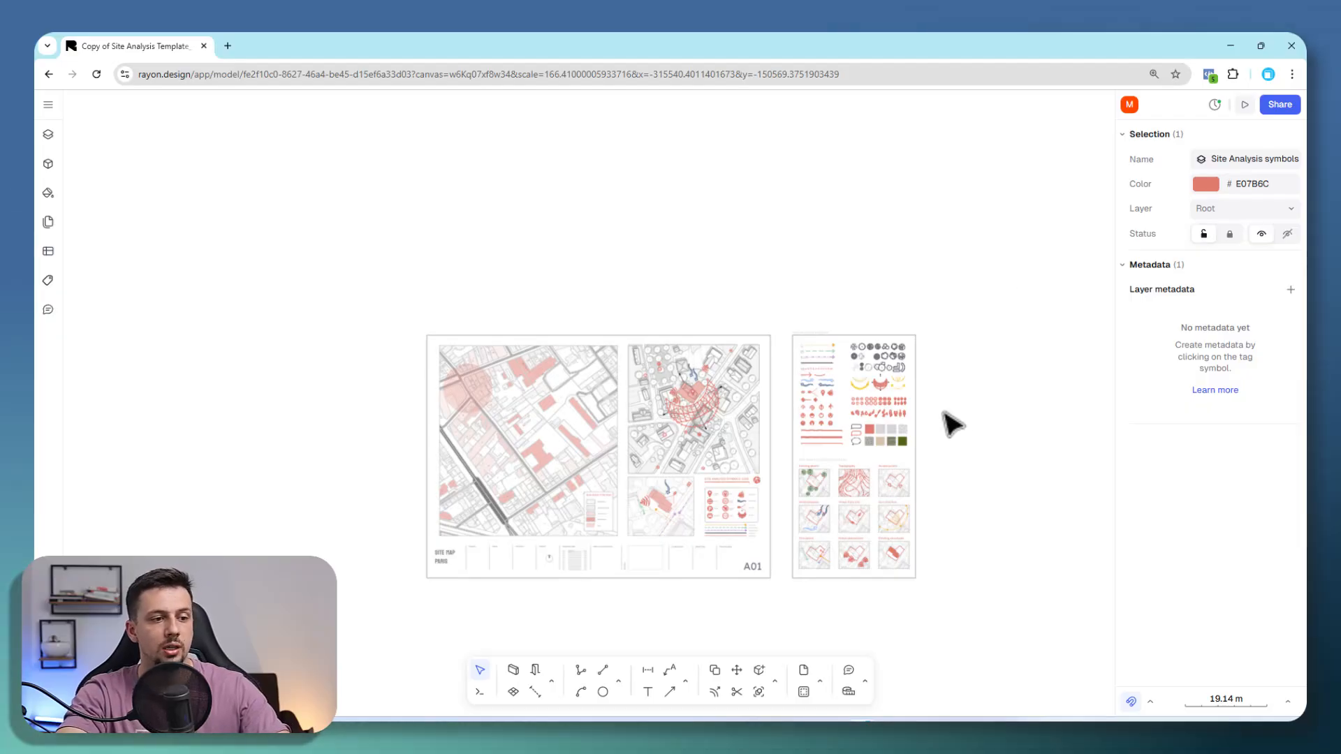
mouse_move(1280, 104)
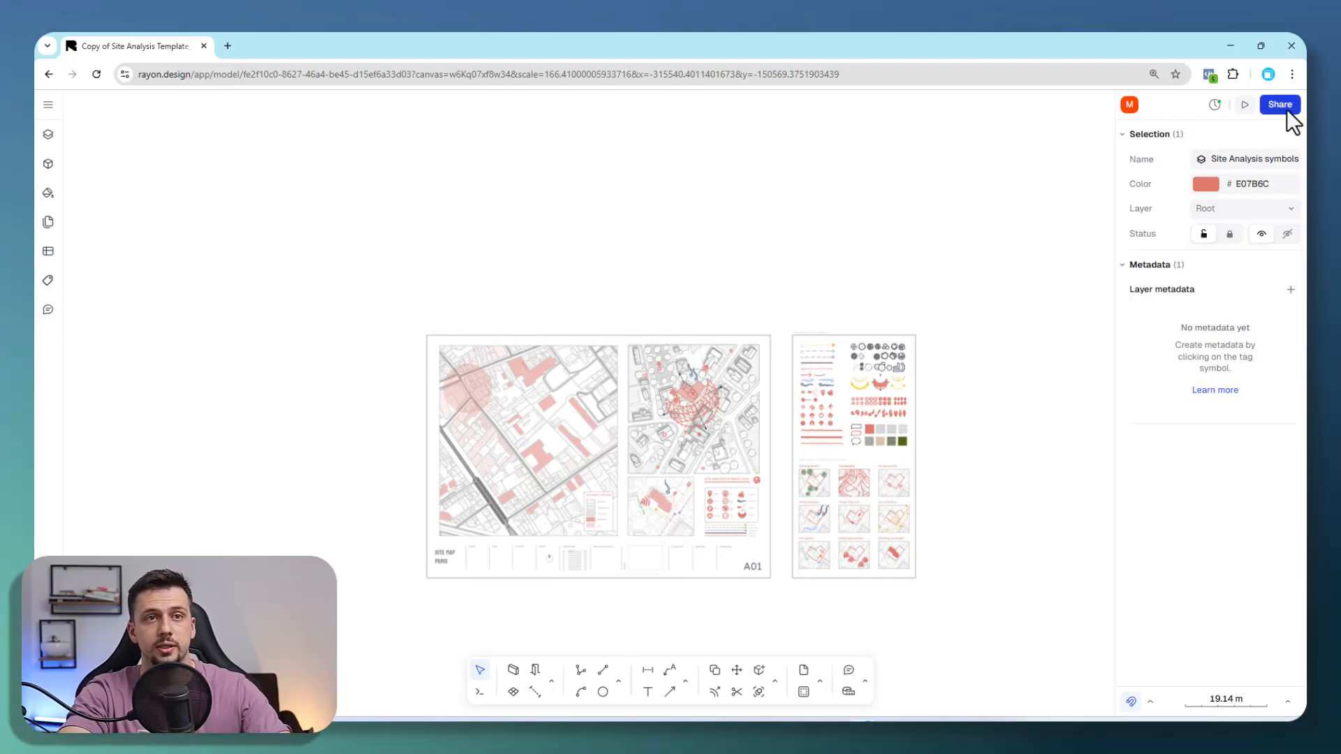
click(1279, 103)
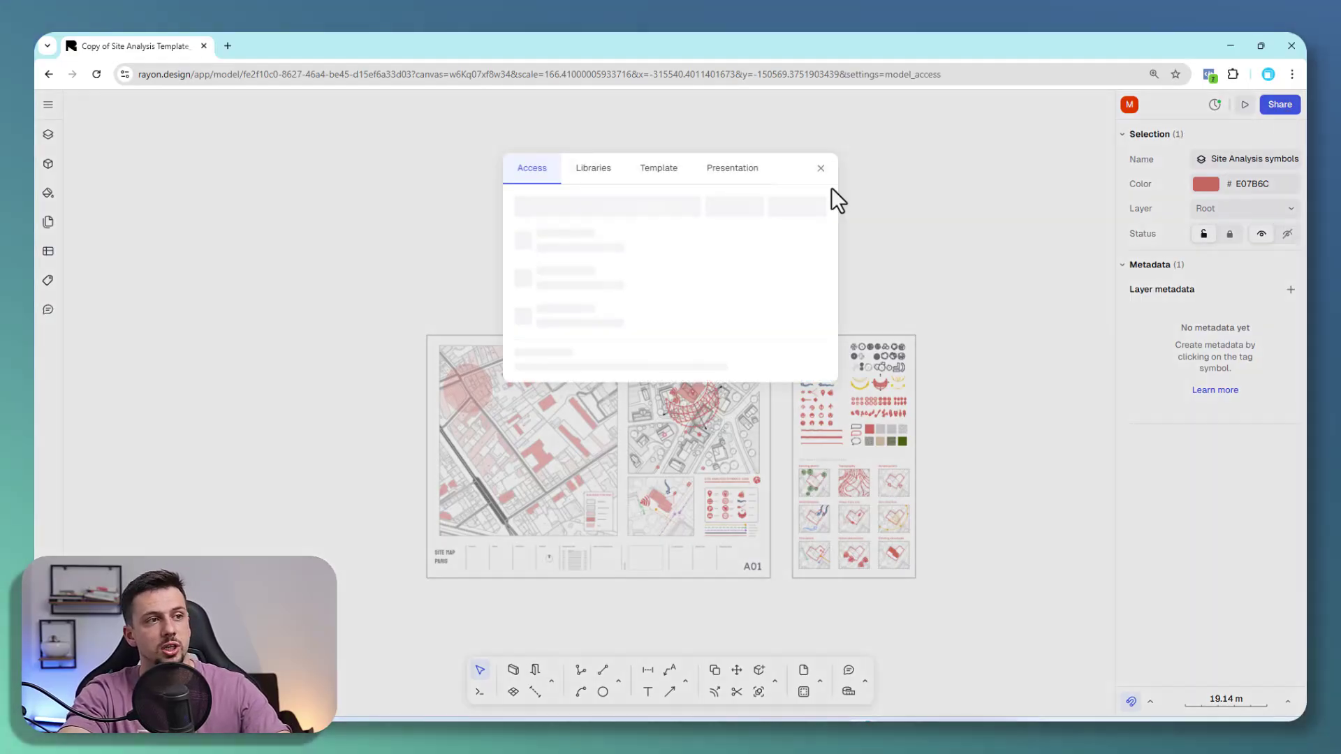
click(731, 168)
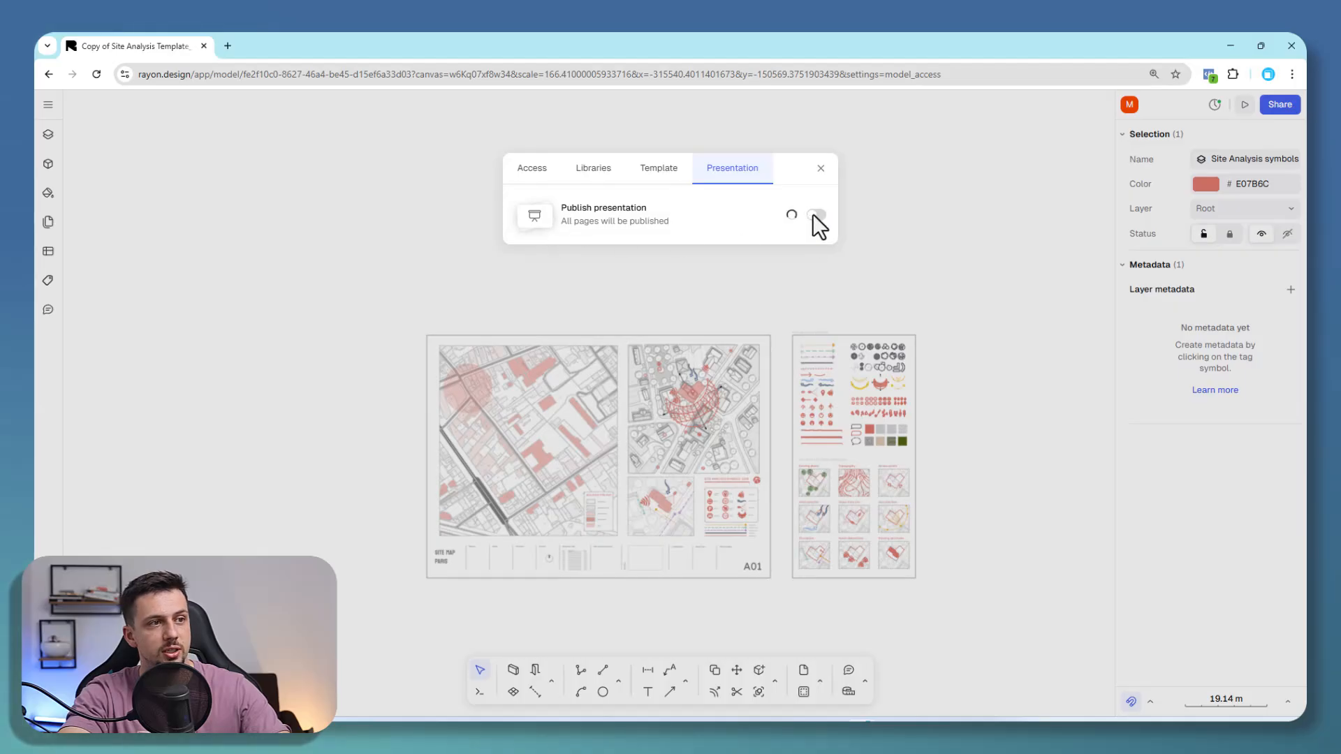
click(813, 214)
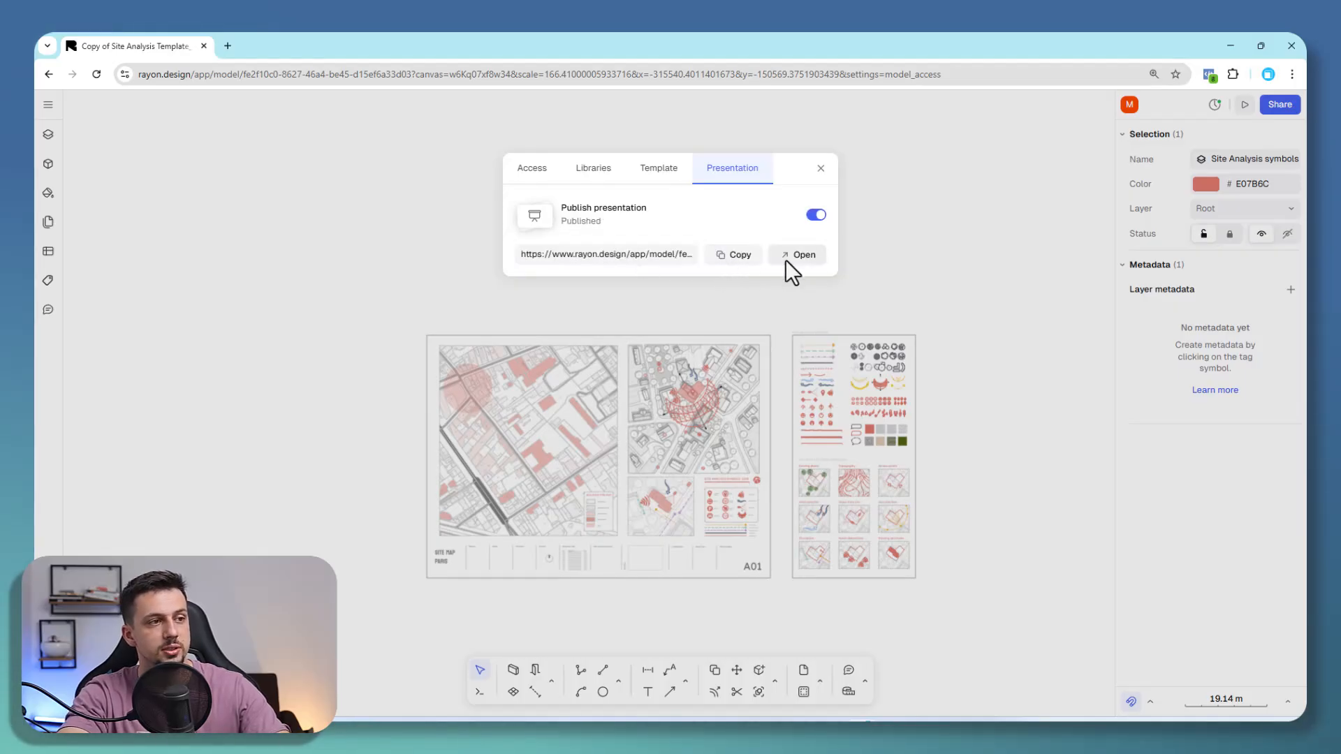
click(797, 254)
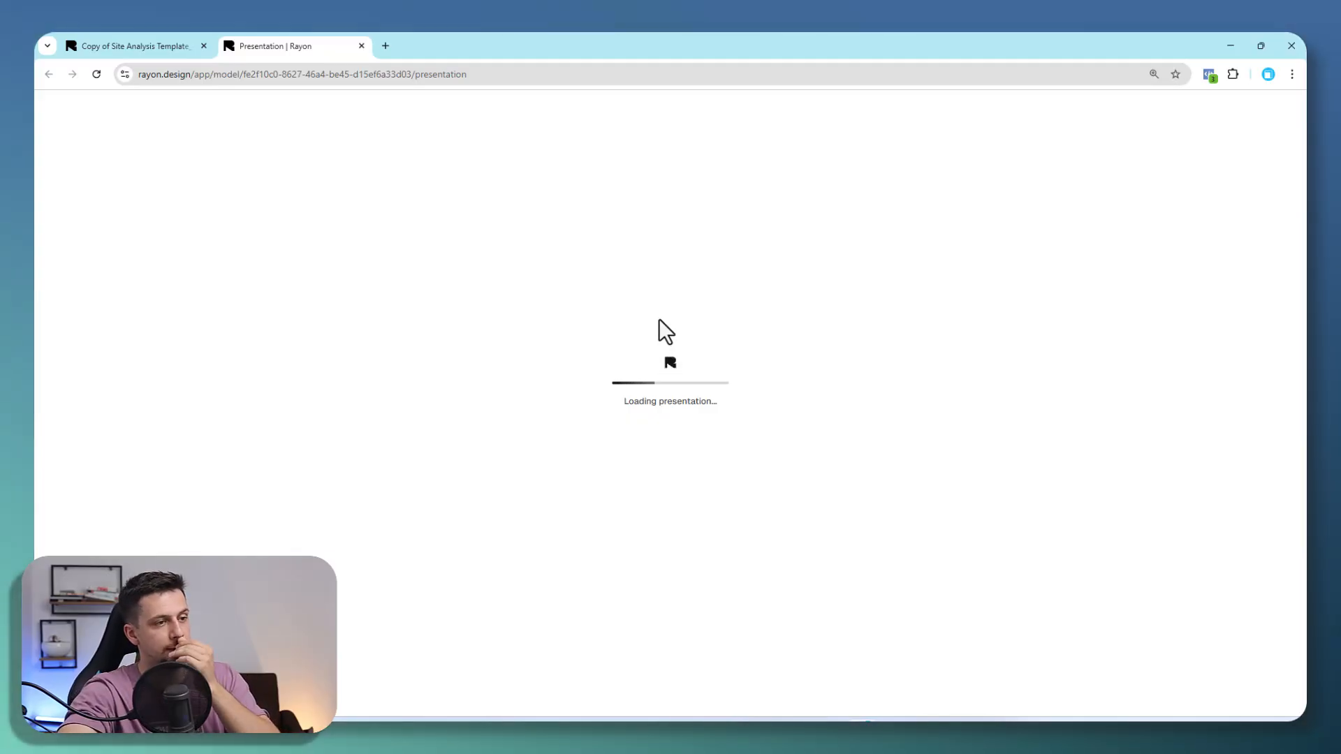
mouse_move(720, 197)
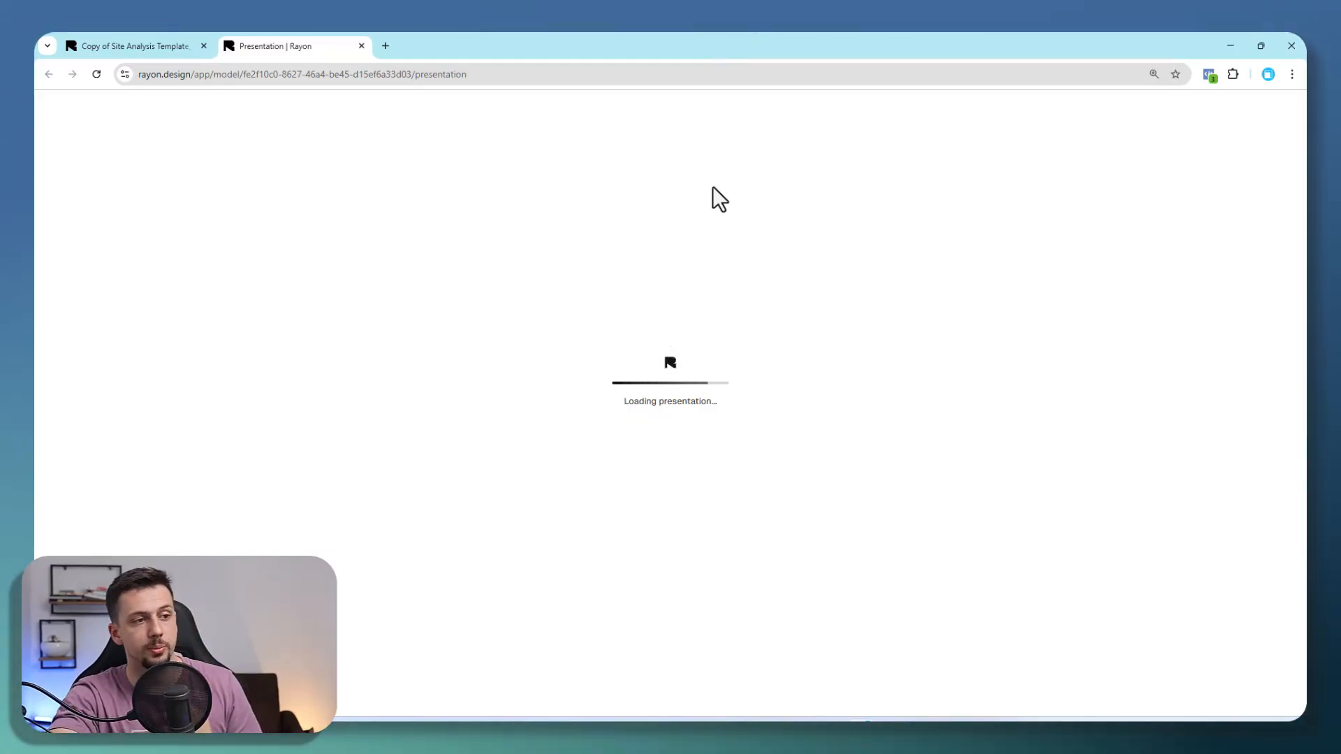
mouse_move(615, 293)
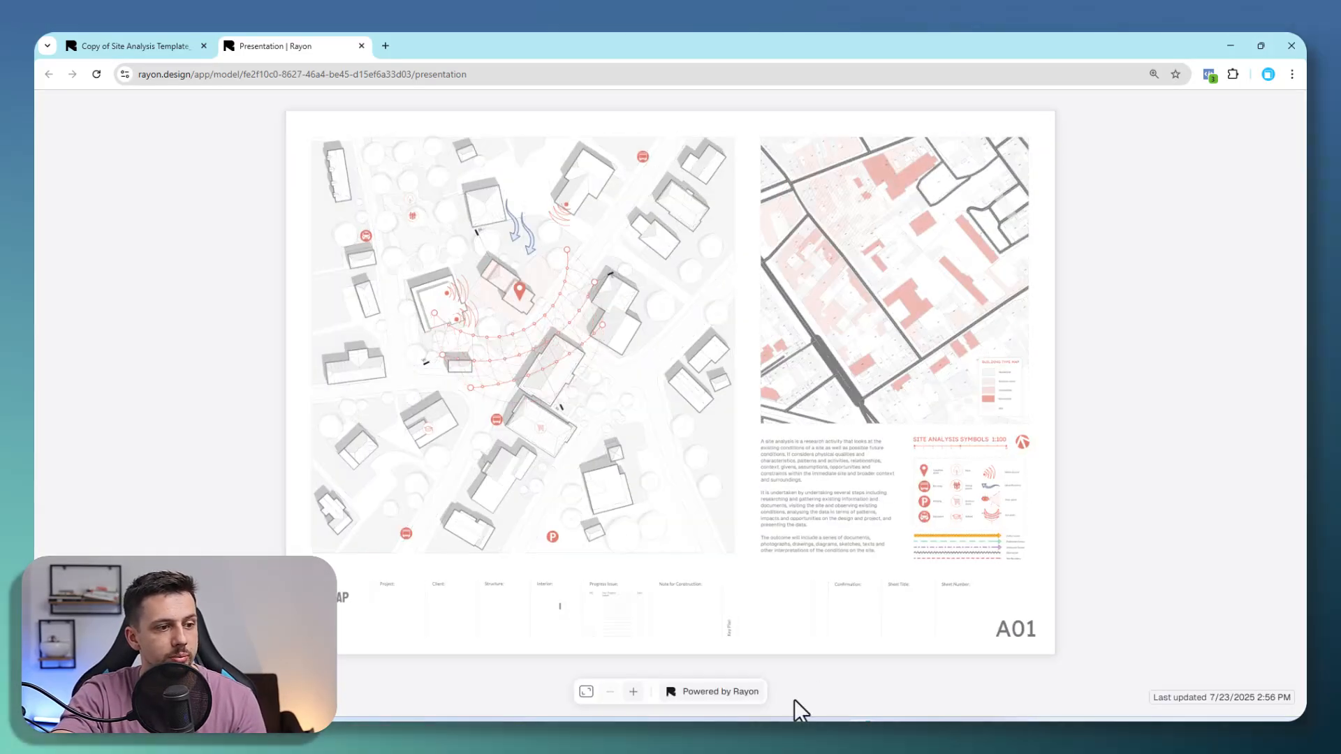
mouse_move(340, 421)
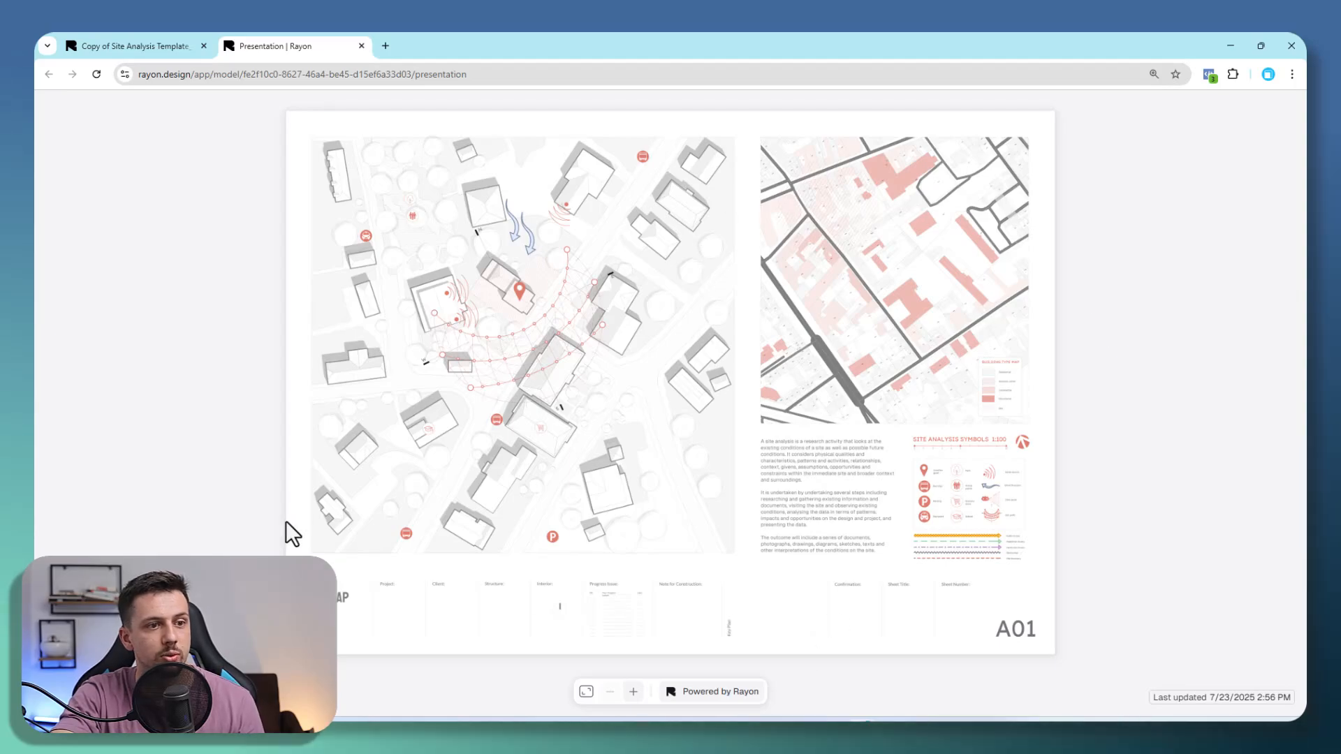
mouse_move(774, 594)
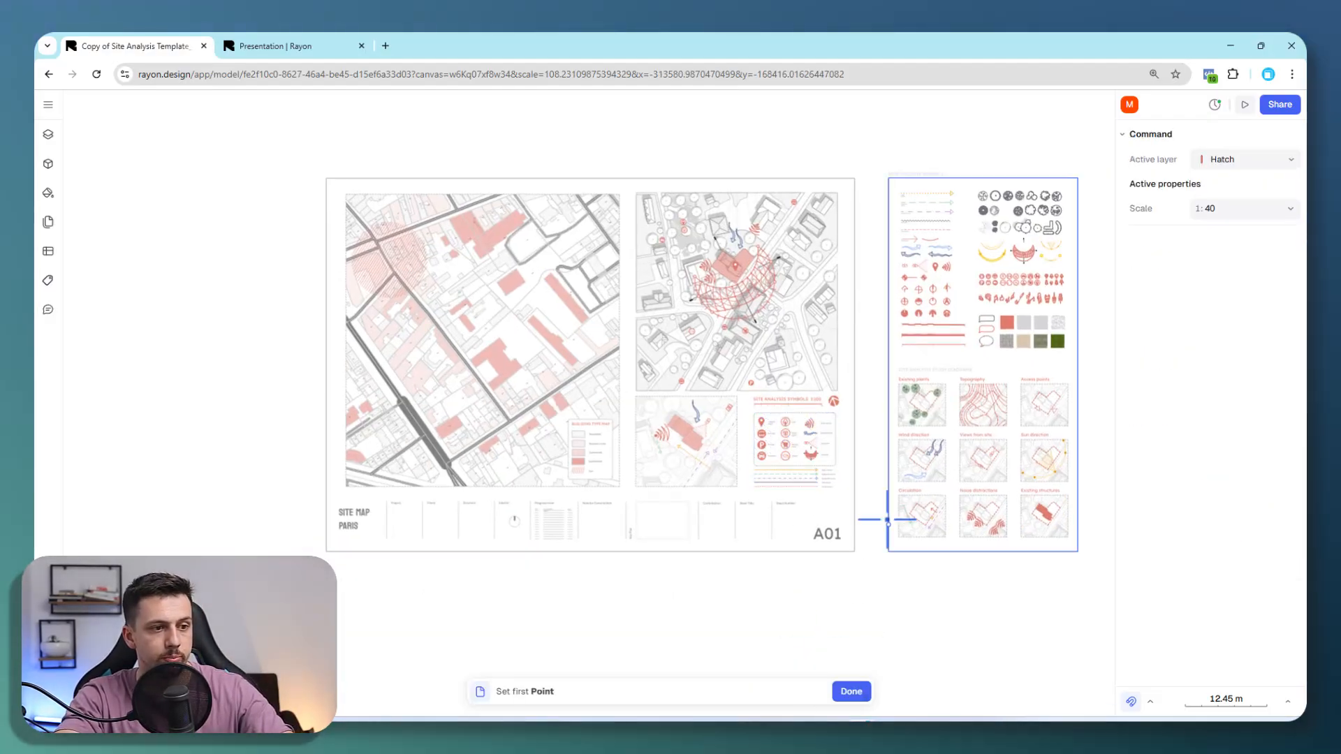
Add a page around the symbols sheet and list the model's three pages
click(325, 178)
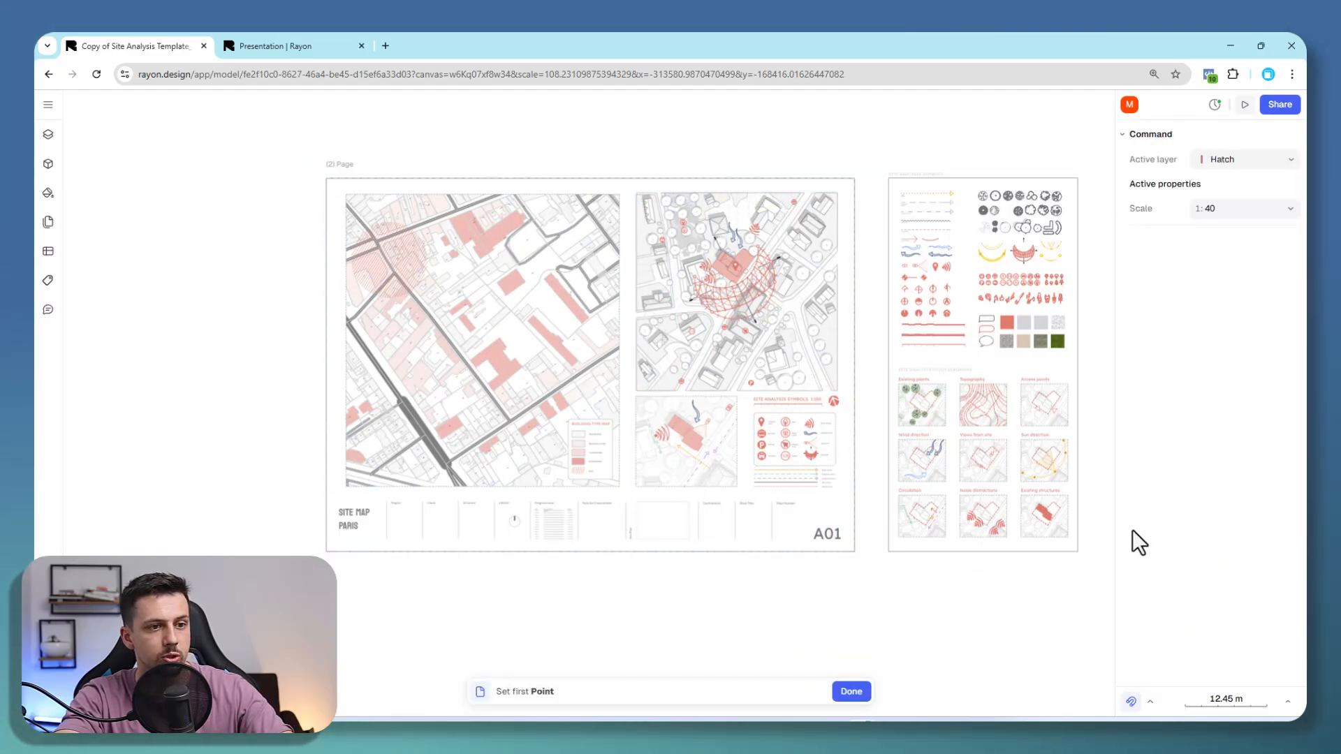
click(982, 363)
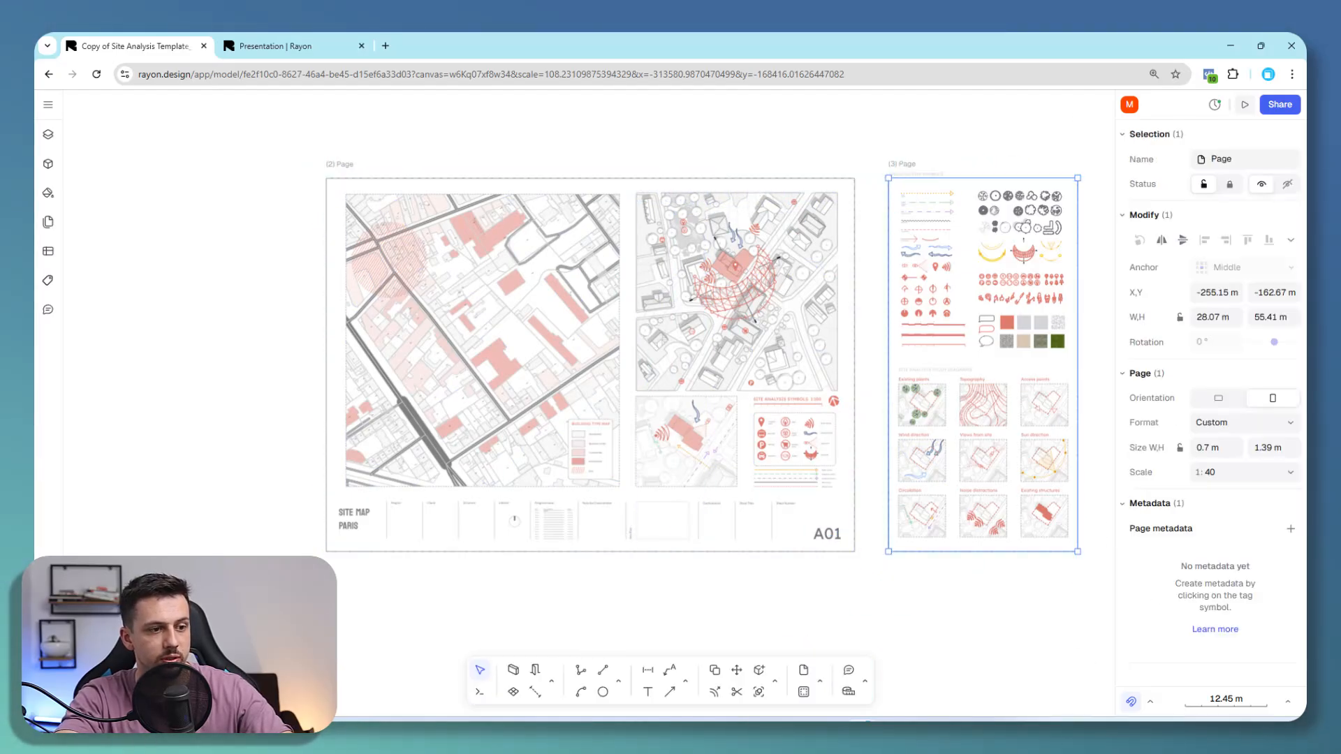
click(48, 222)
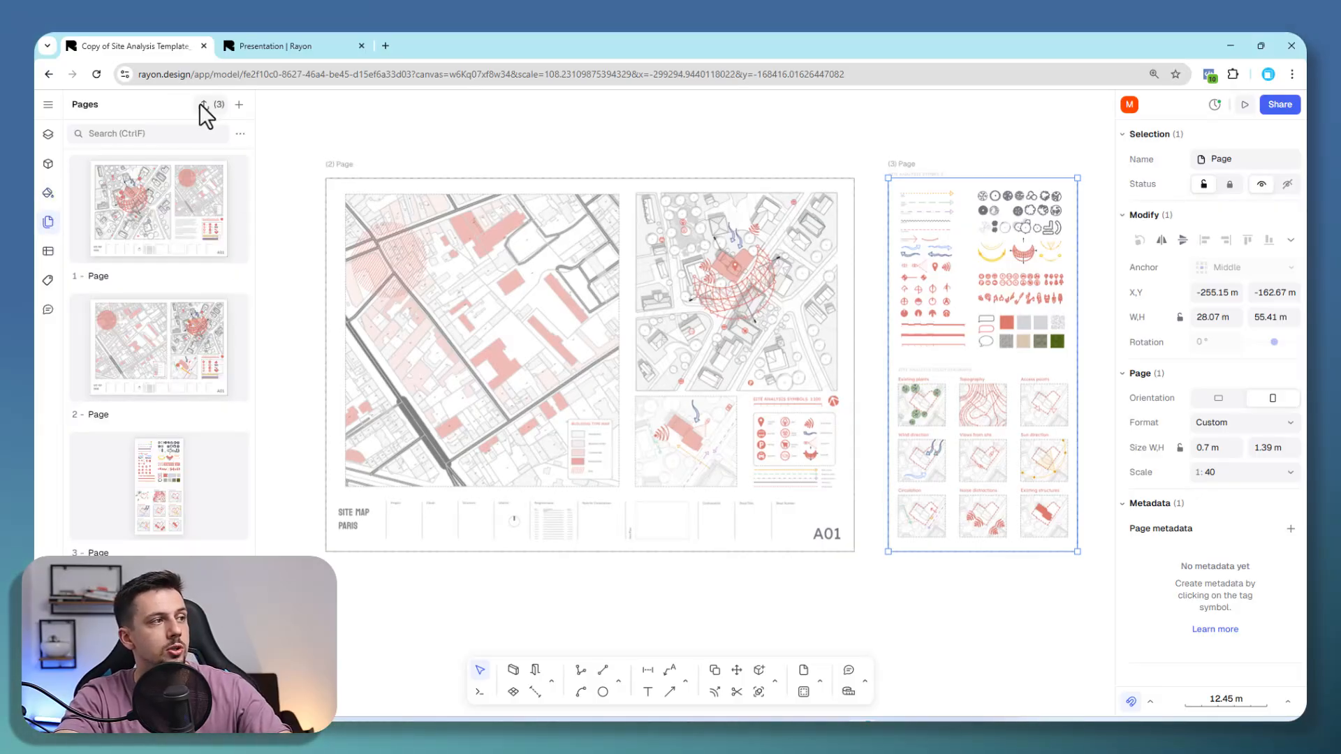
click(203, 104)
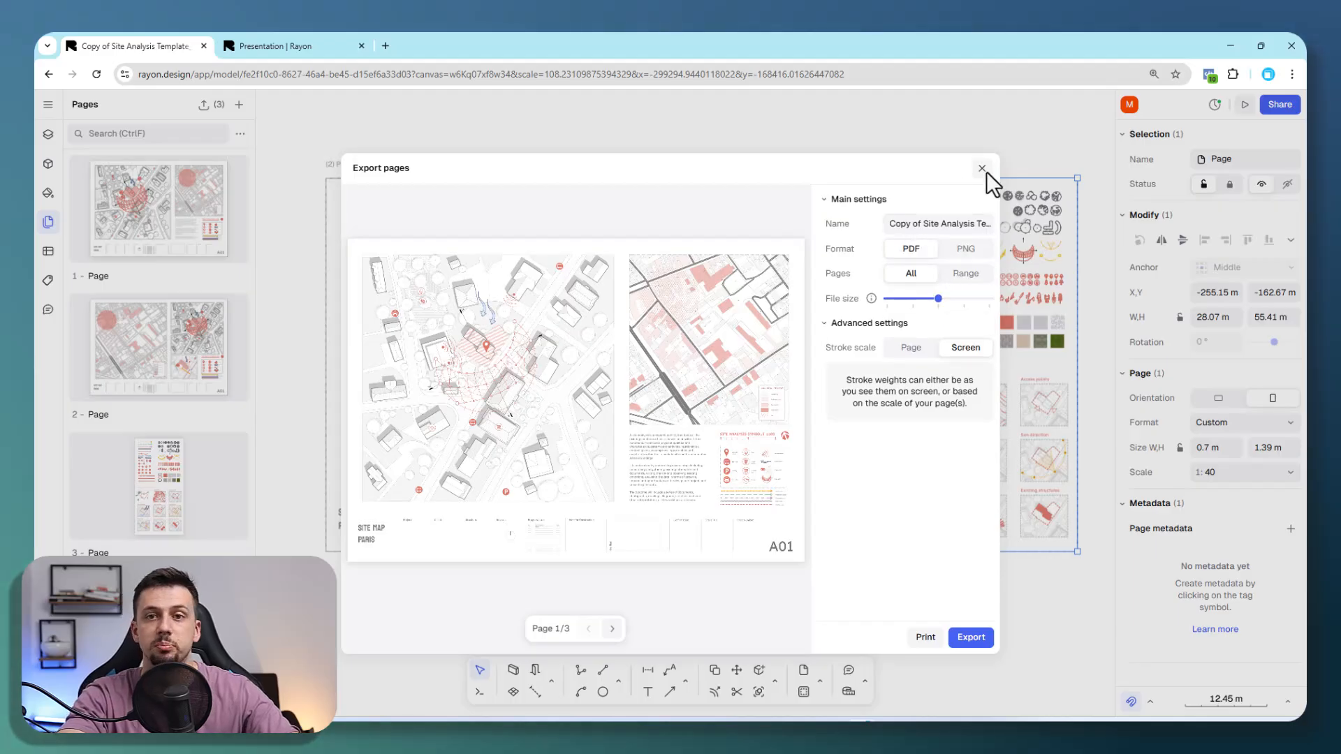
click(981, 167)
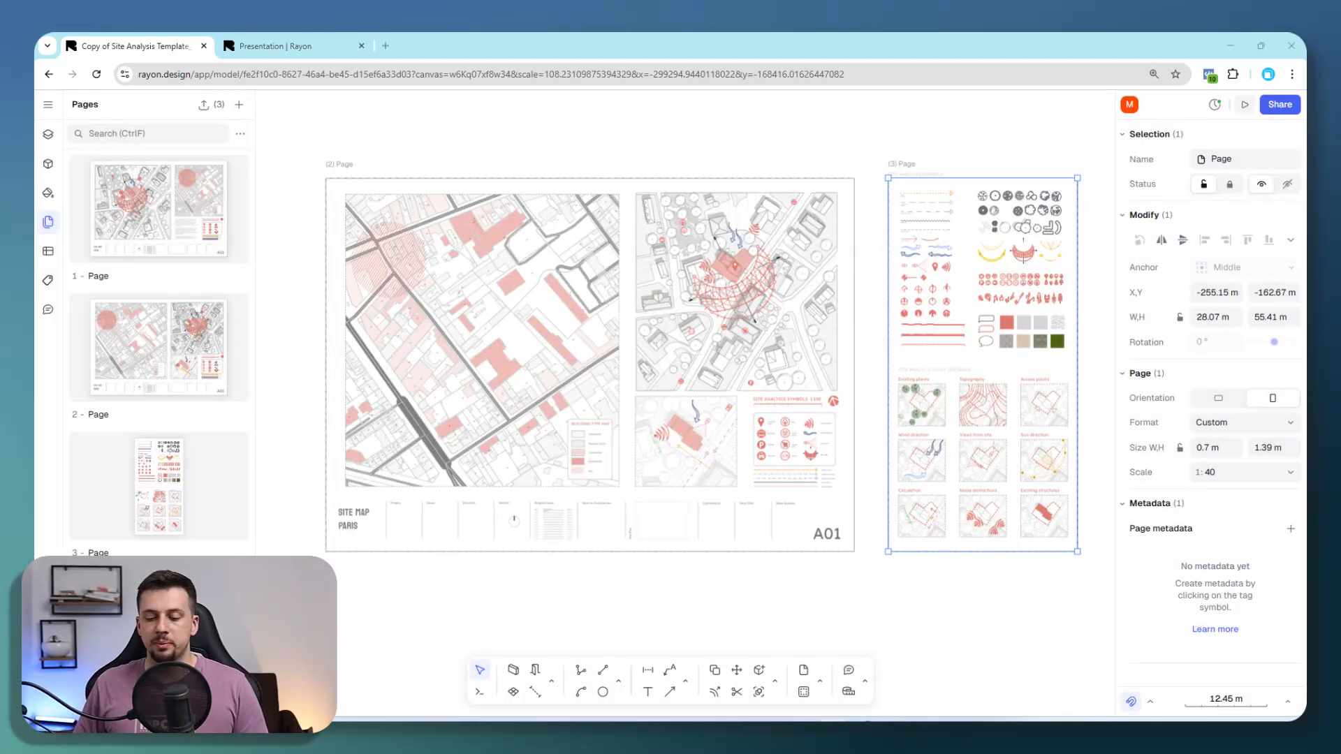